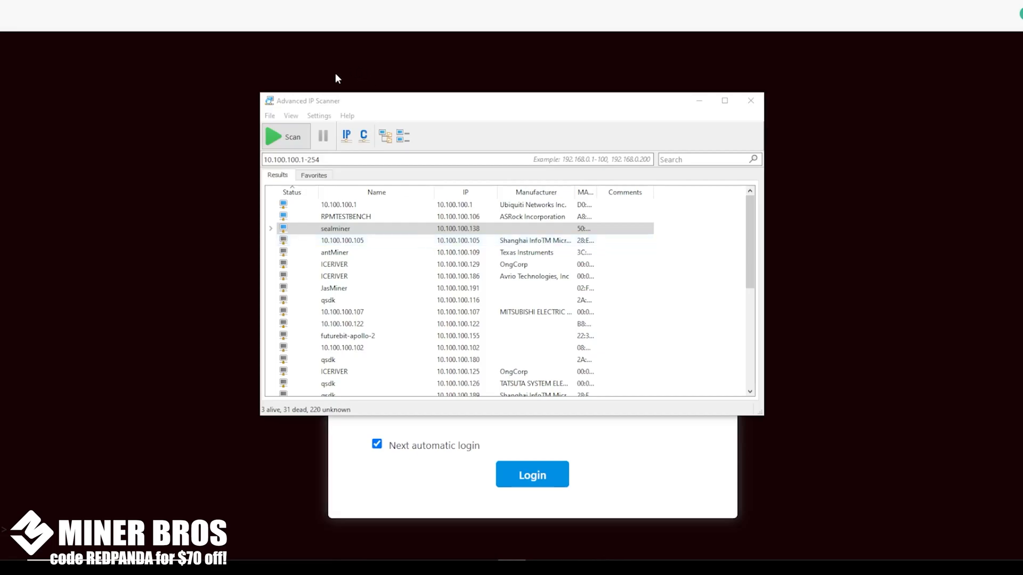
{"action": "mouse_move", "coordinate": [375, 109]}
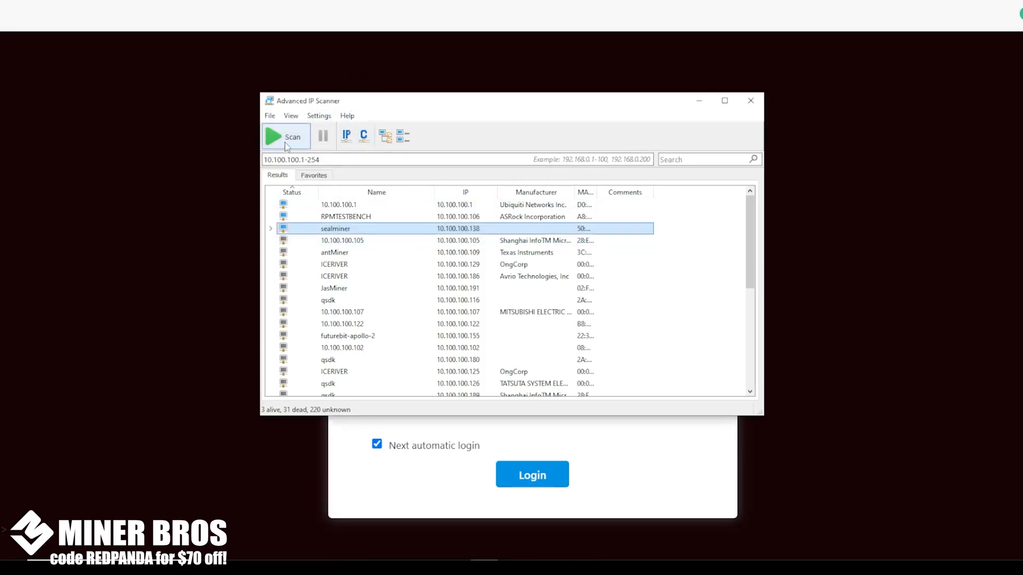
{"action": "mouse_move", "coordinate": [384, 228]}
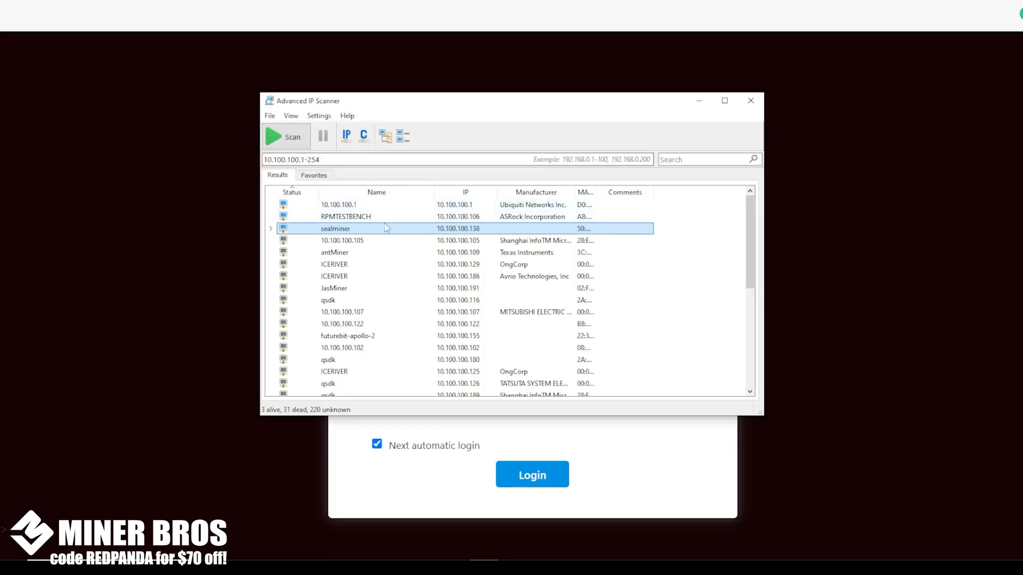
{"action": "mouse_move", "coordinate": [444, 232]}
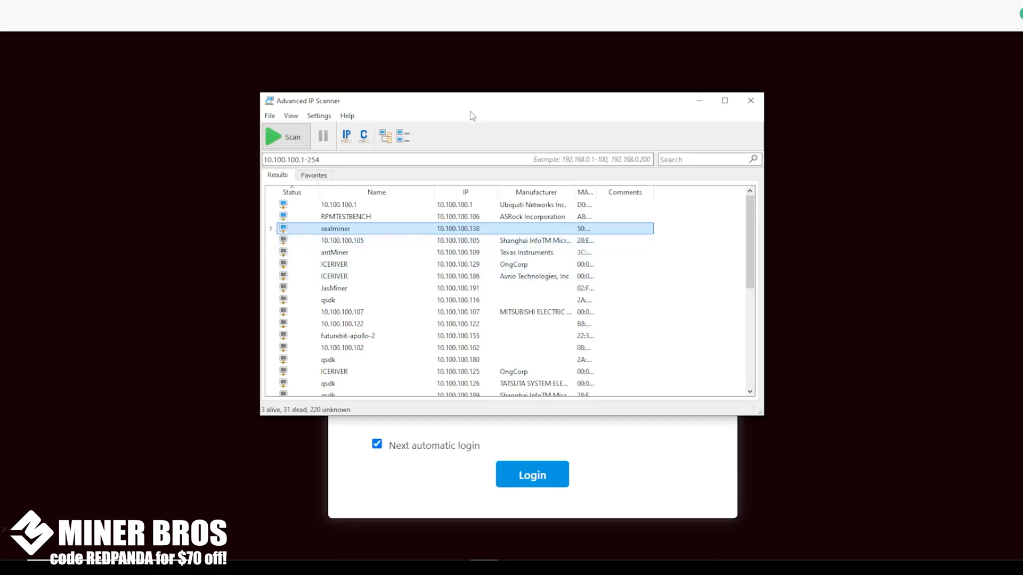
{"action": "mouse_move", "coordinate": [464, 114]}
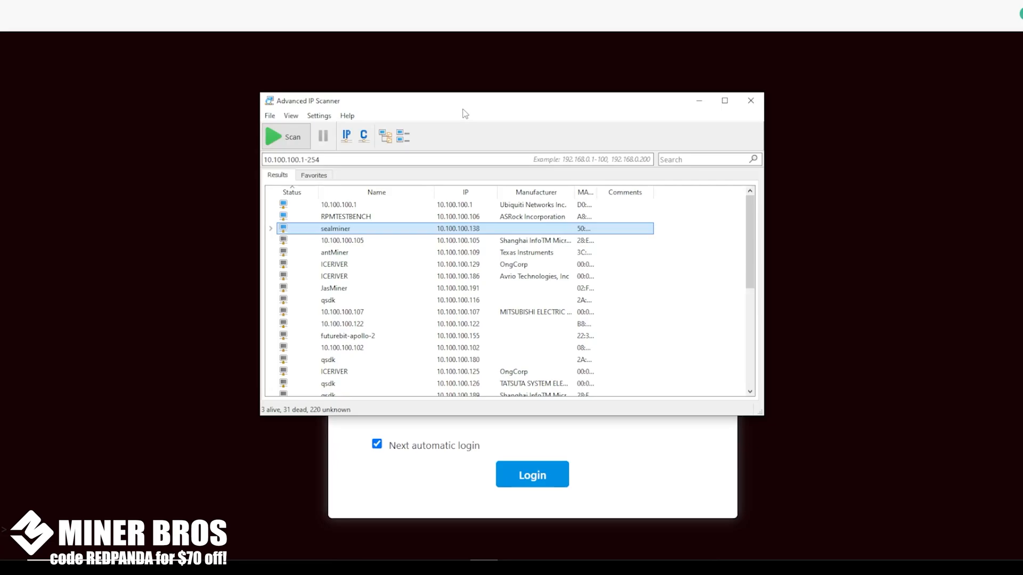
{"action": "mouse_move", "coordinate": [439, 92]}
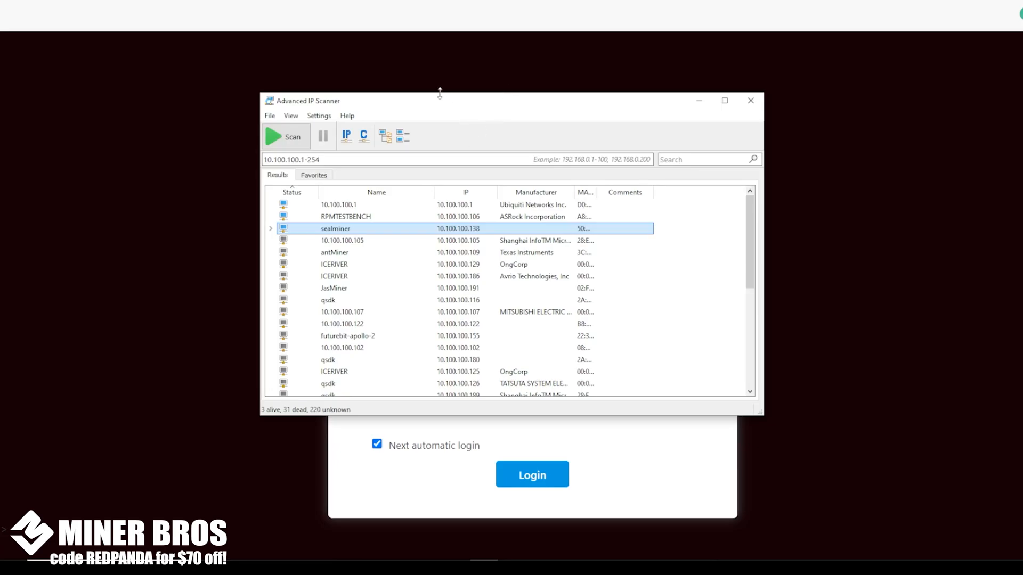
{"action": "mouse_move", "coordinate": [392, 76]}
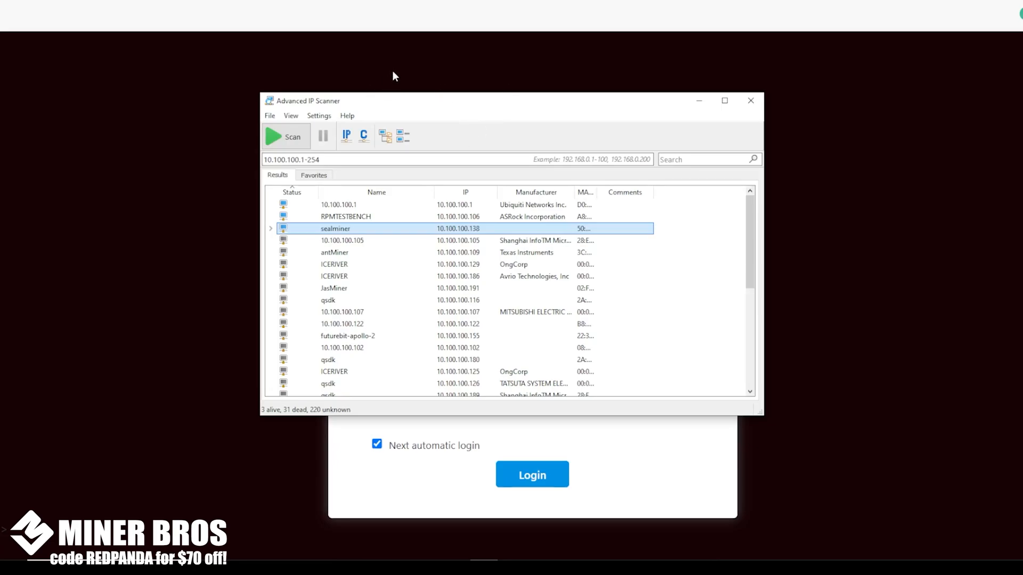
{"action": "mouse_move", "coordinate": [461, 107]}
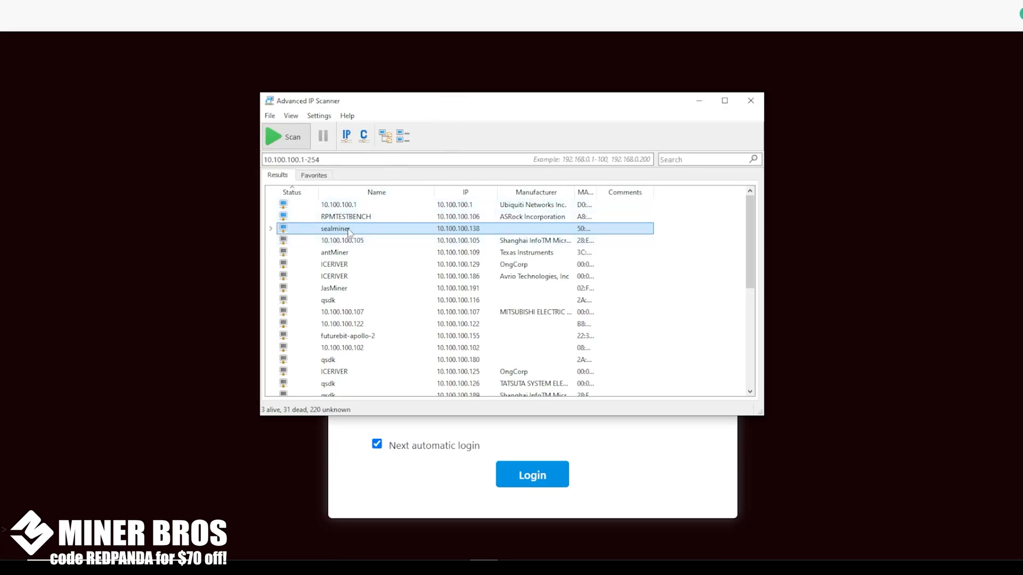
{"action": "mouse_move", "coordinate": [318, 240]}
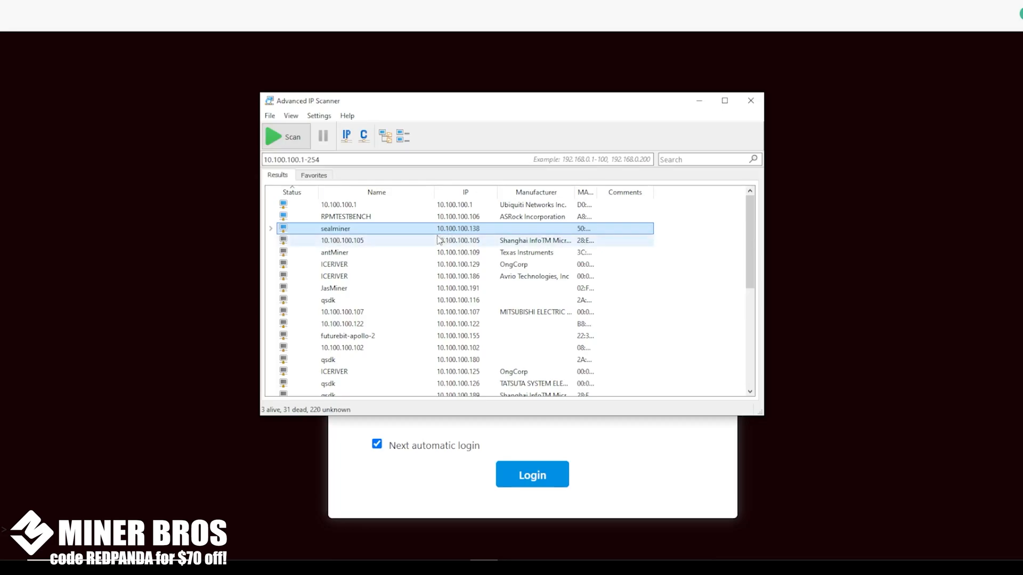
{"action": "mouse_move", "coordinate": [489, 233]}
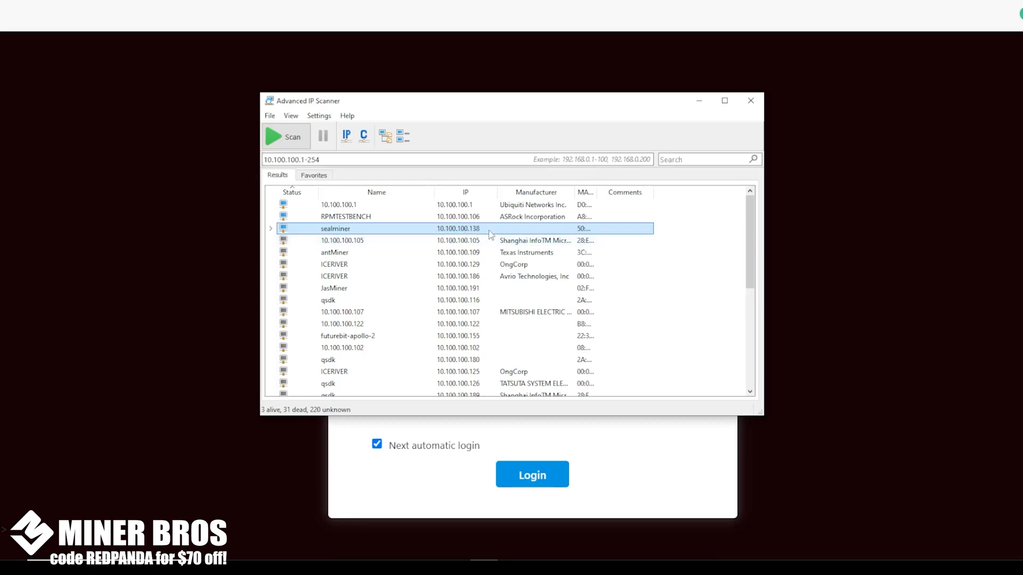
{"action": "mouse_move", "coordinate": [440, 229]}
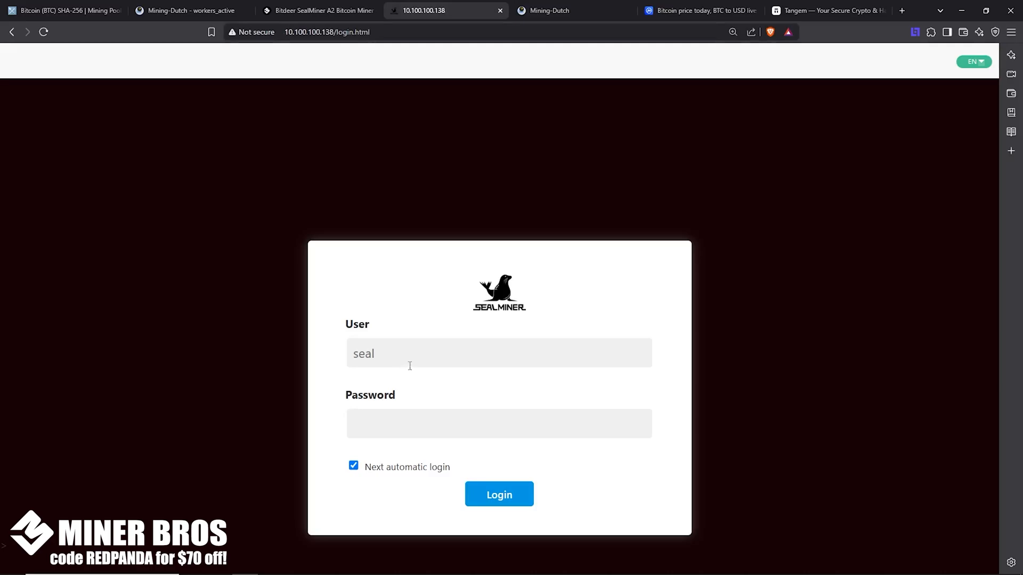
Enter the password for user 'seal' and submit the miner login
{"action": "left_click", "coordinate": [500, 422]}
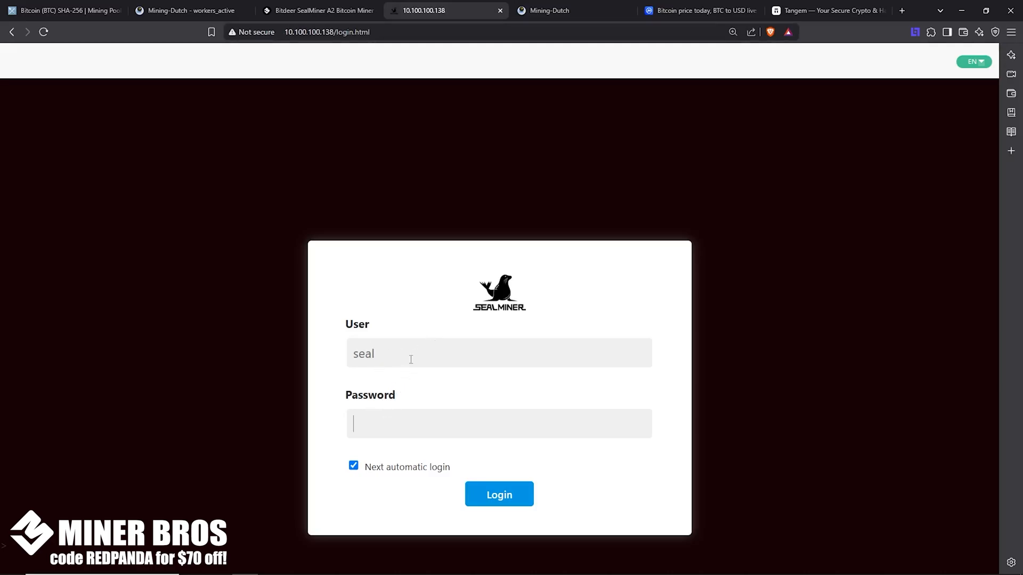
{"action": "double_click", "coordinate": [364, 354]}
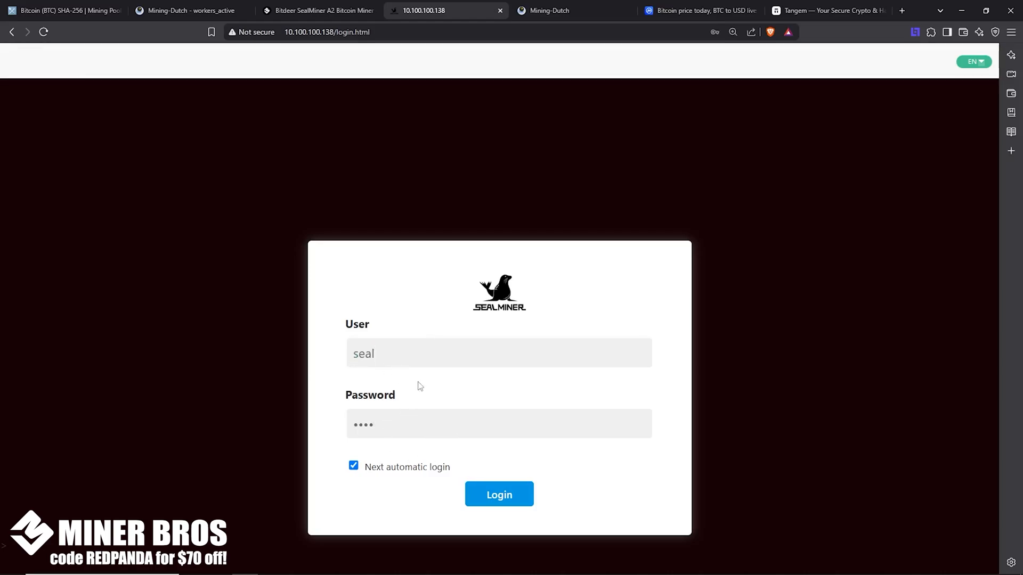
{"action": "left_click", "coordinate": [498, 495]}
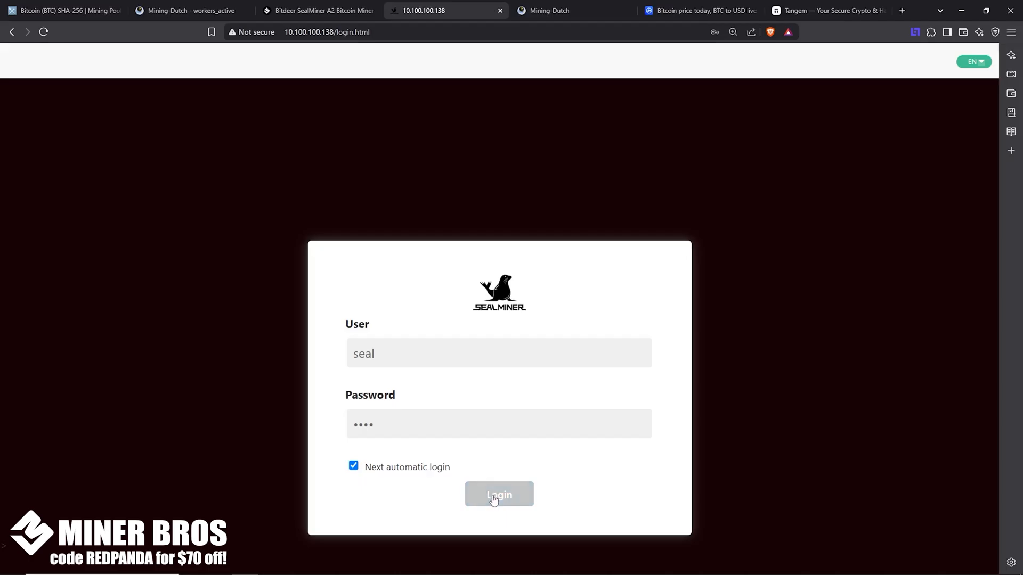
{"action": "left_click", "coordinate": [498, 494]}
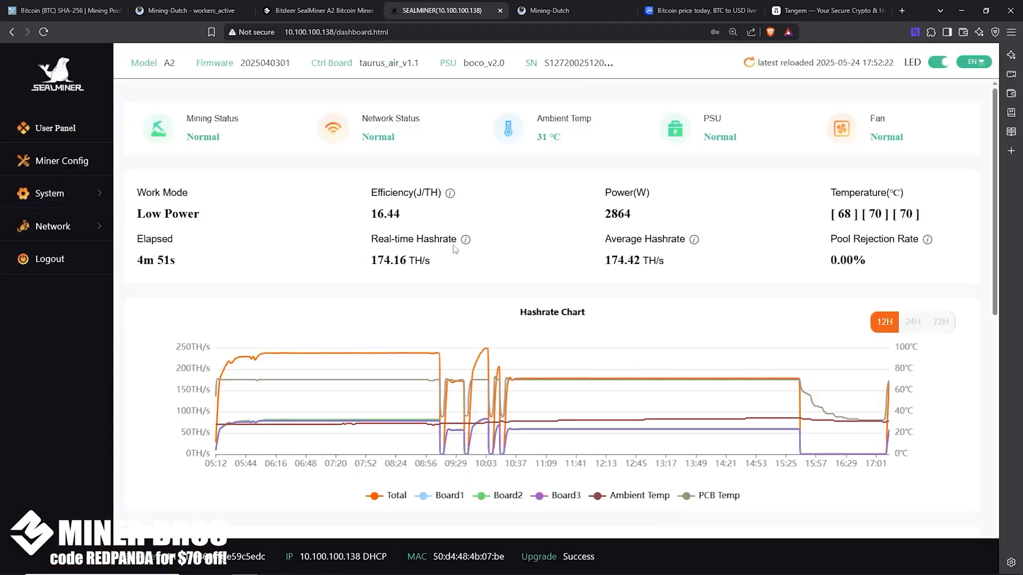
{"action": "mouse_move", "coordinate": [708, 270]}
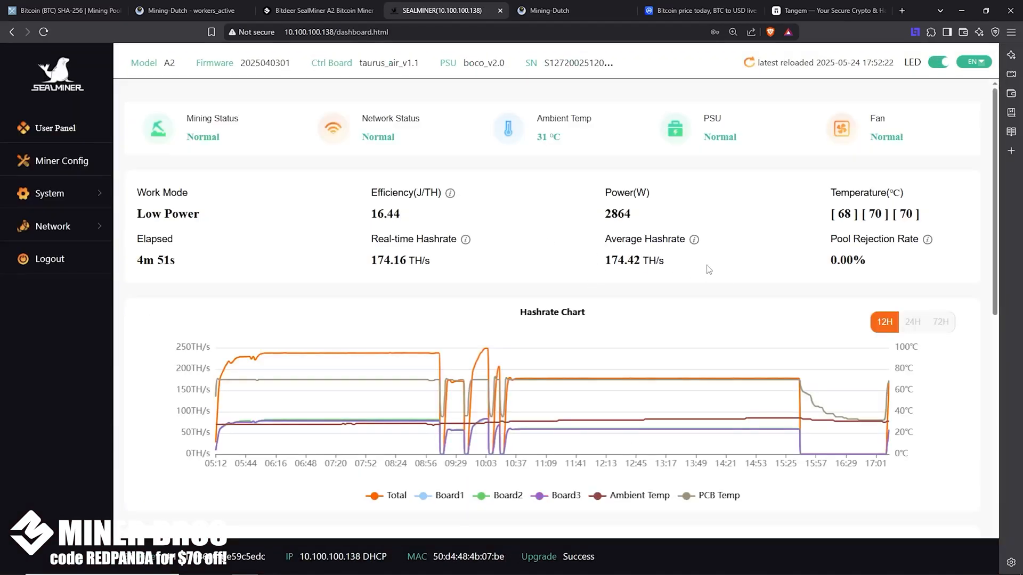
{"action": "scroll", "scroll_direction": "down", "scroll_amount": 3}
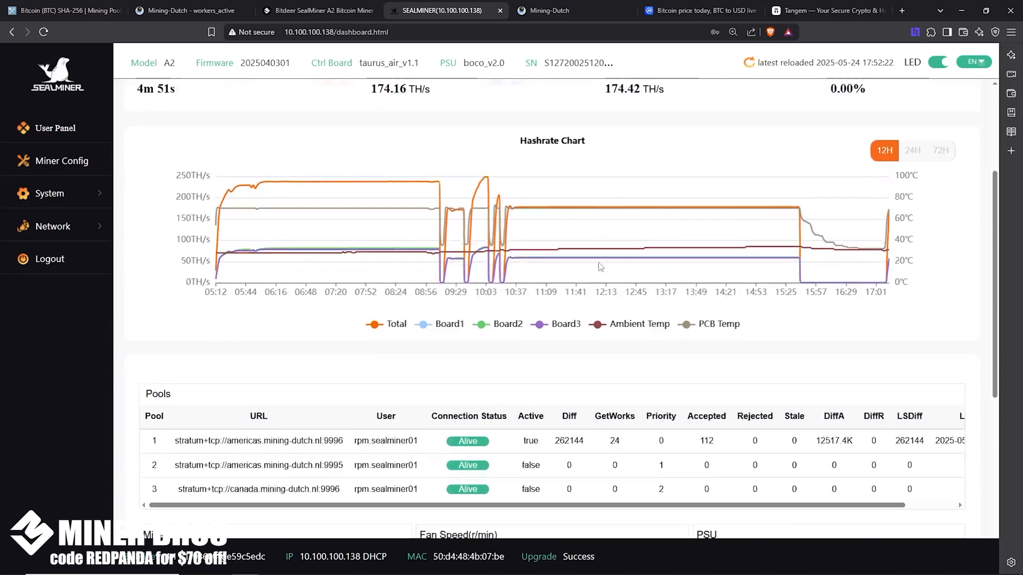
{"action": "scroll", "scroll_direction": "down", "scroll_amount": 3}
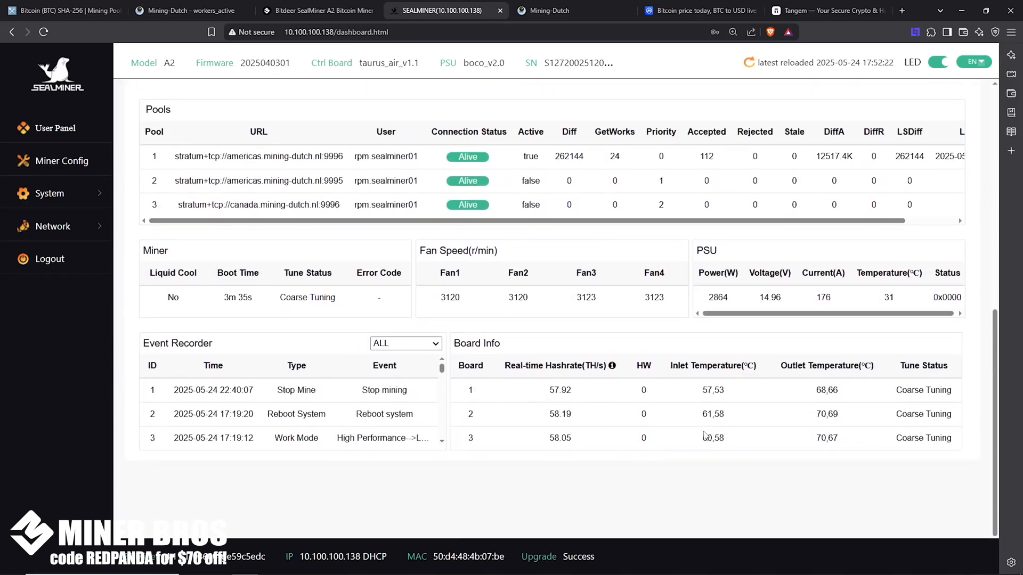
{"action": "scroll", "scroll_direction": "up", "scroll_amount": 3}
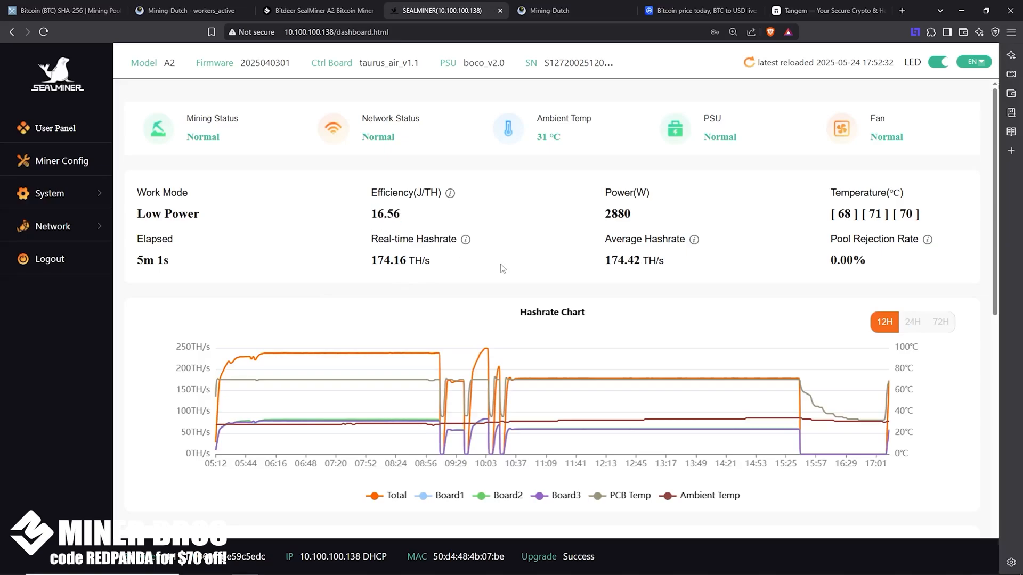
{"action": "double_click", "coordinate": [385, 214]}
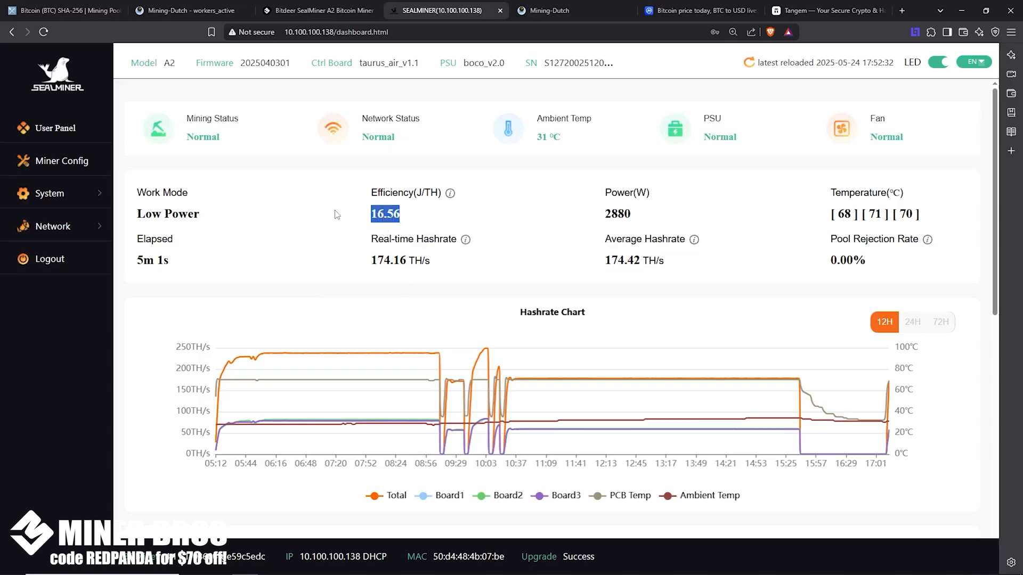
{"action": "double_click", "coordinate": [867, 193]}
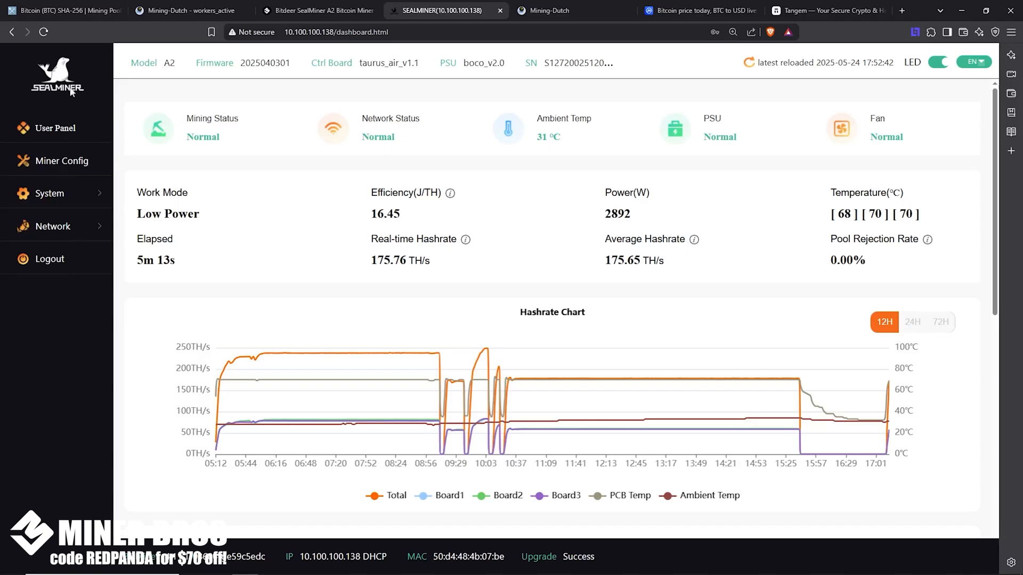
{"action": "mouse_move", "coordinate": [54, 152]}
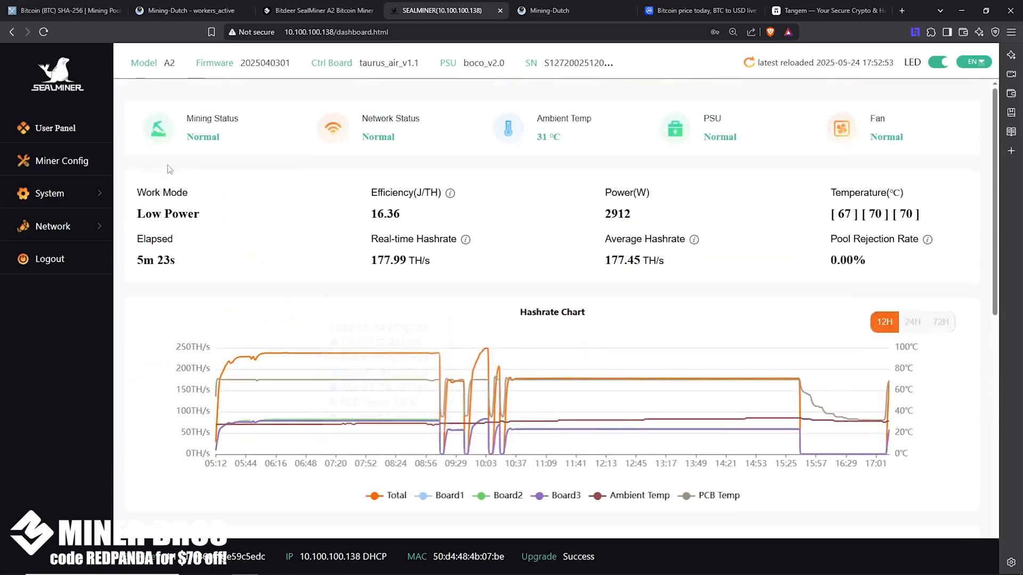
View Miner Config's three Mining-Dutch pools, PSU power and Low Power work mode
{"action": "left_click", "coordinate": [60, 160]}
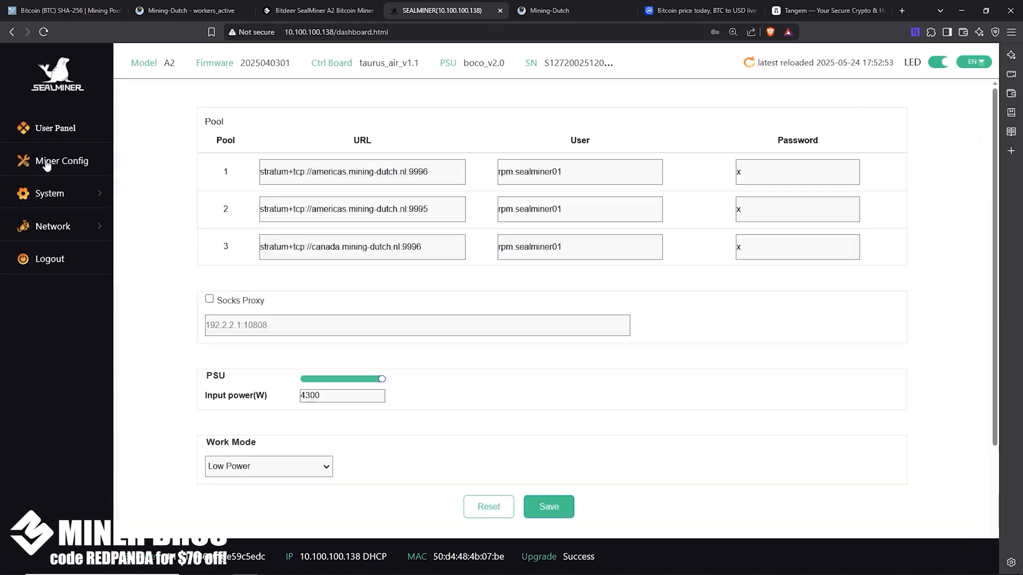
{"action": "left_click", "coordinate": [361, 171]}
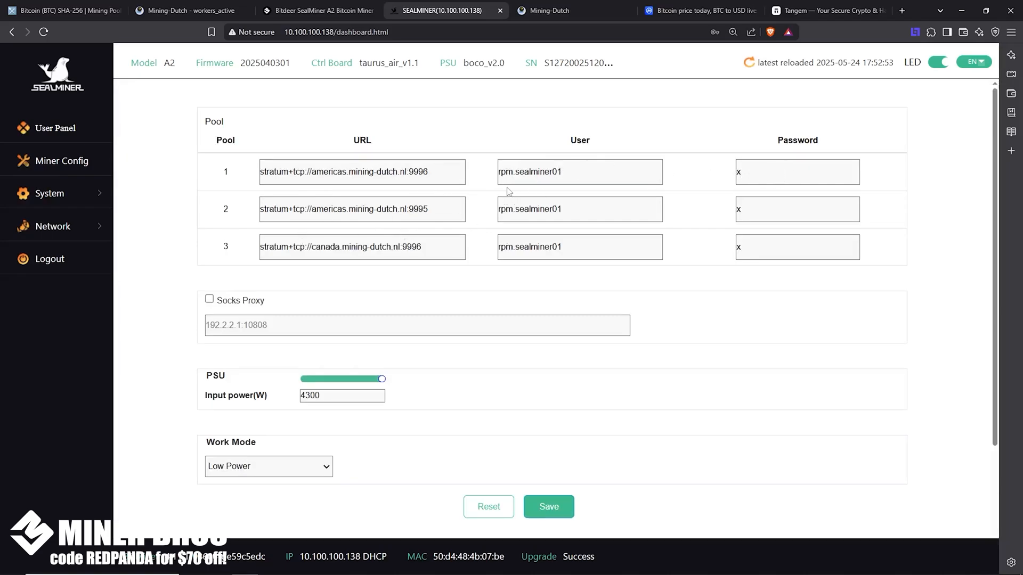
{"action": "mouse_move", "coordinate": [133, 29]}
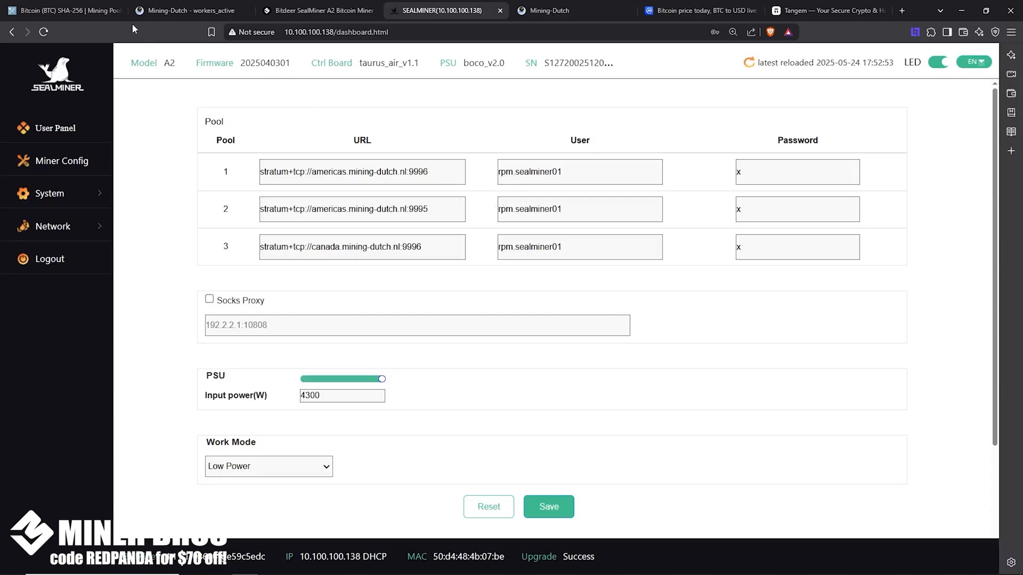
{"action": "left_click", "coordinate": [62, 10]}
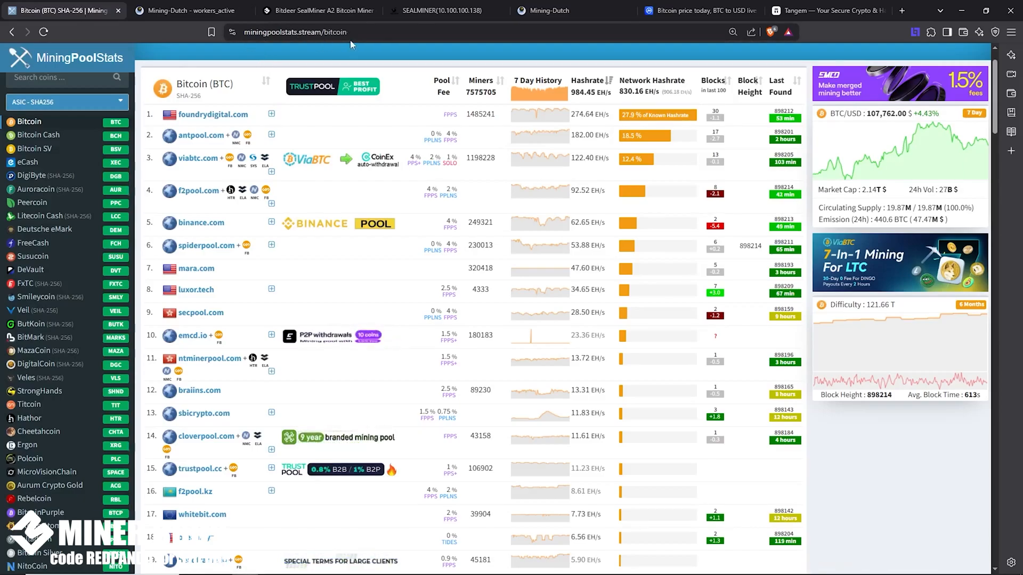
Scroll the SHA-256 pool ranking past mining-dutch.nl at rank 33 and back up
{"action": "scroll", "scroll_direction": "down", "scroll_amount": 3}
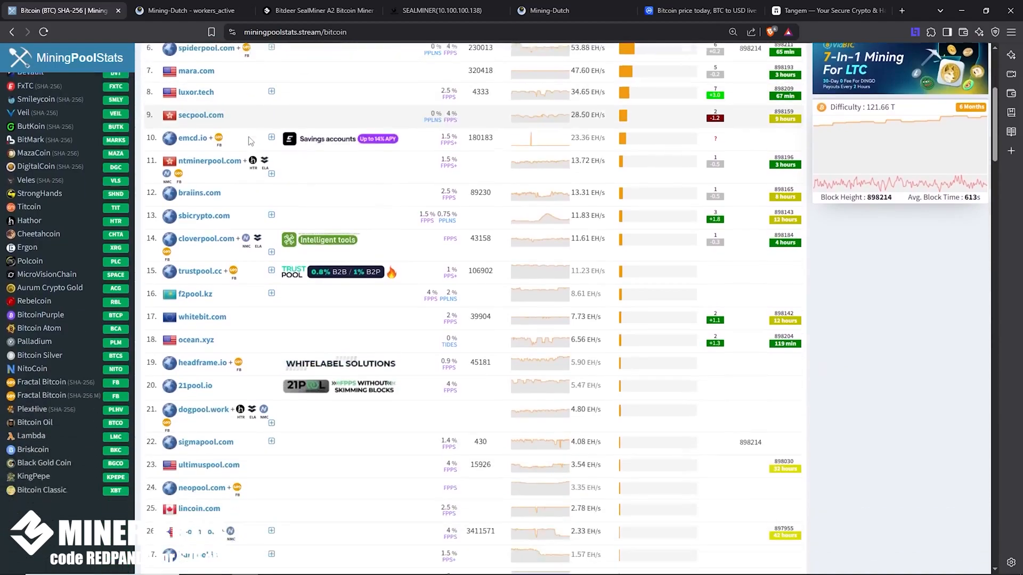
{"action": "scroll", "scroll_direction": "down", "scroll_amount": 3}
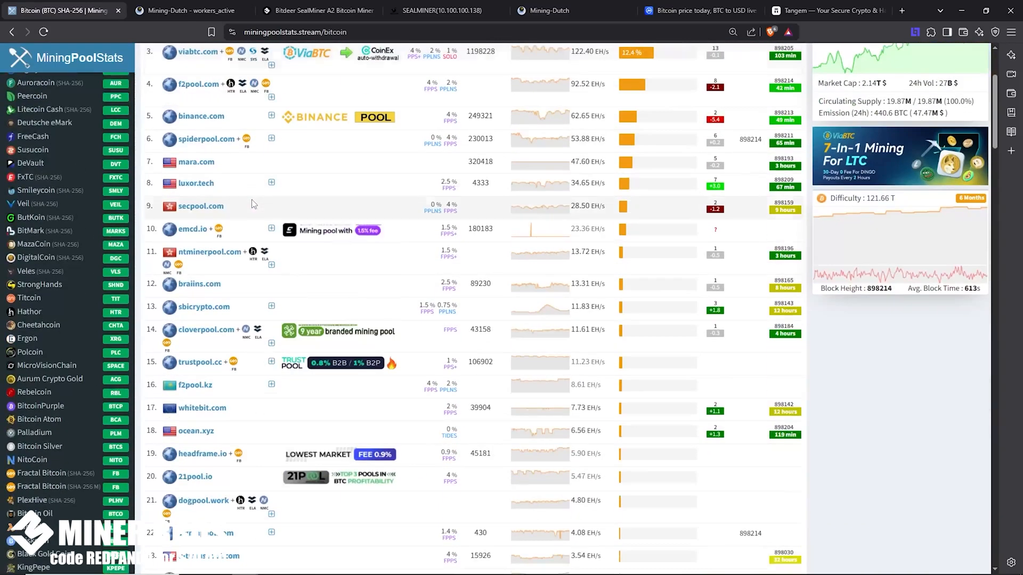
{"action": "scroll", "scroll_direction": "down", "scroll_amount": 3}
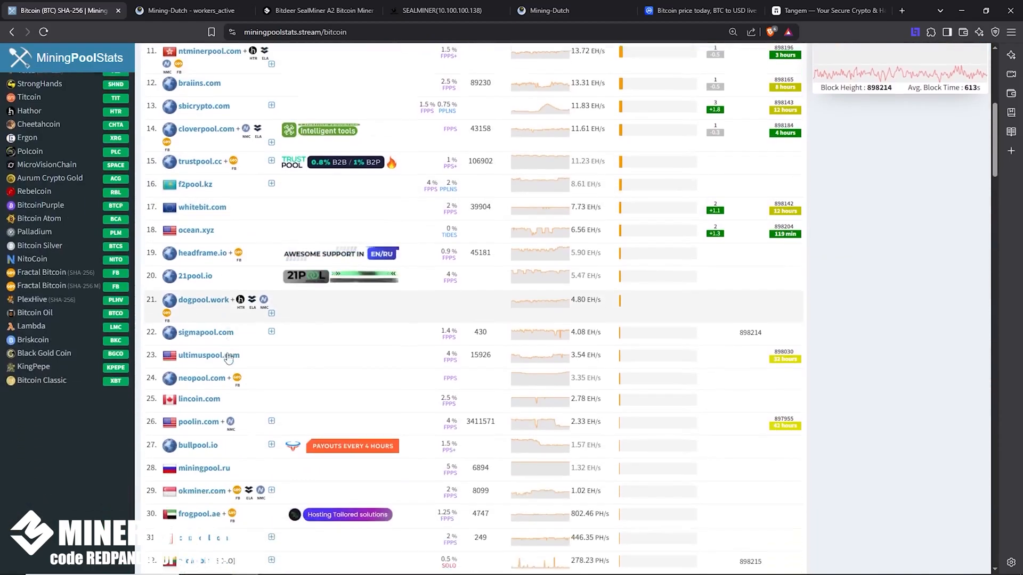
{"action": "scroll", "scroll_direction": "down", "scroll_amount": 3}
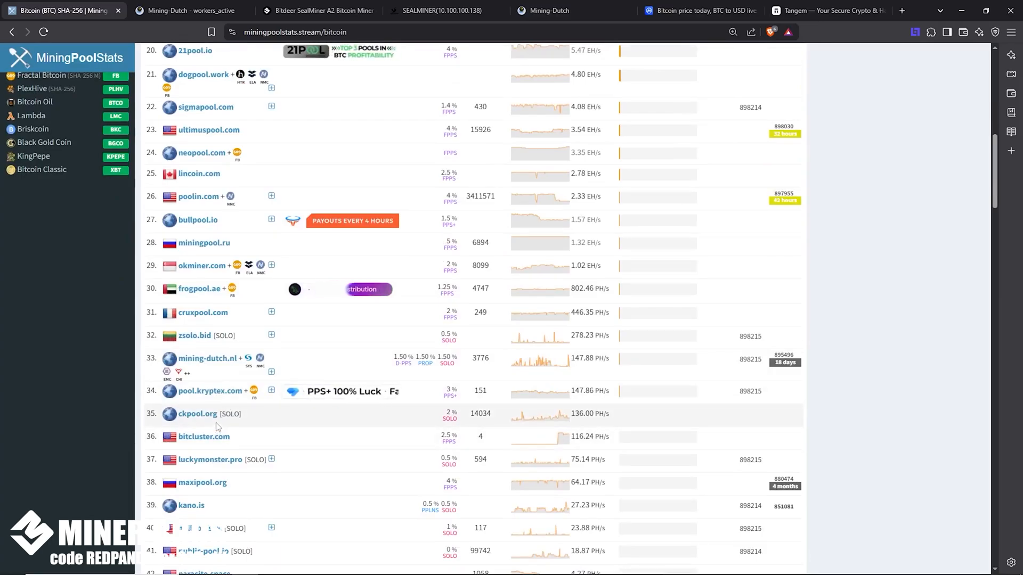
{"action": "mouse_move", "coordinate": [211, 420]}
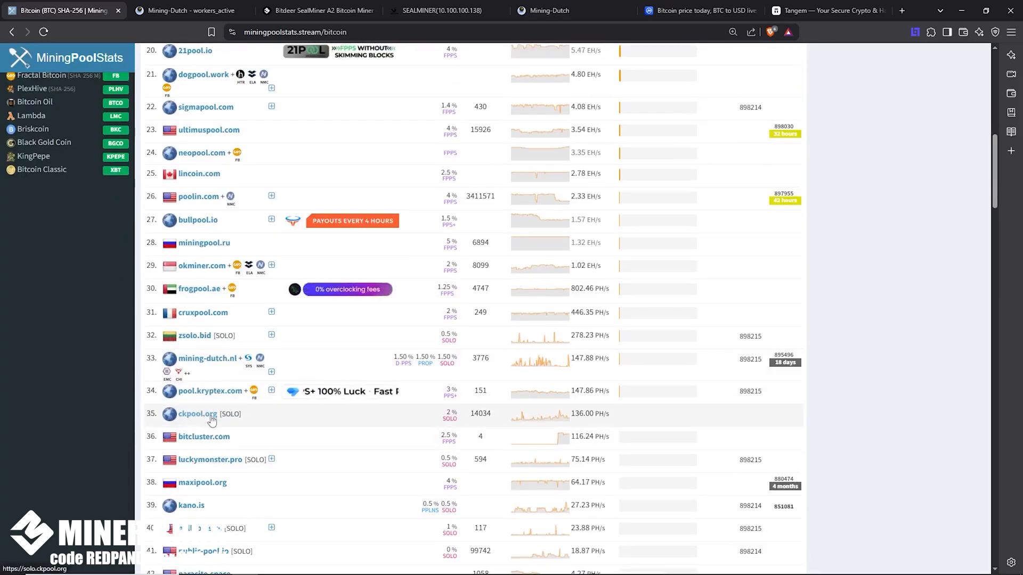
{"action": "scroll", "scroll_direction": "up", "scroll_amount": 3}
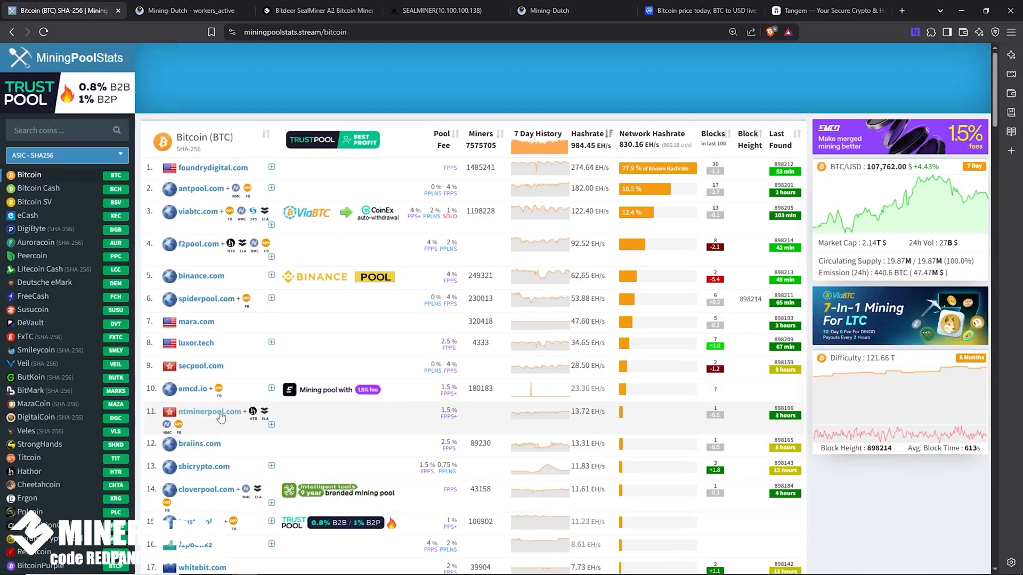
{"action": "scroll", "scroll_direction": "down", "scroll_amount": 3}
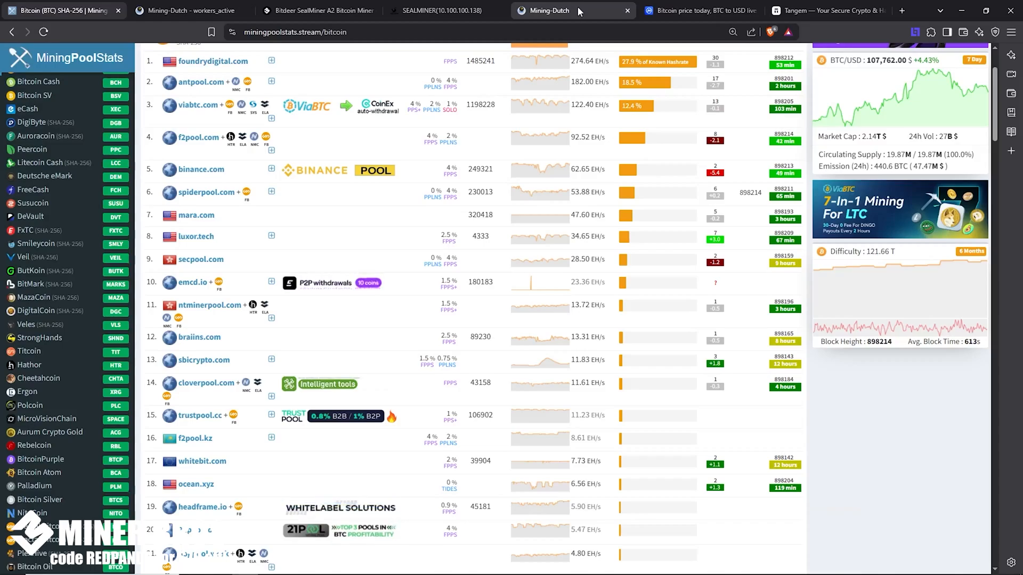
{"action": "left_click", "coordinate": [556, 11]}
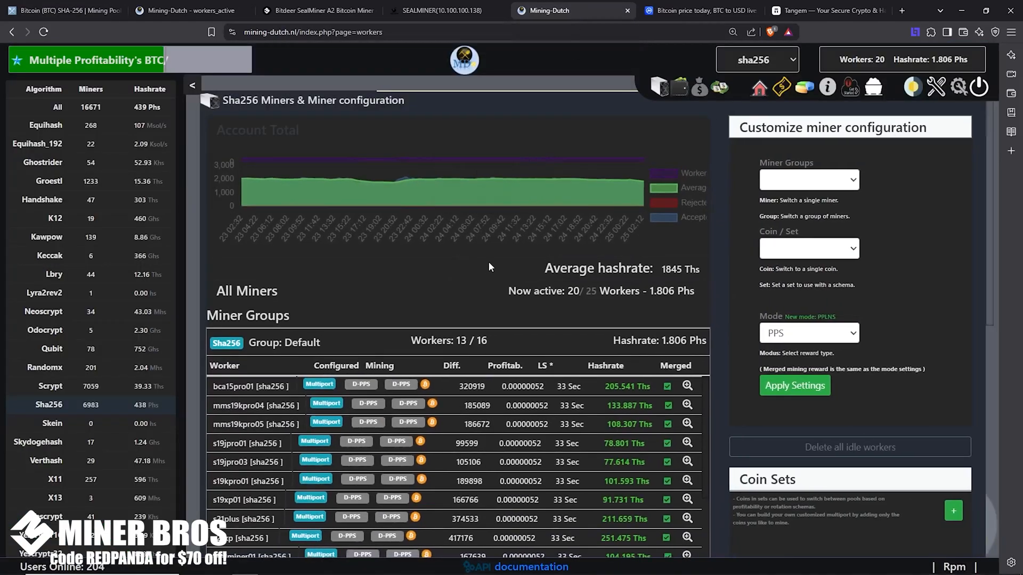
{"action": "mouse_move", "coordinate": [514, 290]}
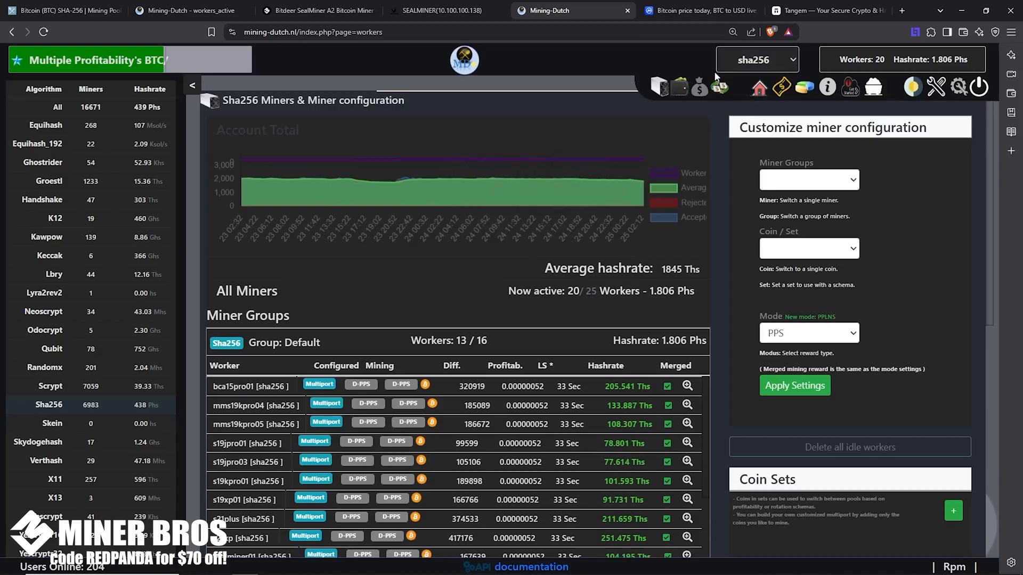
{"action": "mouse_move", "coordinate": [849, 87]}
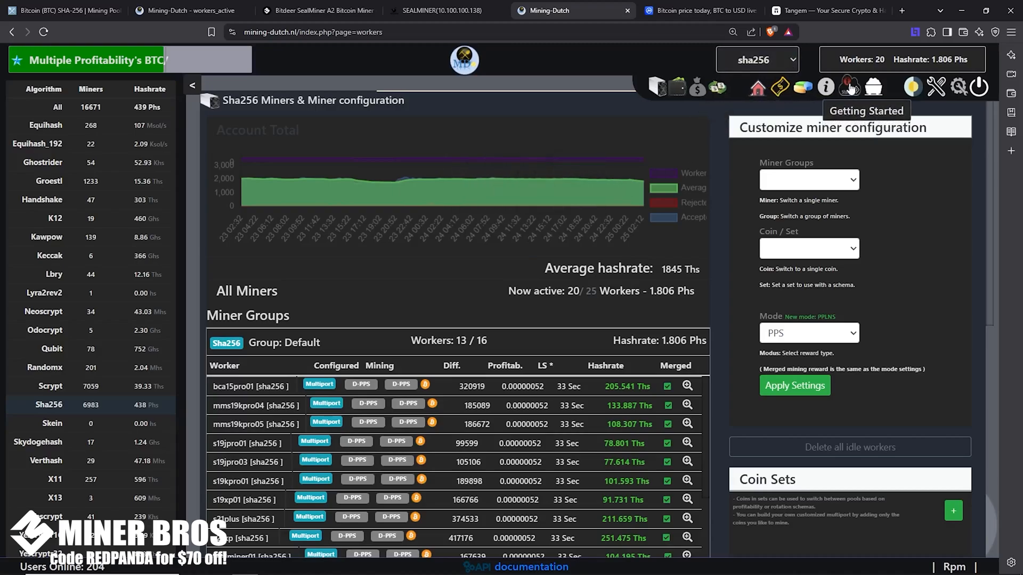
{"action": "left_click", "coordinate": [62, 11]}
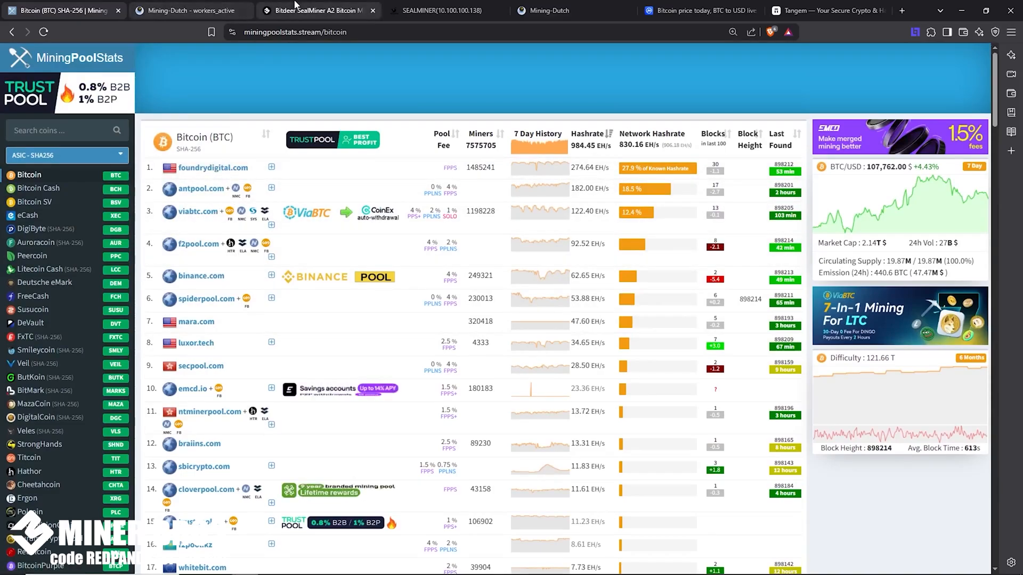
On the SEALMINER tab, highlight the 'rpm' prefix of pool 1's worker rpm.sealminer01
{"action": "left_click", "coordinate": [444, 11]}
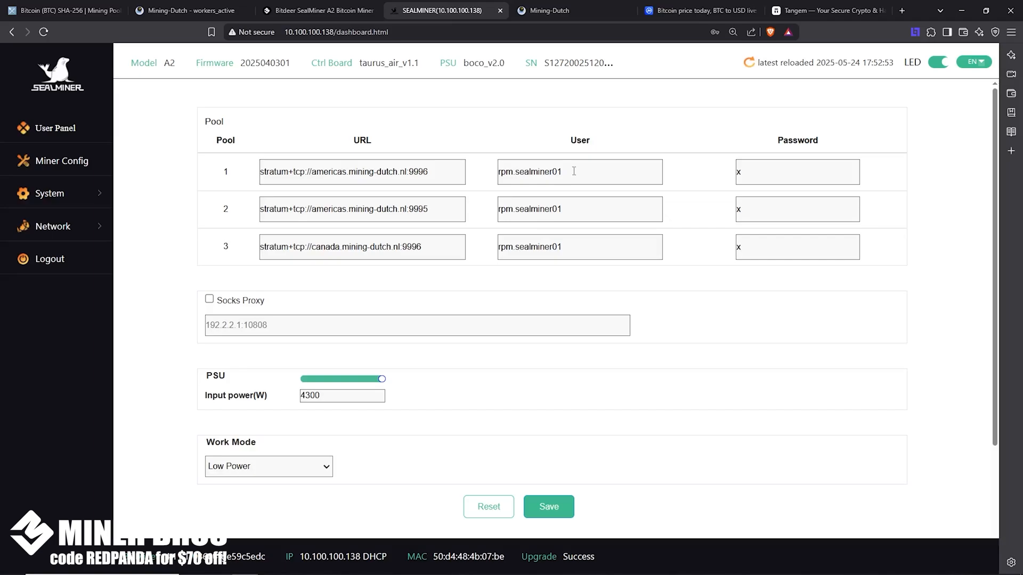
{"action": "mouse_move", "coordinate": [518, 174]}
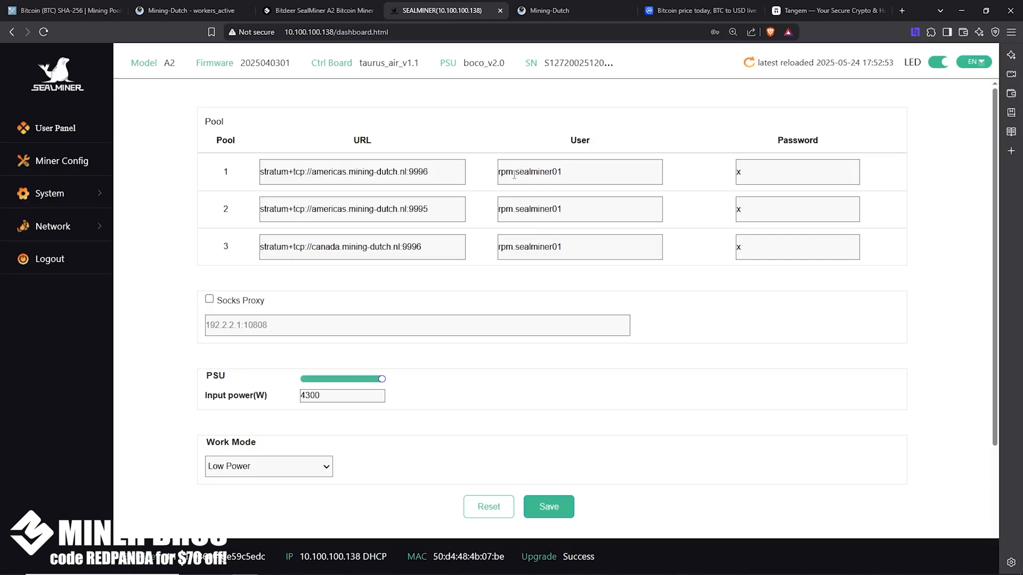
{"action": "double_click", "coordinate": [507, 171]}
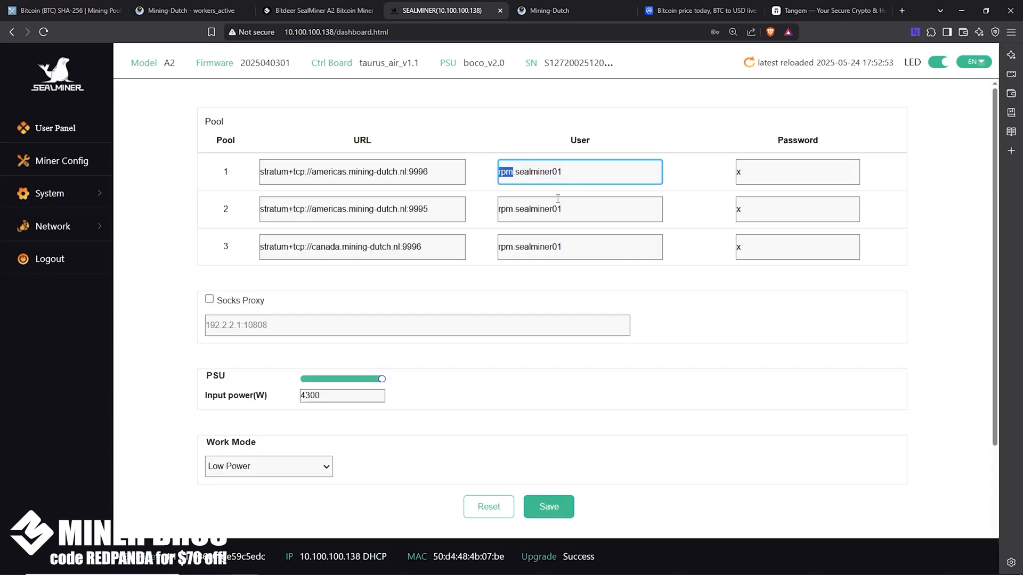
{"action": "mouse_move", "coordinate": [561, 10]}
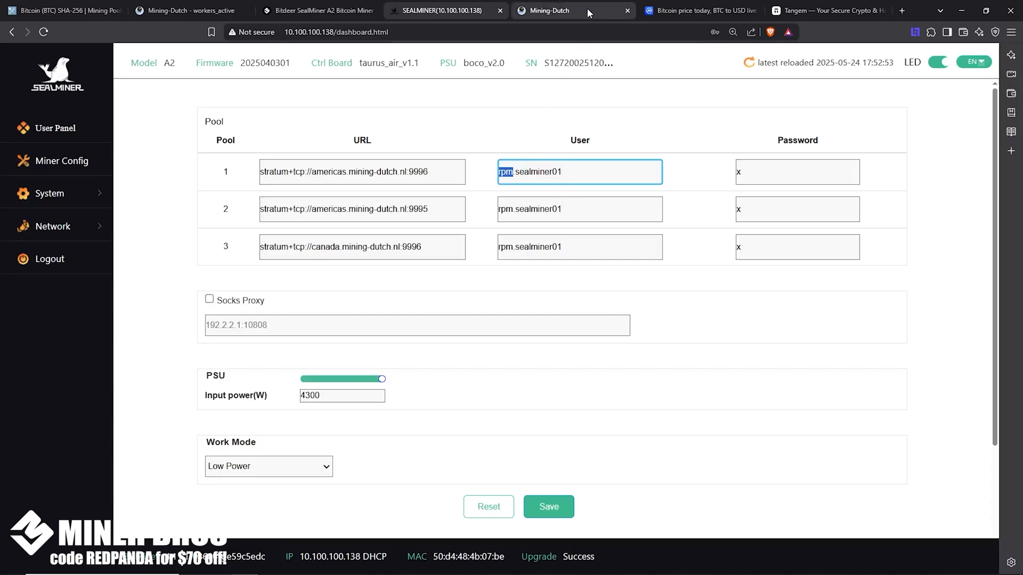
From the Mining-Dutch workers overview, open the Getting Started guide
{"action": "left_click", "coordinate": [545, 11]}
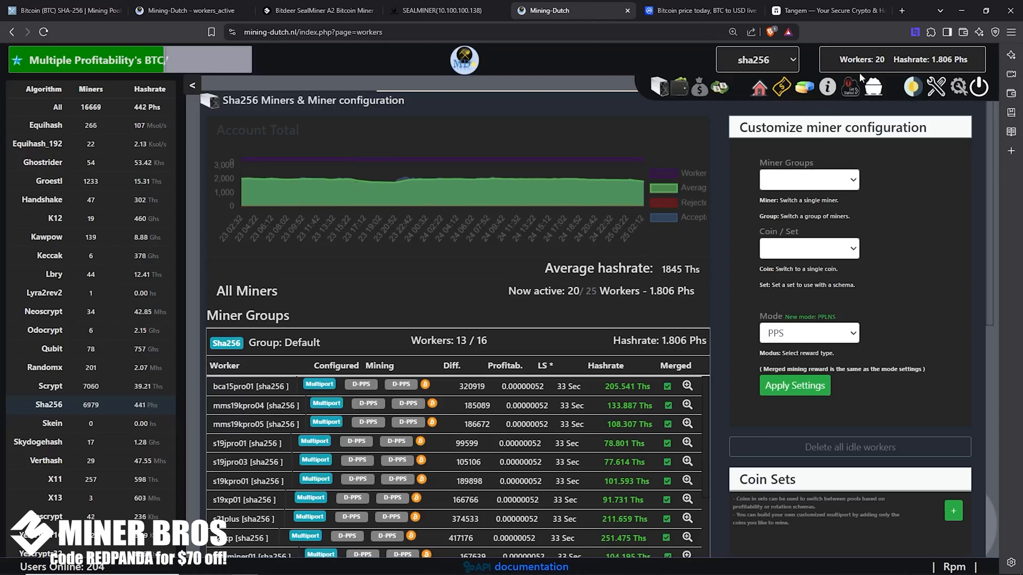
{"action": "mouse_move", "coordinate": [781, 86]}
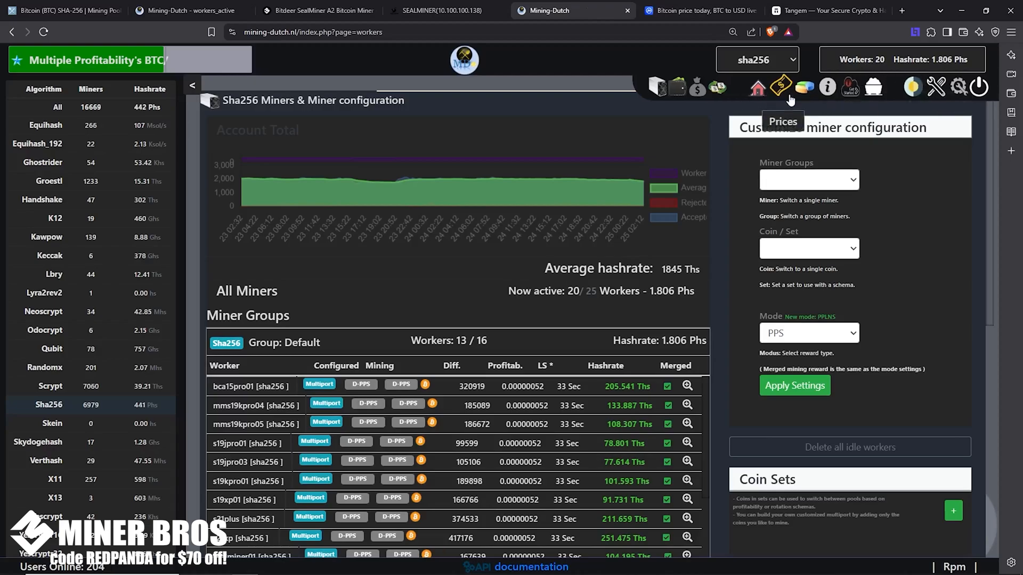
{"action": "left_click", "coordinate": [826, 87]}
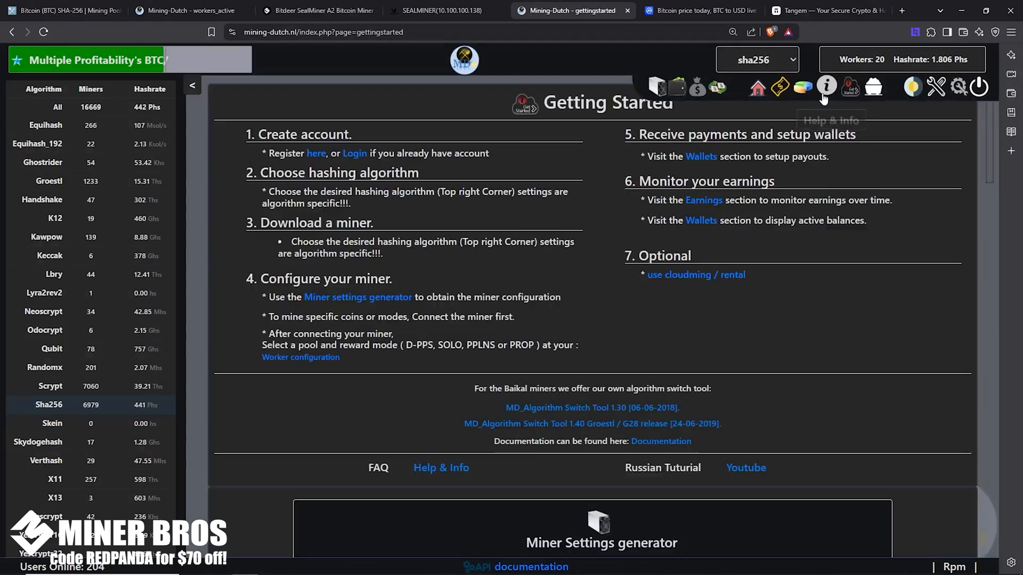
{"action": "mouse_move", "coordinate": [849, 87]}
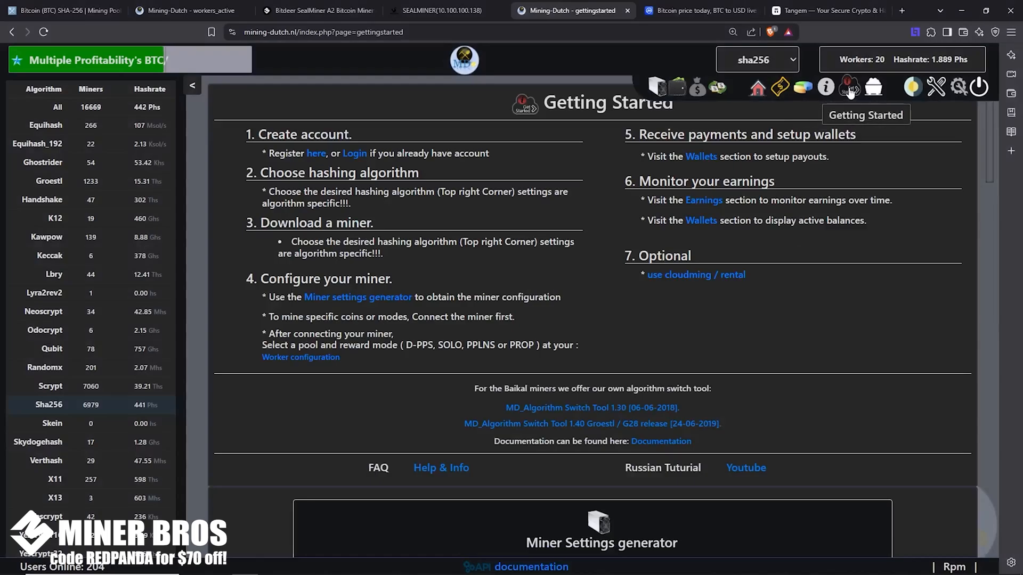
{"action": "mouse_move", "coordinate": [698, 87]}
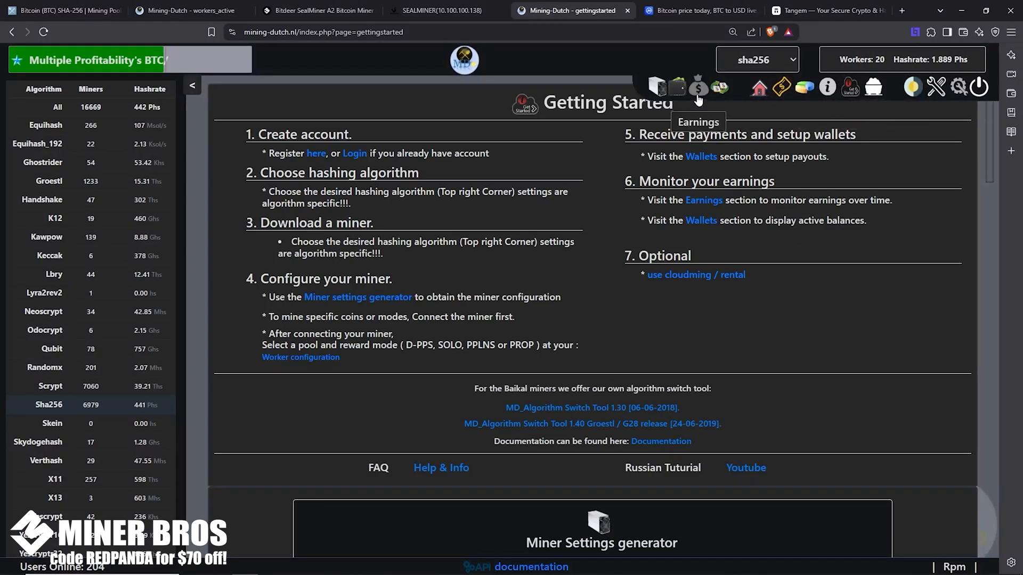
{"action": "mouse_move", "coordinate": [850, 87]}
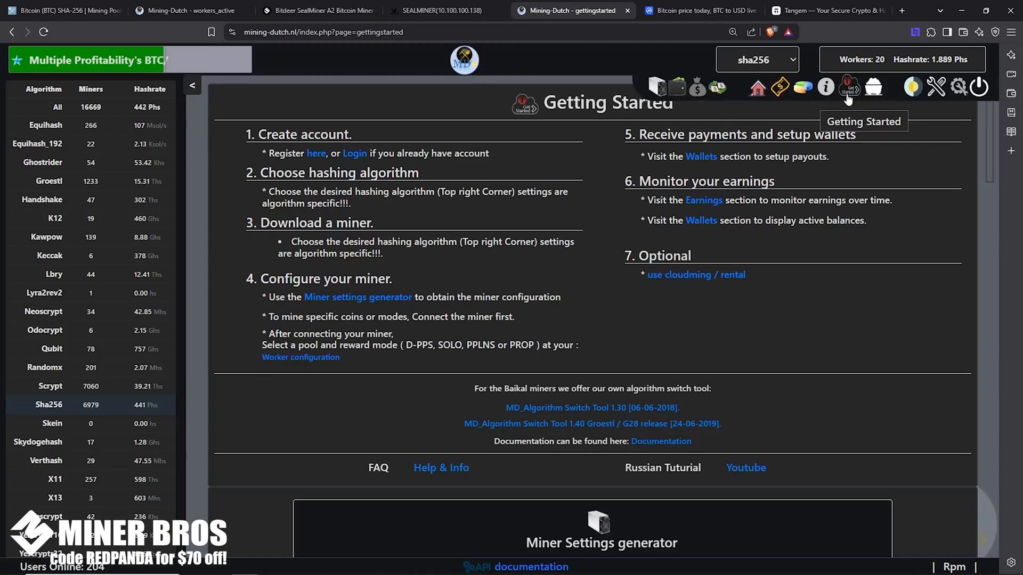
{"action": "mouse_move", "coordinate": [599, 286]}
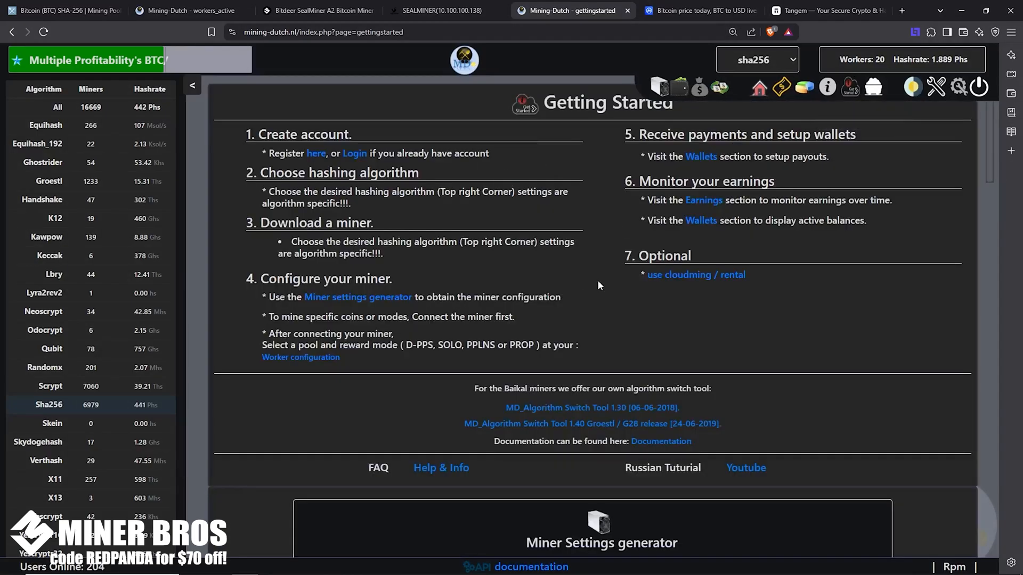
{"action": "left_click", "coordinate": [756, 60]}
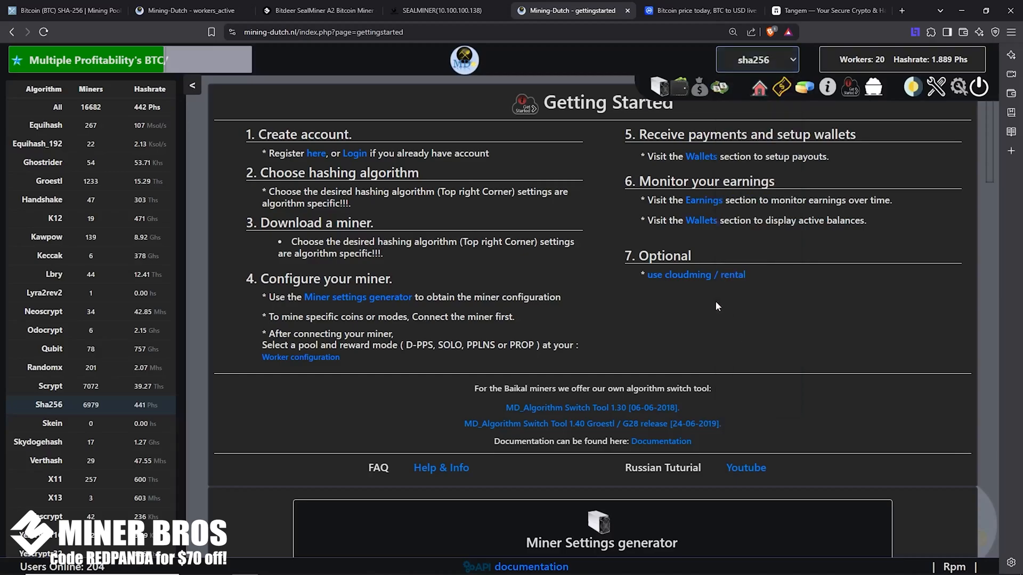
Set the Miner Settings generator to algorithm sha256 and region North America
{"action": "scroll", "scroll_direction": "down", "scroll_amount": 3}
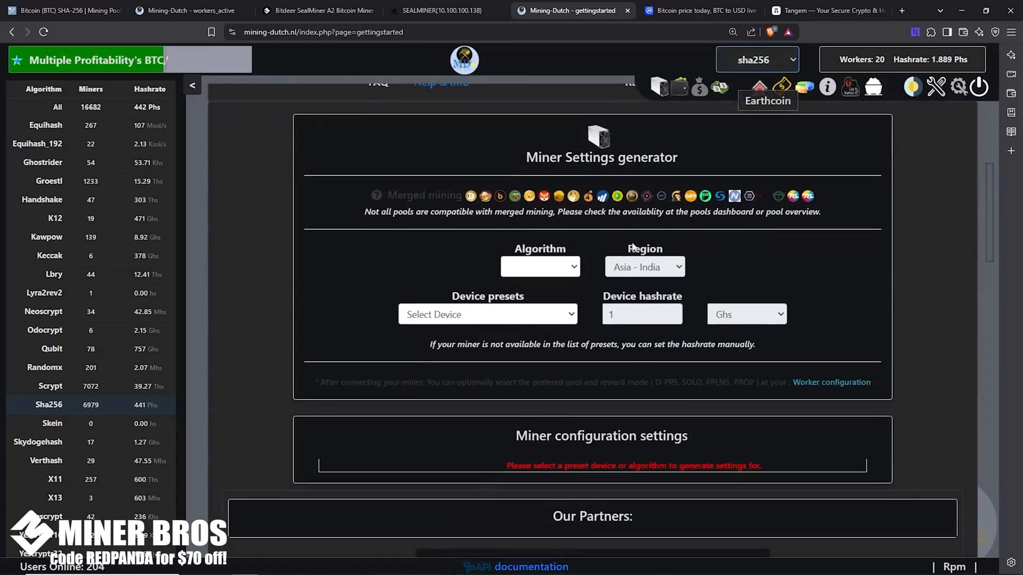
{"action": "left_click", "coordinate": [539, 279]}
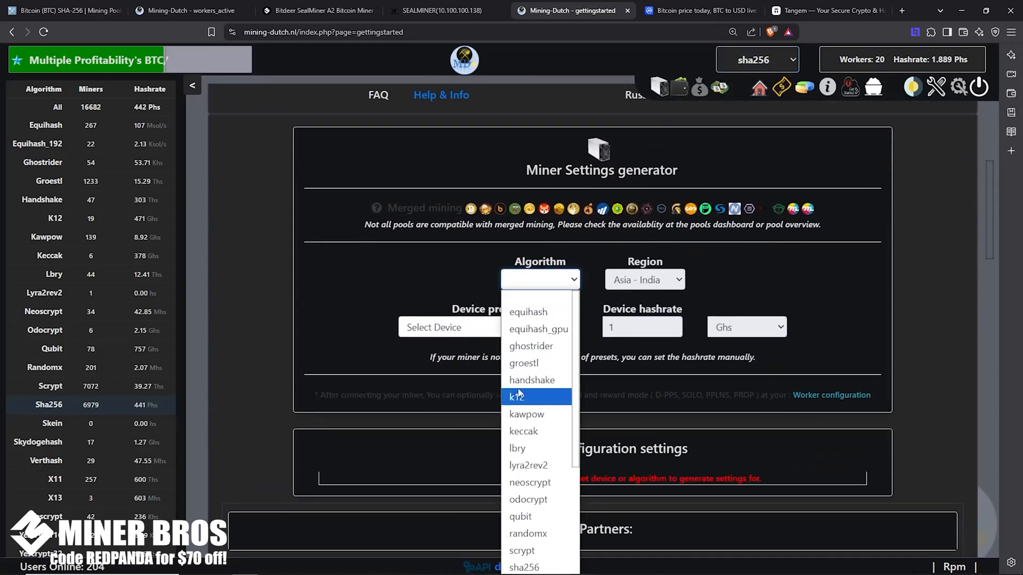
{"action": "left_click", "coordinate": [524, 567]}
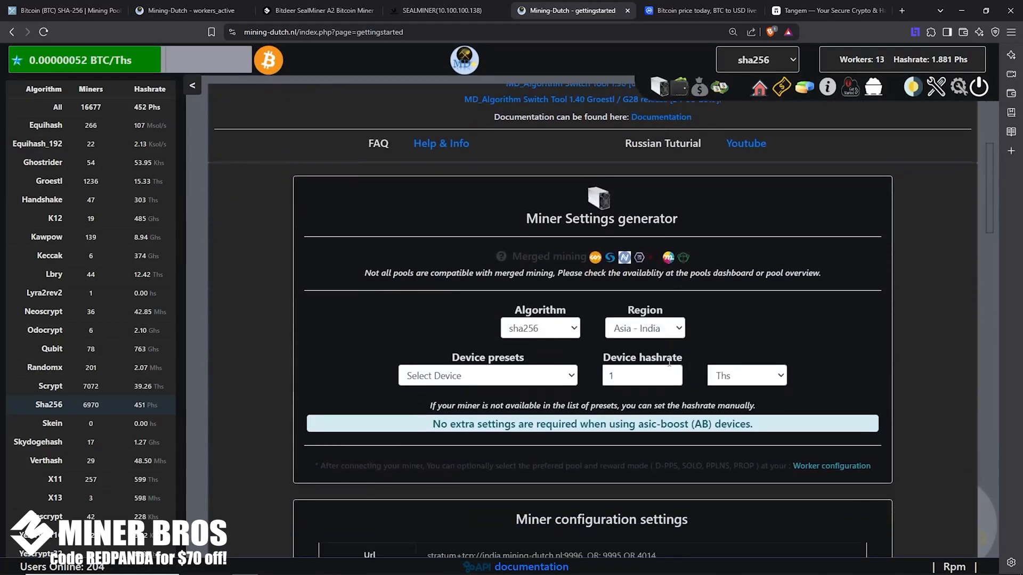
{"action": "left_click", "coordinate": [644, 320]}
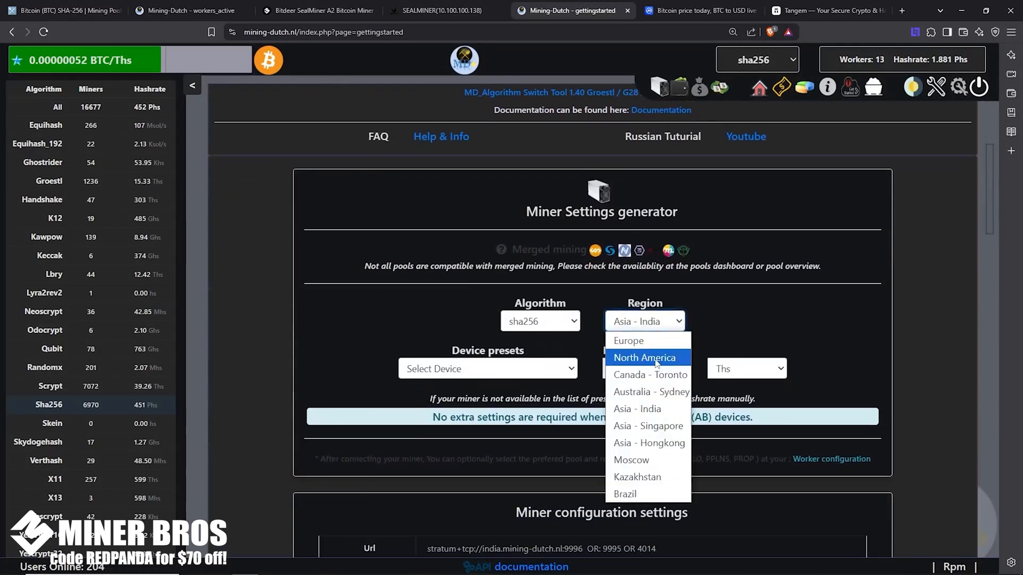
{"action": "left_click", "coordinate": [645, 358]}
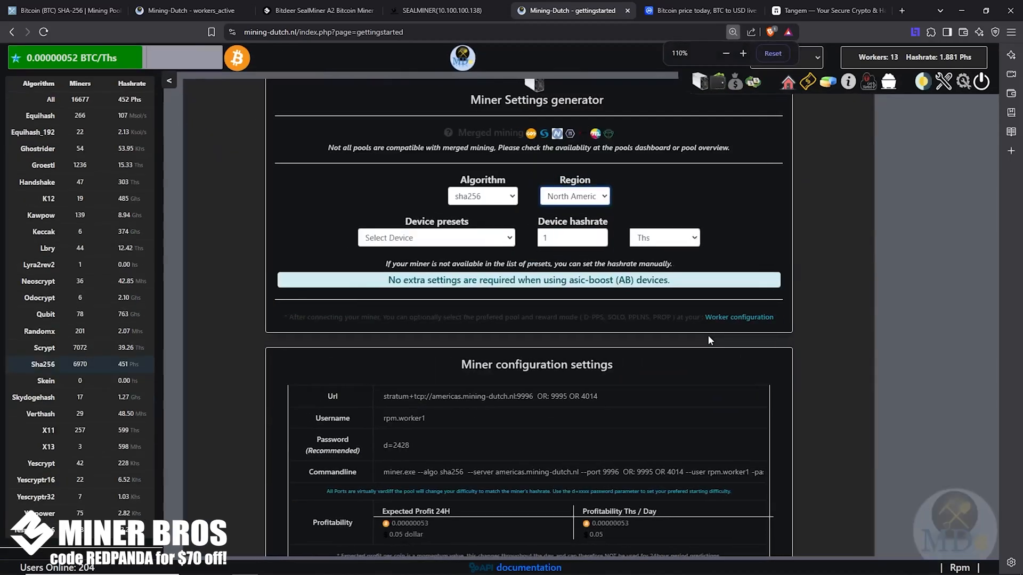
Select the americas.mining-dutch.nl:9996 pool address and return to the SEALMINER tab
{"action": "left_click", "coordinate": [741, 53]}
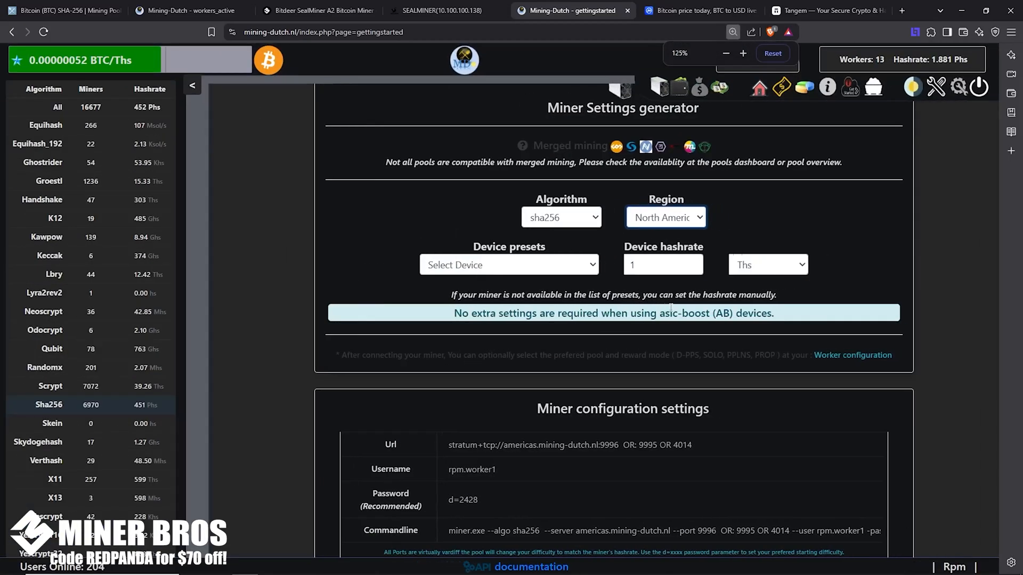
{"action": "double_click", "coordinate": [564, 444]}
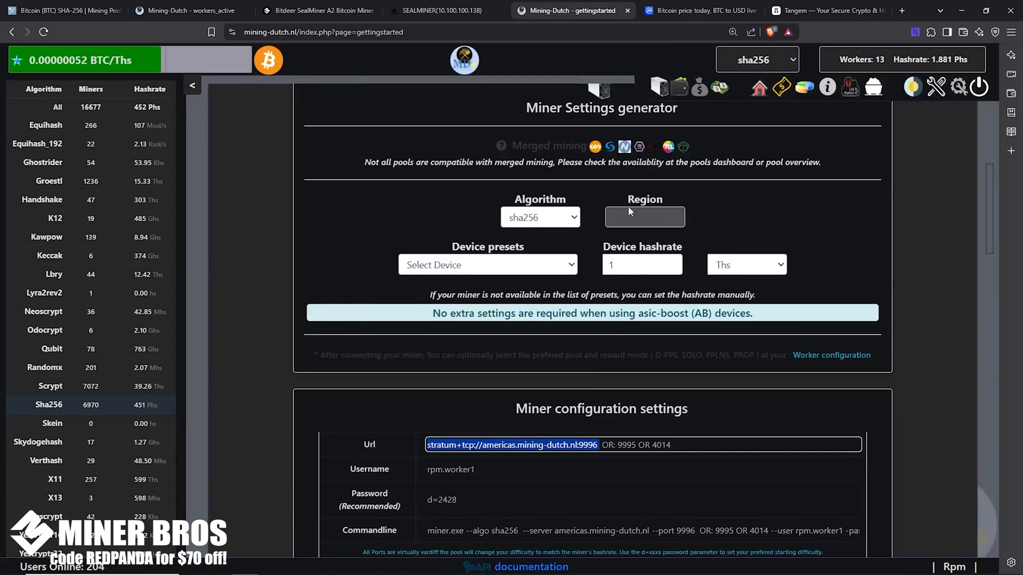
{"action": "left_click", "coordinate": [437, 11]}
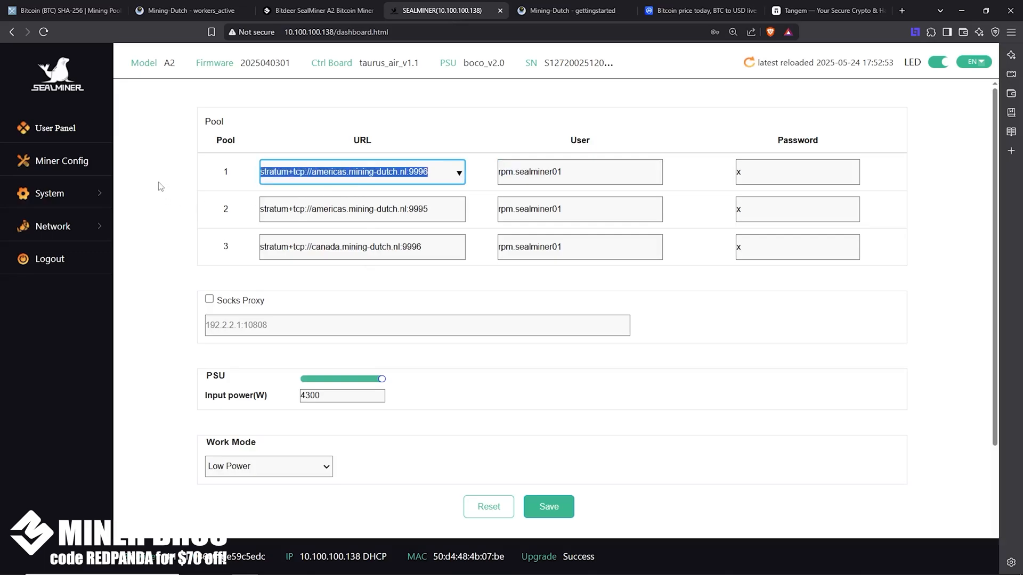
Check Mining-Dutch's alternate ports, then set pool 2 to americas:9995 and pool 3 to canada:9996
{"action": "left_click", "coordinate": [361, 171]}
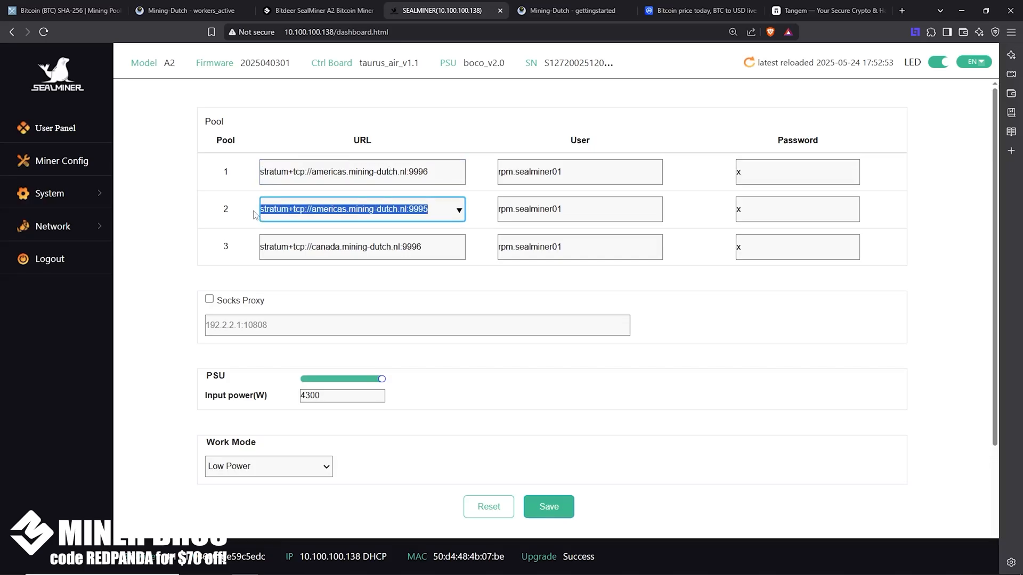
{"action": "left_click", "coordinate": [436, 212]}
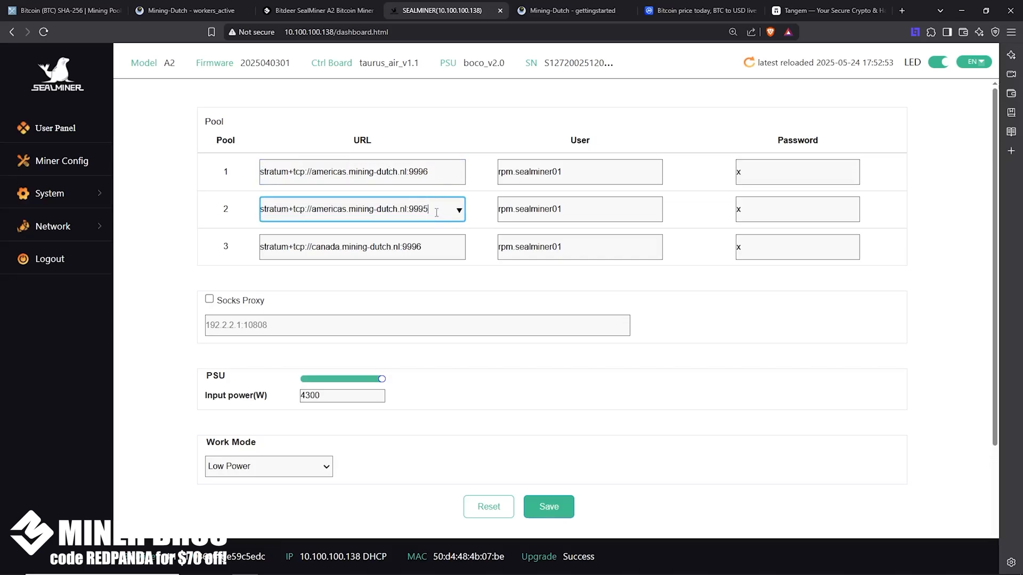
{"action": "left_click", "coordinate": [571, 11]}
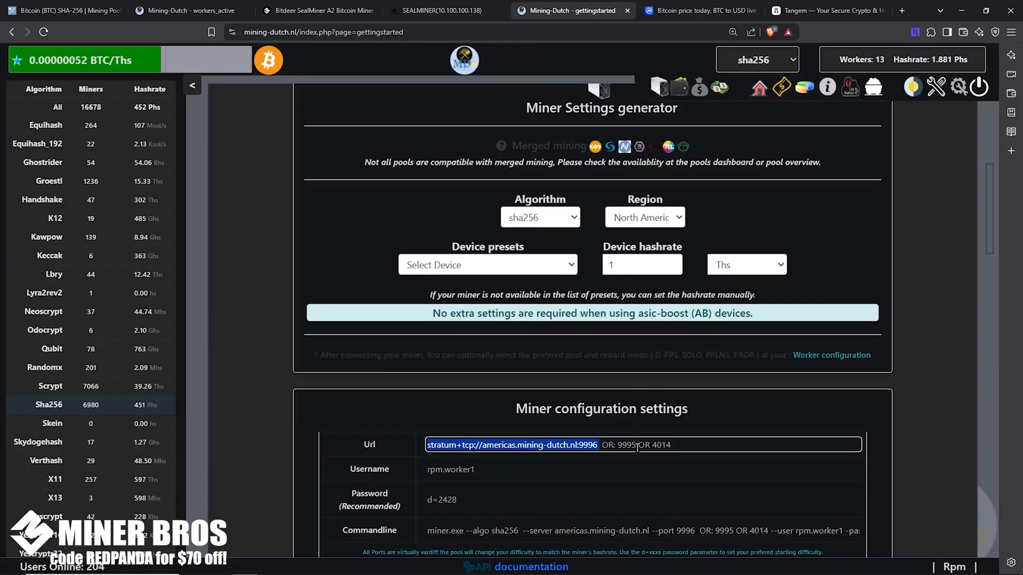
{"action": "left_click", "coordinate": [681, 445]}
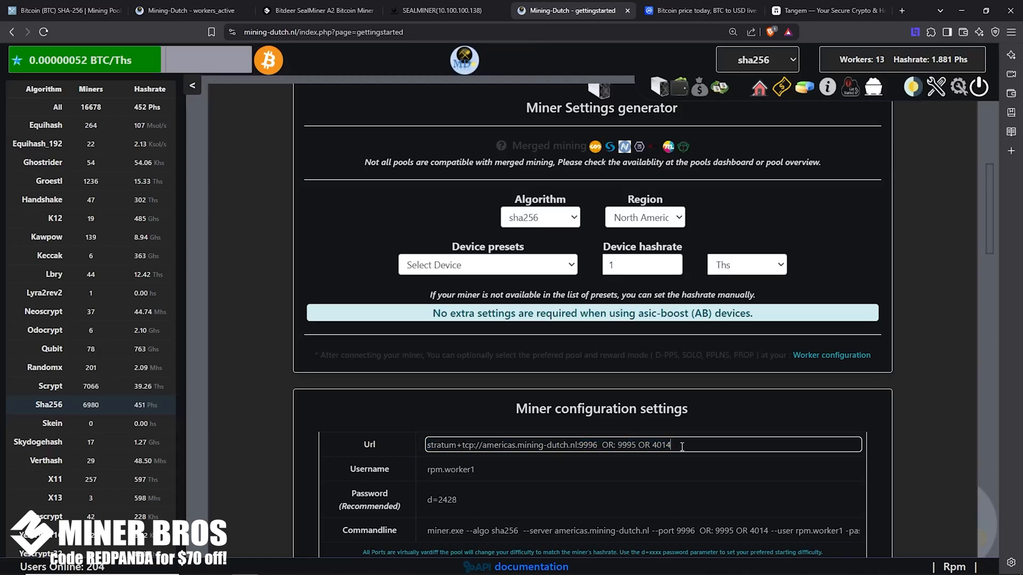
{"action": "mouse_move", "coordinate": [628, 370]}
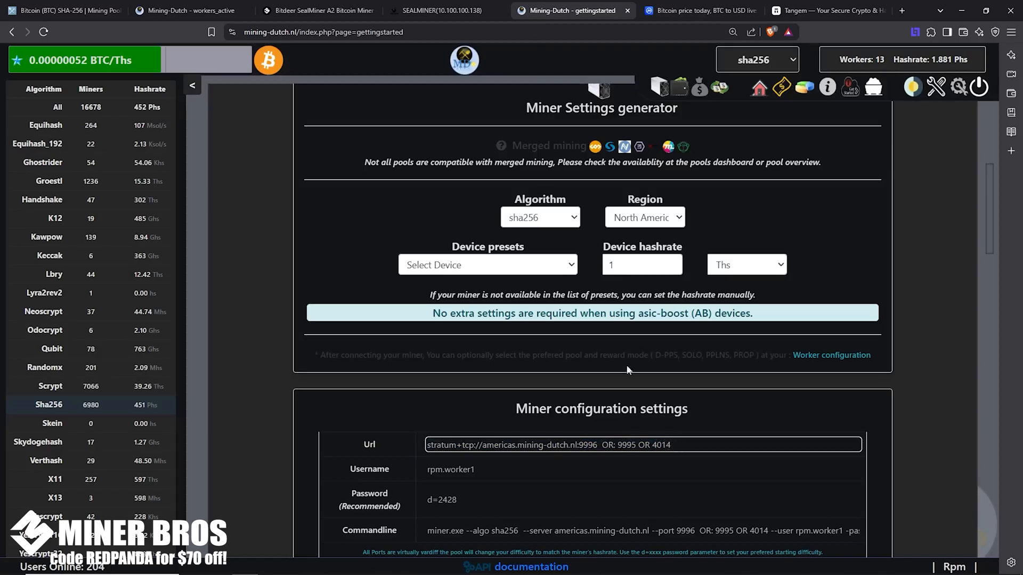
{"action": "left_click", "coordinate": [444, 11]}
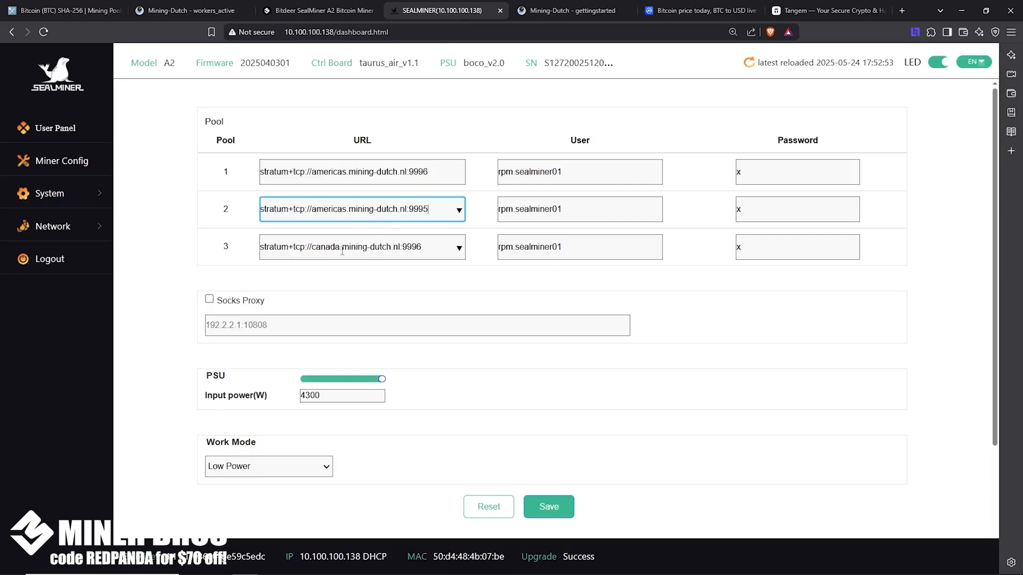
{"action": "left_click", "coordinate": [362, 247]}
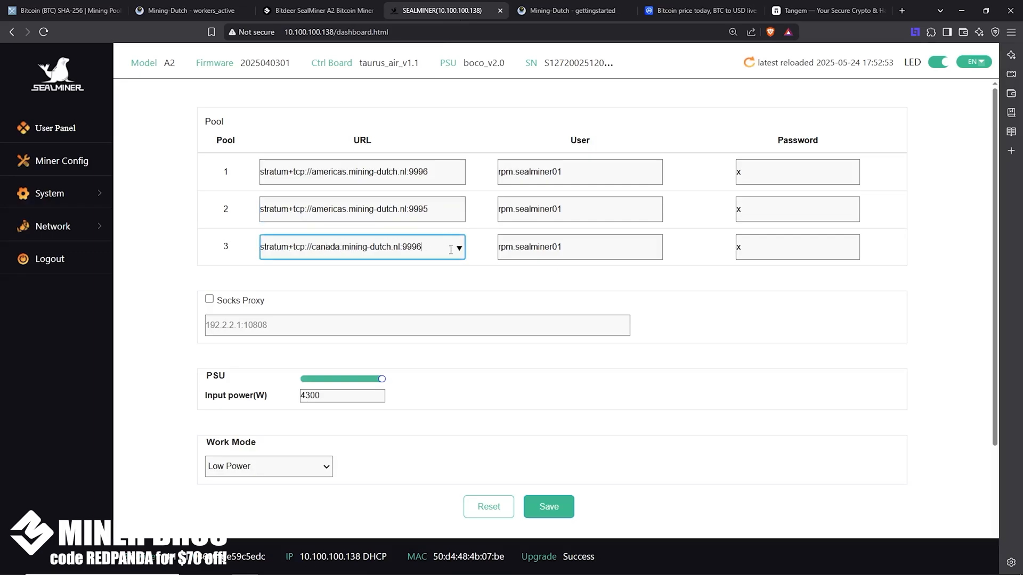
{"action": "mouse_move", "coordinate": [458, 194]}
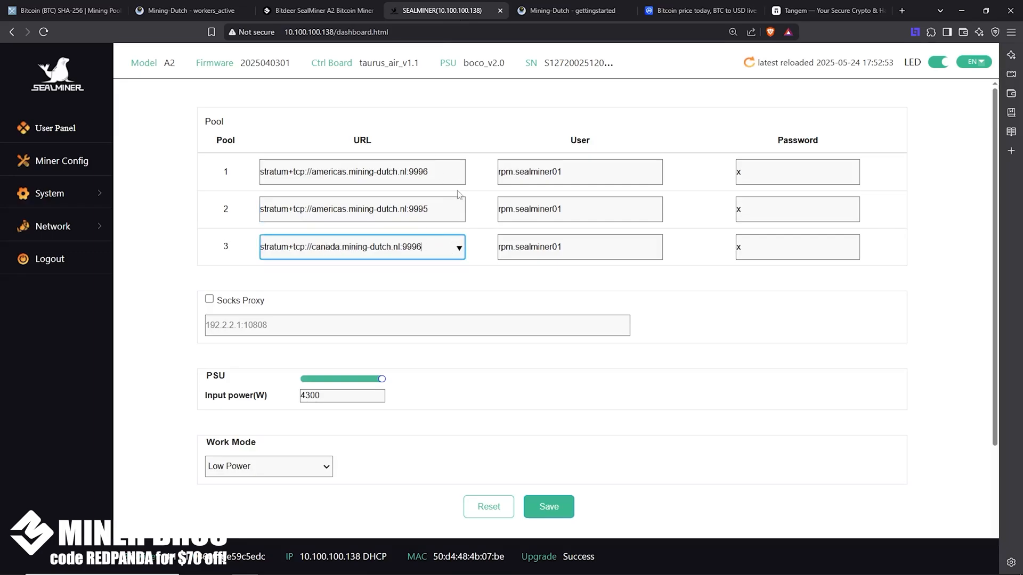
{"action": "left_click", "coordinate": [571, 11]}
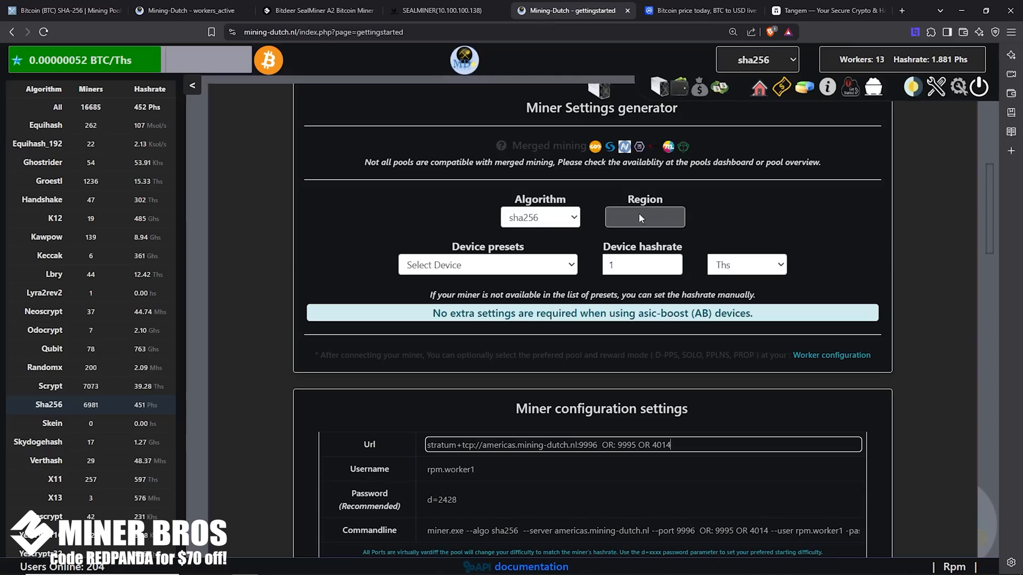
Switch the generator region to Canada - Toronto and select canada.mining-dutch.nl:9996
{"action": "left_click", "coordinate": [644, 217]}
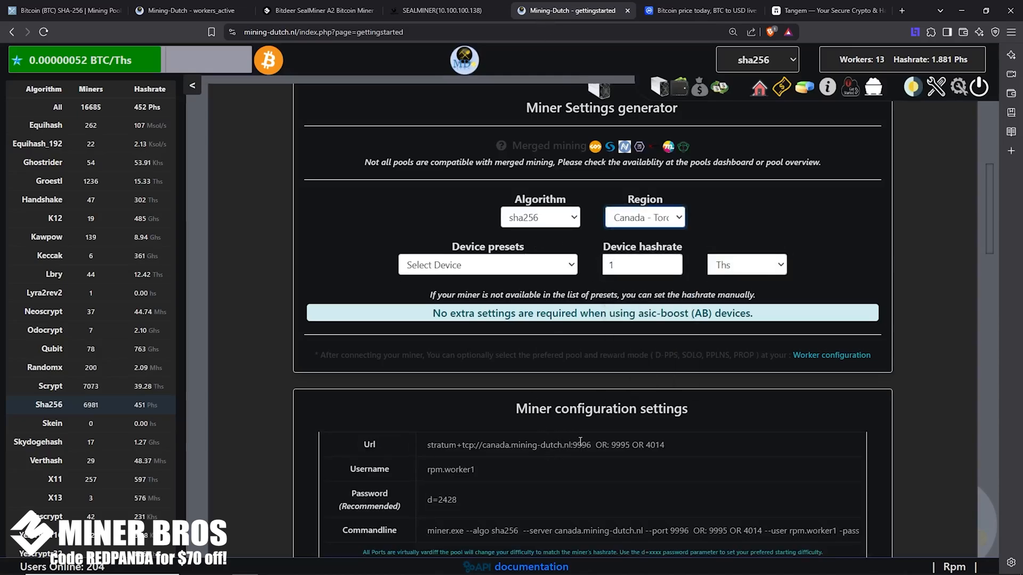
{"action": "double_click", "coordinate": [508, 445]}
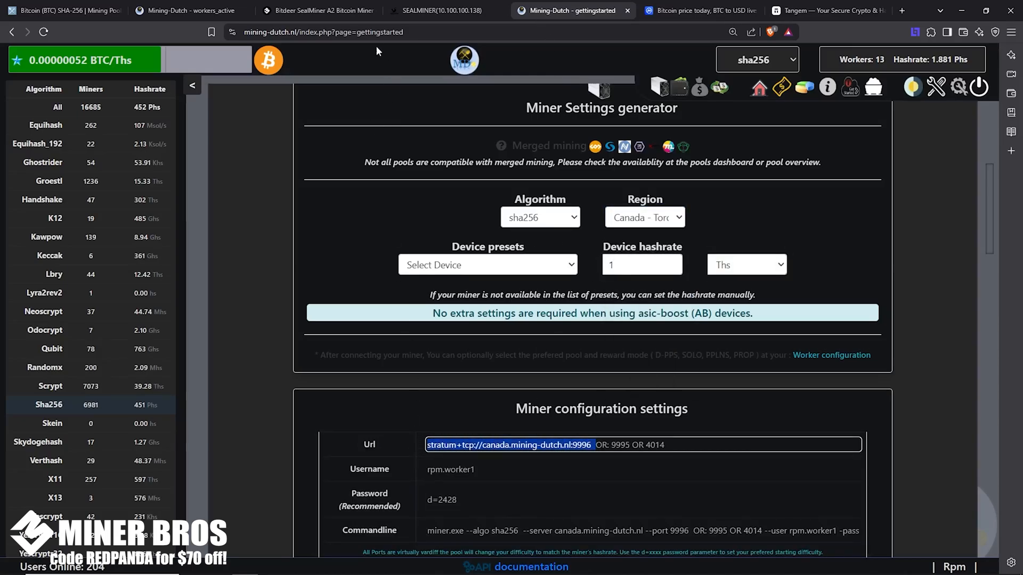
{"action": "left_click", "coordinate": [644, 217]}
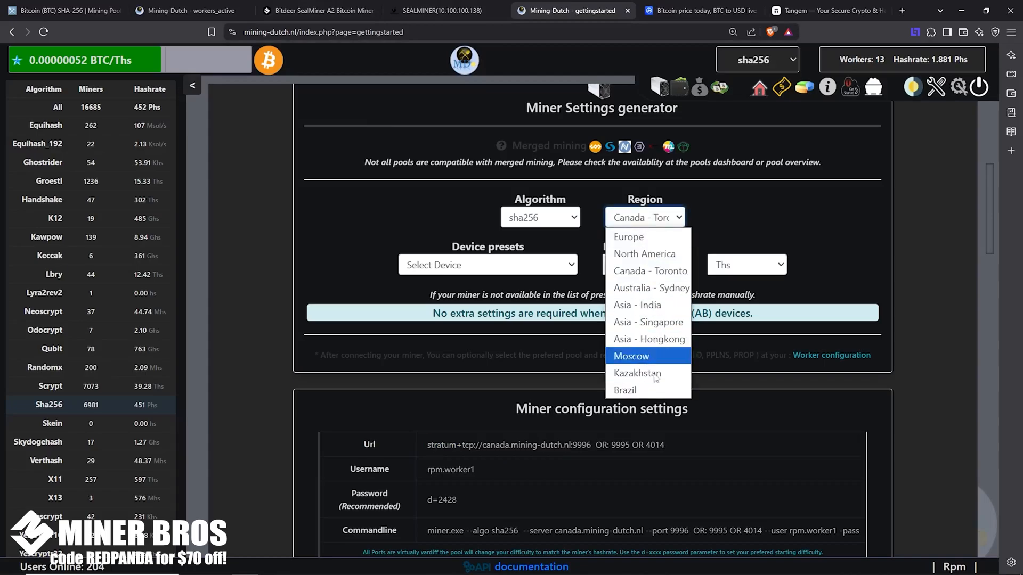
{"action": "left_click", "coordinate": [444, 11]}
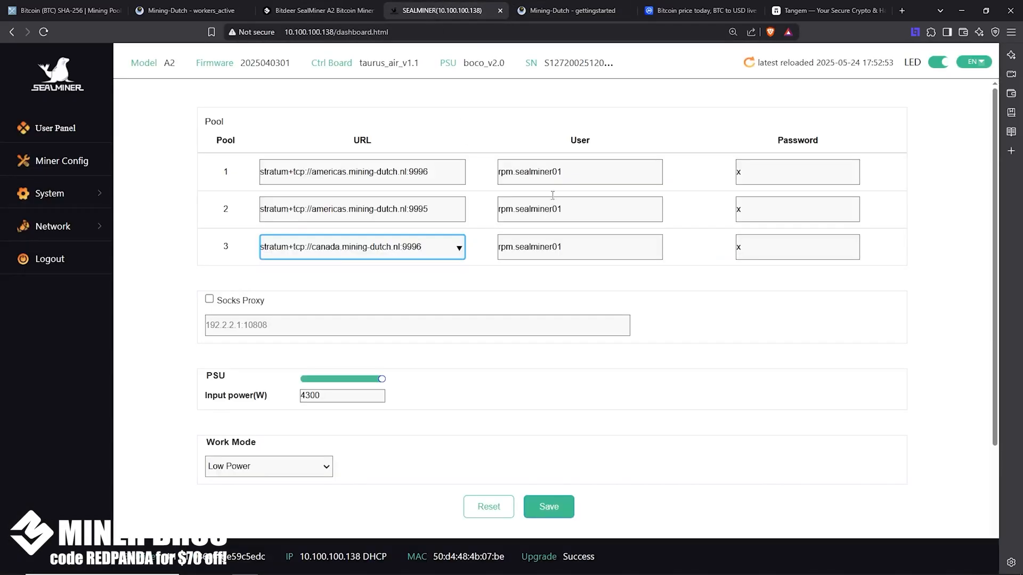
{"action": "left_click", "coordinate": [578, 172]}
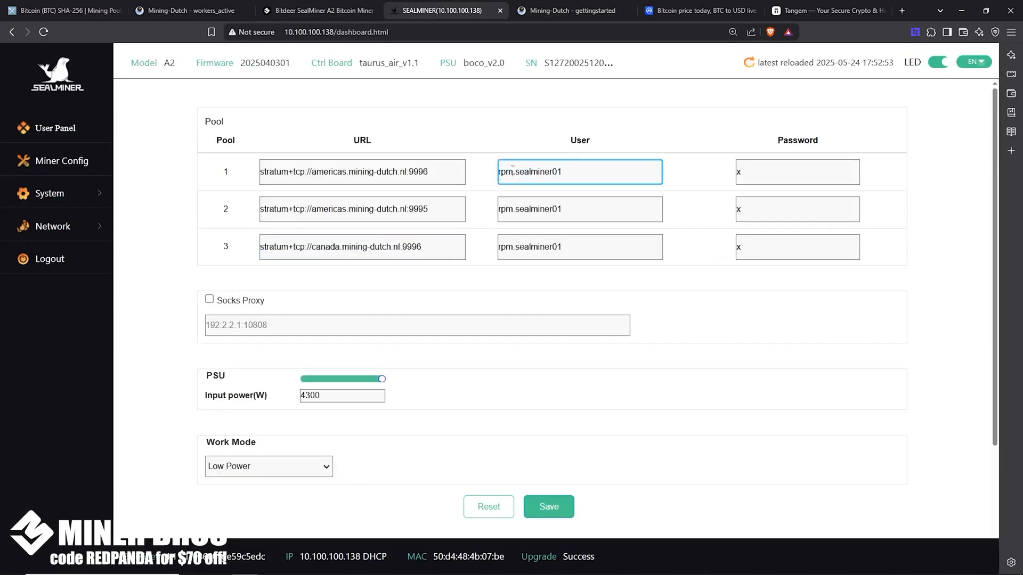
{"action": "double_click", "coordinate": [505, 172]}
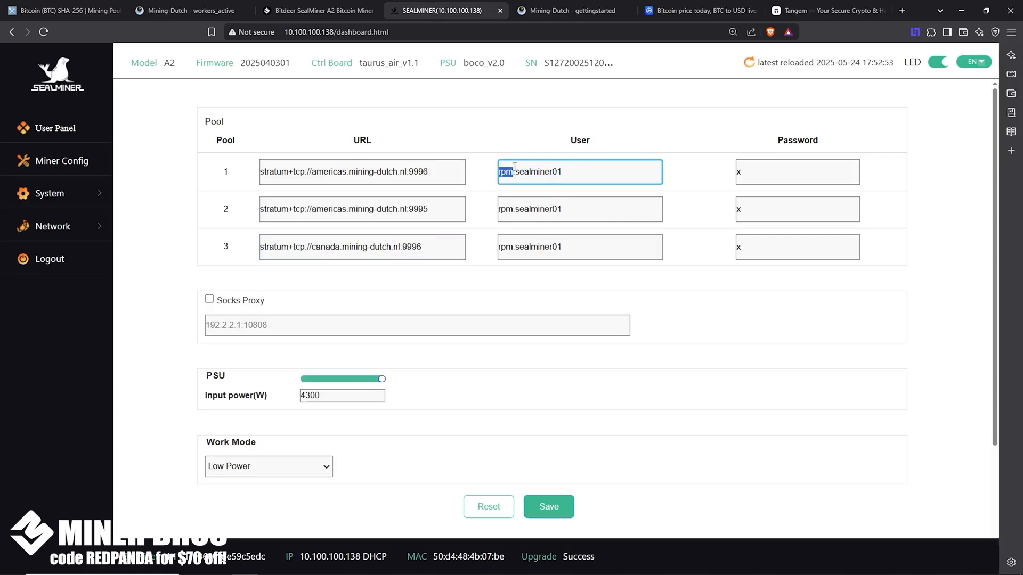
{"action": "left_click", "coordinate": [506, 171]}
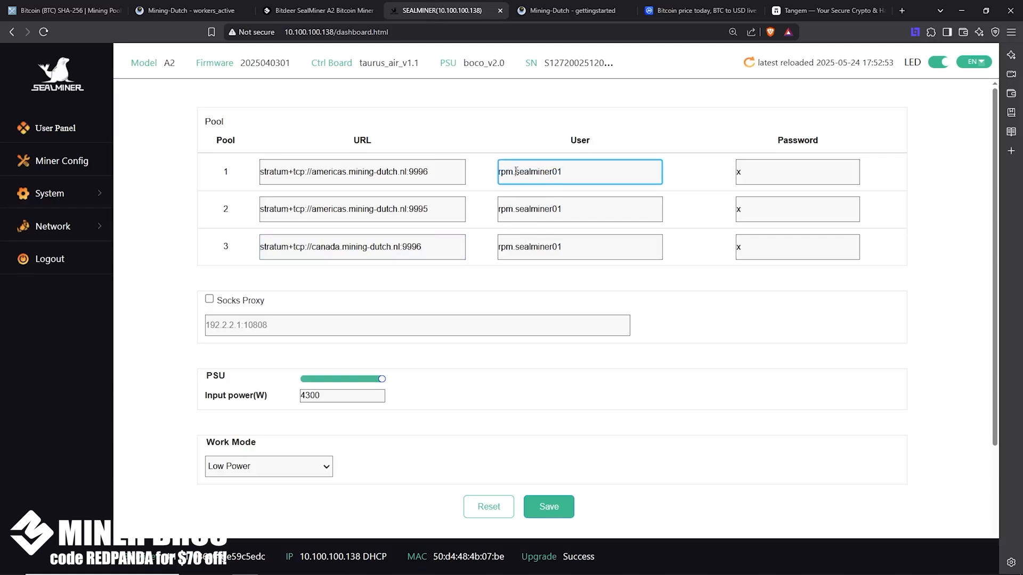
{"action": "double_click", "coordinate": [532, 172]}
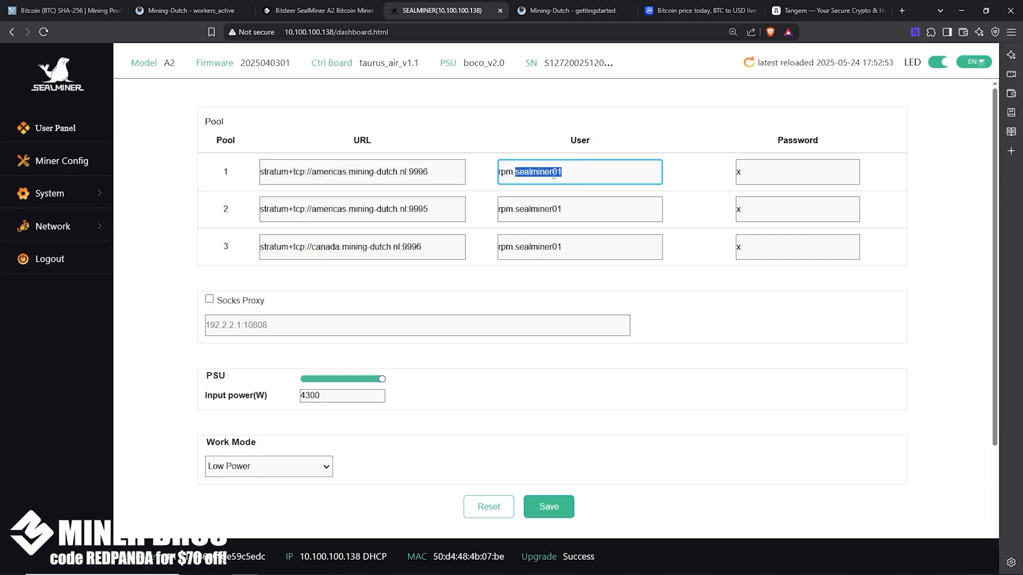
{"action": "mouse_move", "coordinate": [585, 198]}
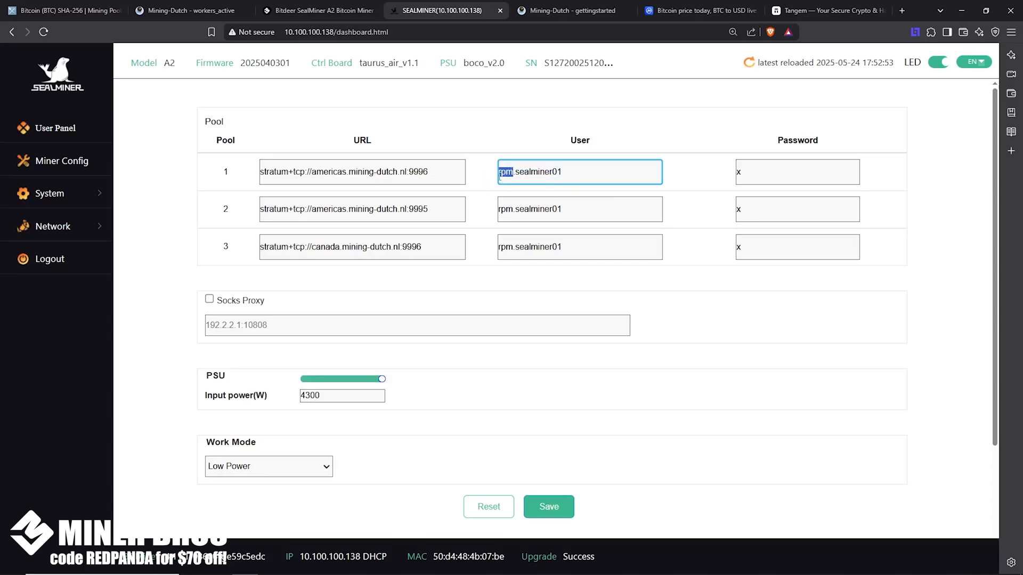
{"action": "mouse_move", "coordinate": [347, 15]}
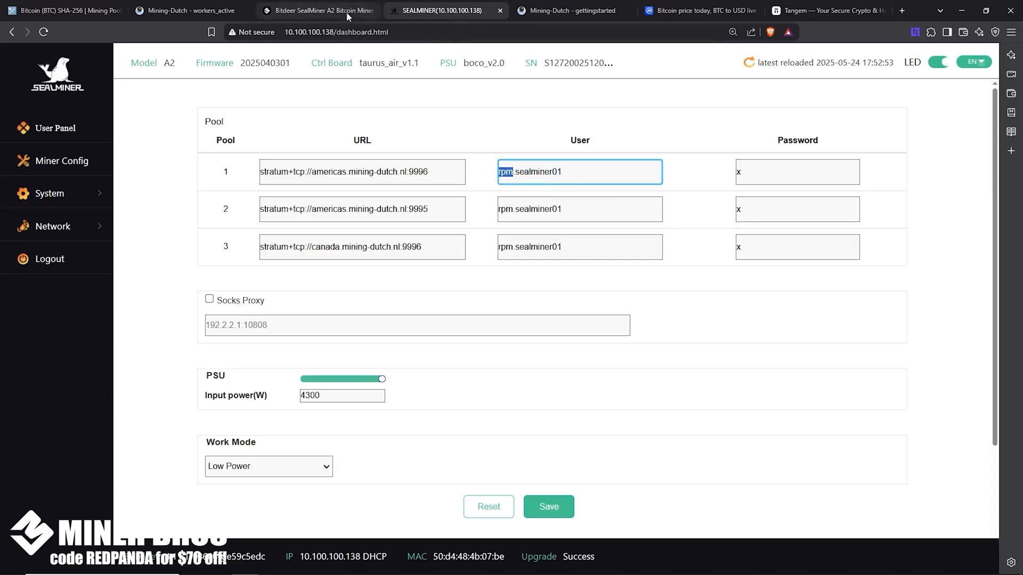
{"action": "left_click", "coordinate": [570, 11]}
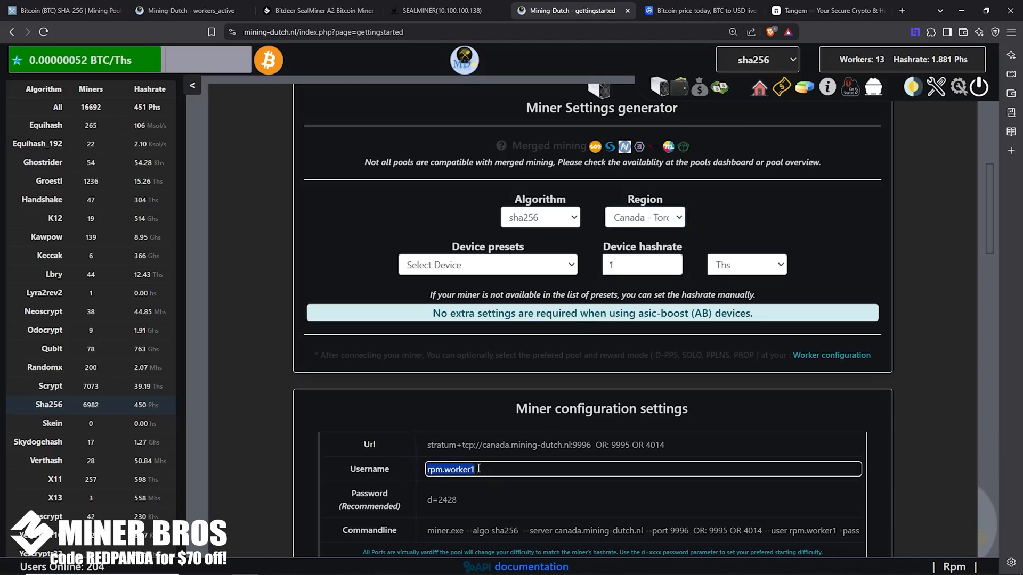
{"action": "left_click", "coordinate": [444, 10]}
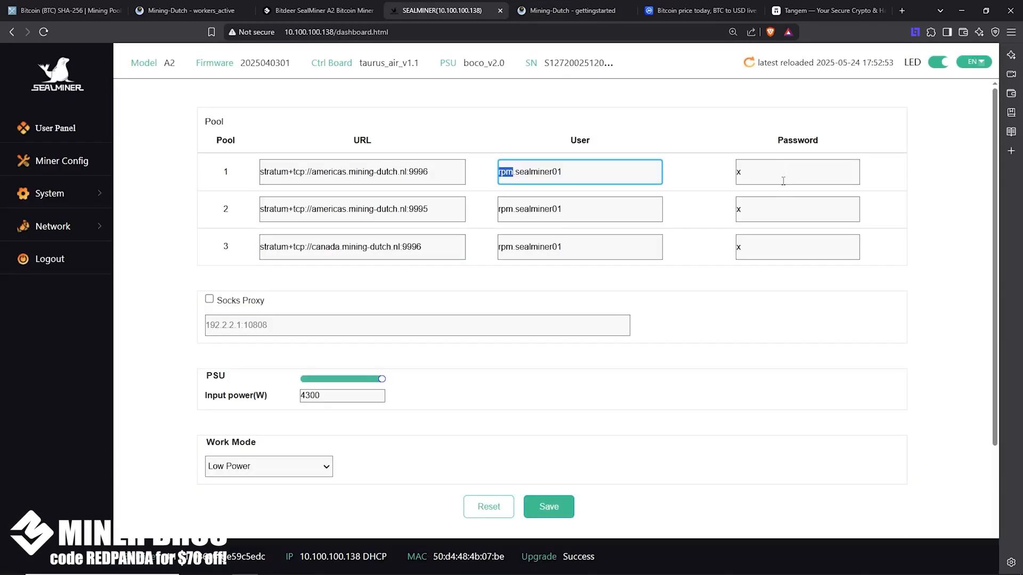
{"action": "left_click", "coordinate": [796, 209]}
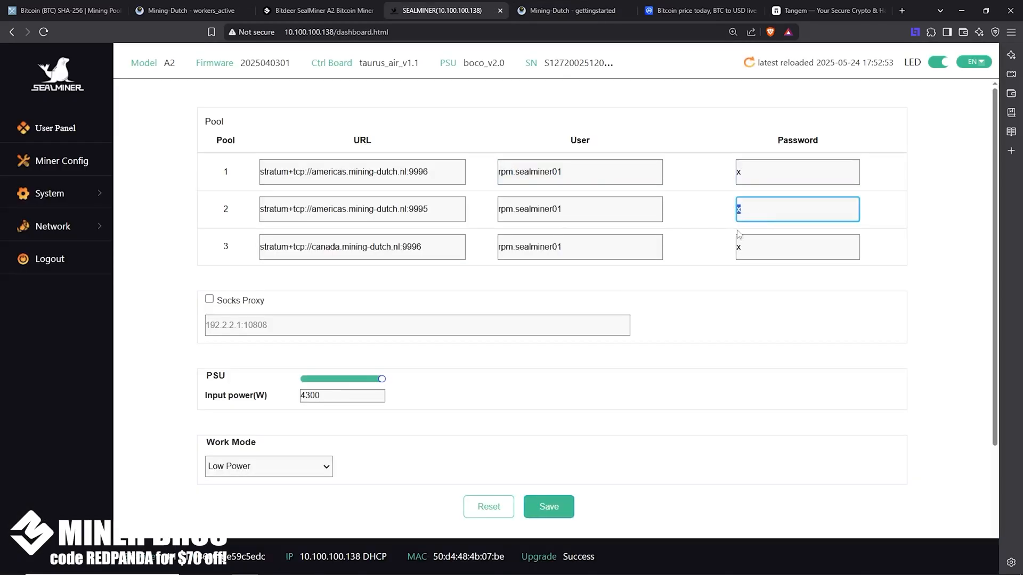
{"action": "left_click", "coordinate": [797, 247]}
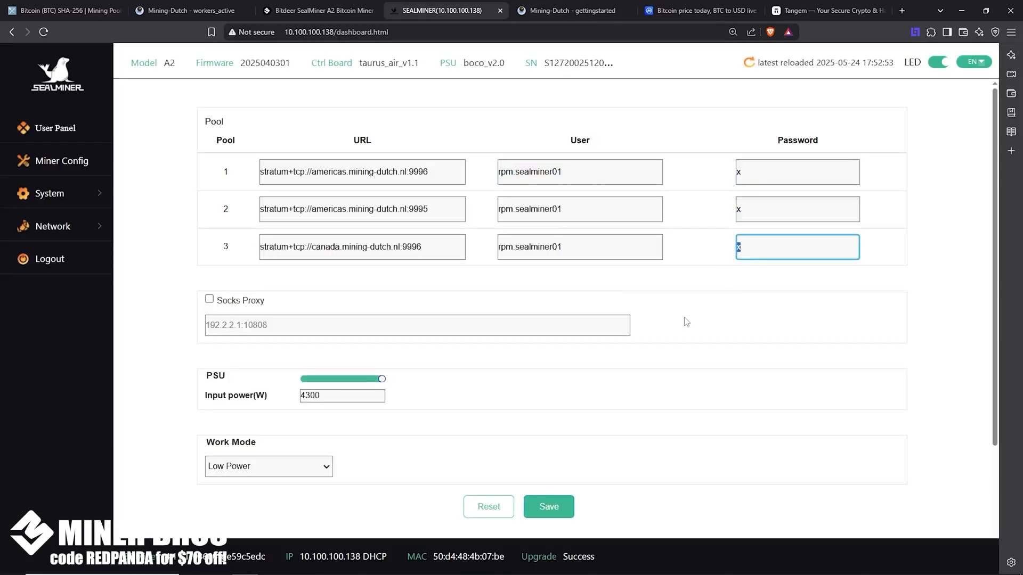
{"action": "scroll", "scroll_direction": "down", "scroll_amount": 3}
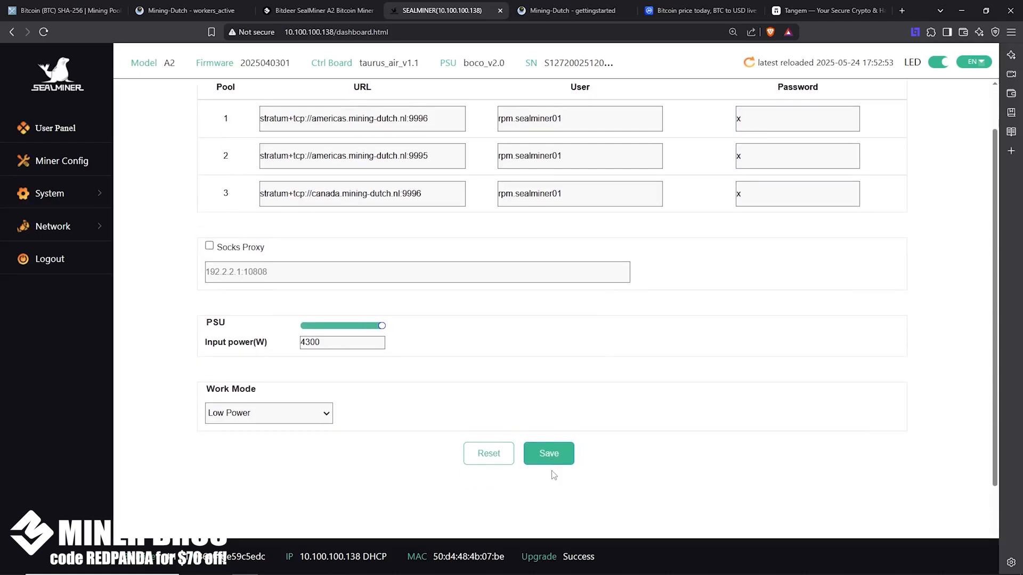
{"action": "left_click", "coordinate": [268, 413]}
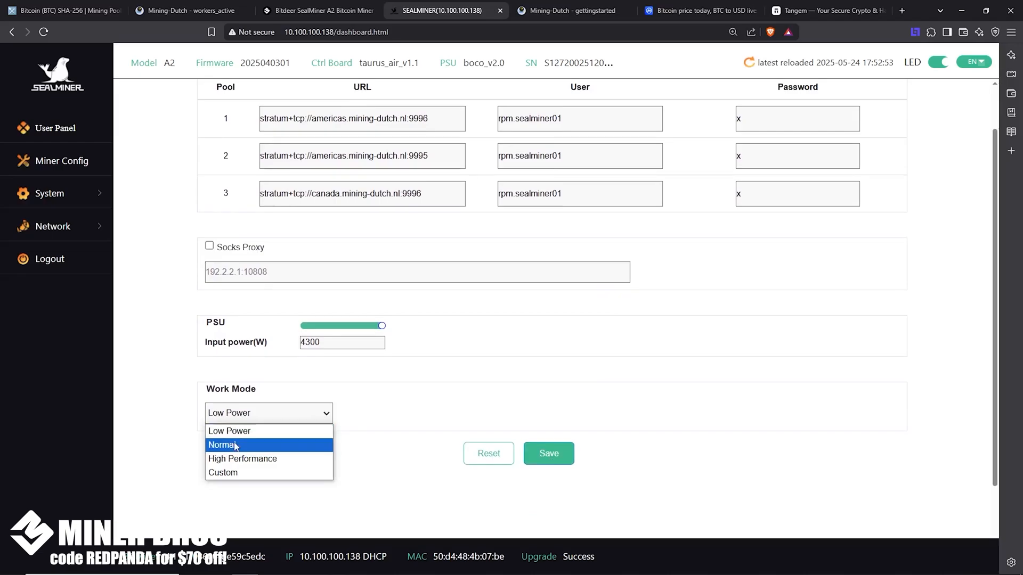
{"action": "mouse_move", "coordinate": [242, 458]}
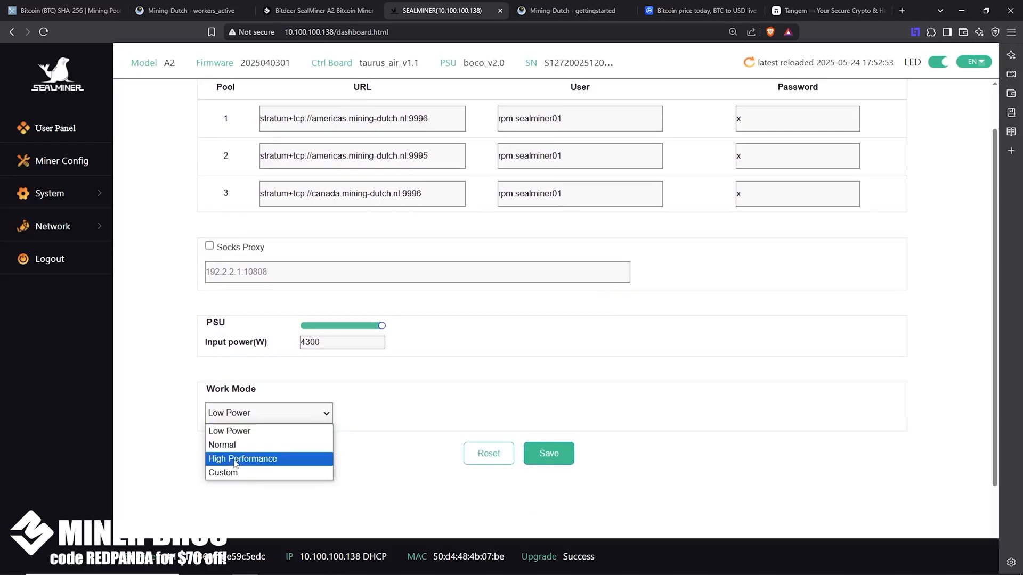
{"action": "mouse_move", "coordinate": [255, 473]}
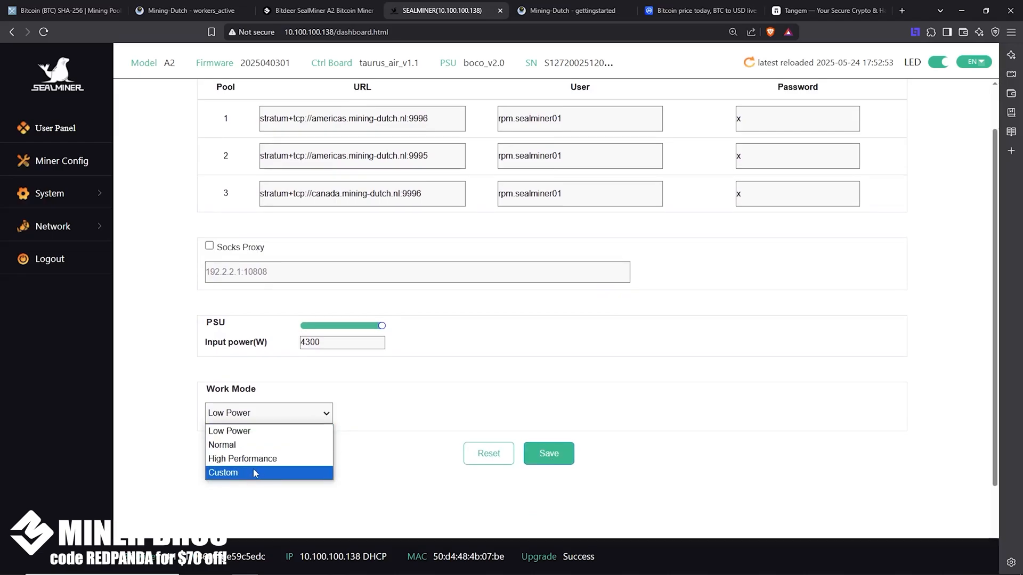
{"action": "mouse_move", "coordinate": [242, 445]}
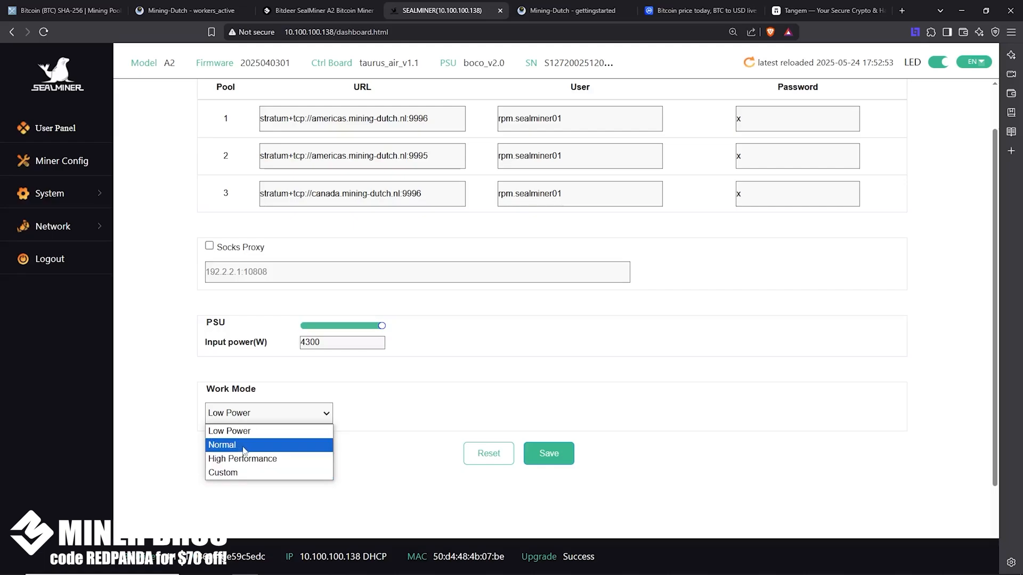
{"action": "mouse_move", "coordinate": [267, 430]}
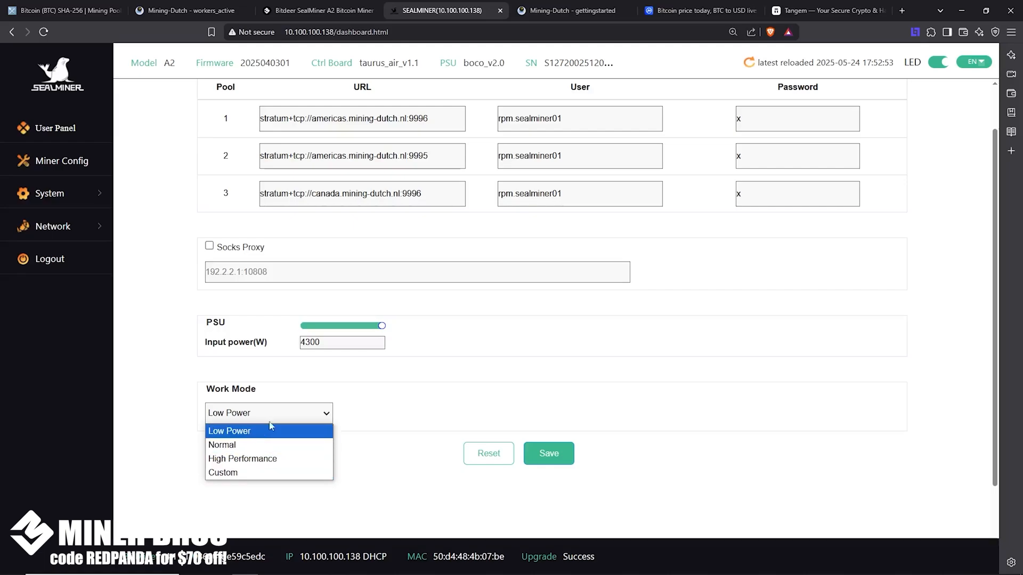
{"action": "mouse_move", "coordinate": [466, 390]}
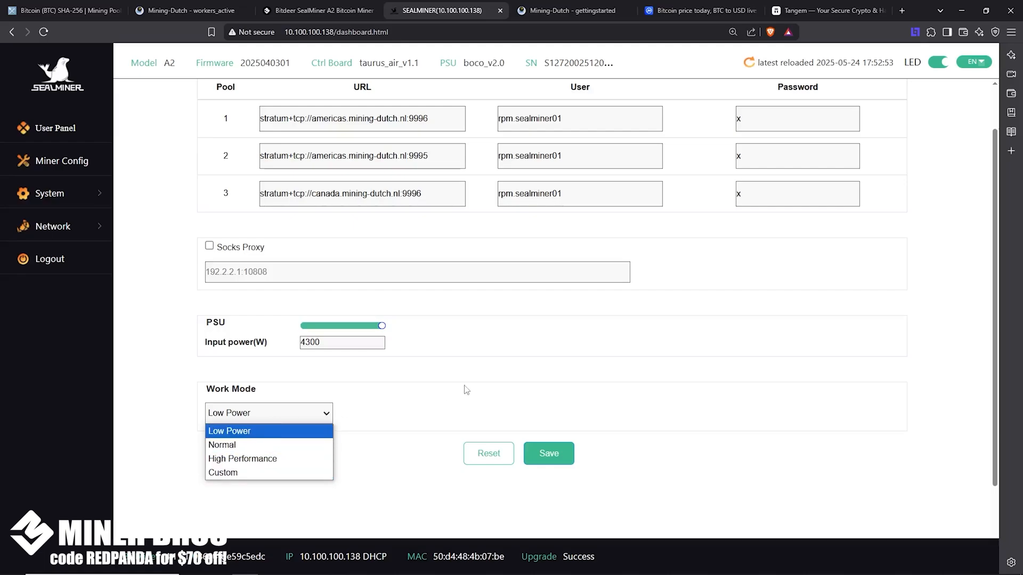
{"action": "mouse_move", "coordinate": [465, 381]}
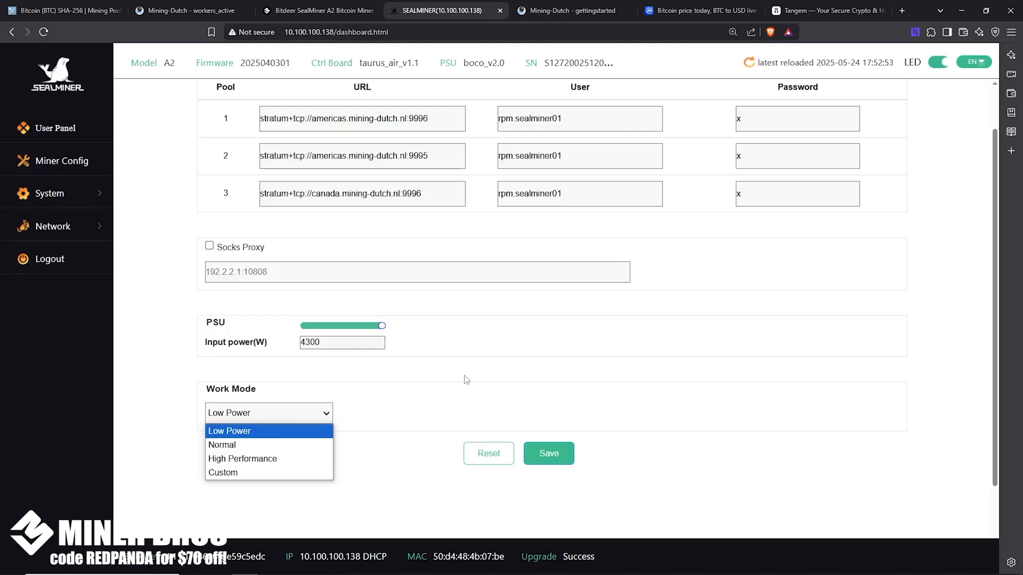
{"action": "left_click", "coordinate": [229, 431]}
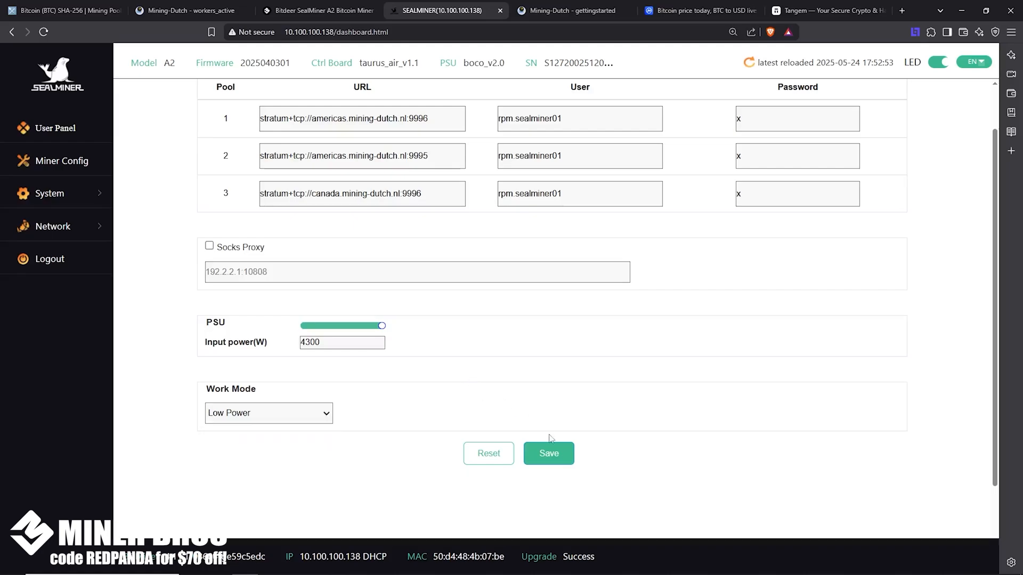
{"action": "mouse_move", "coordinate": [247, 236]}
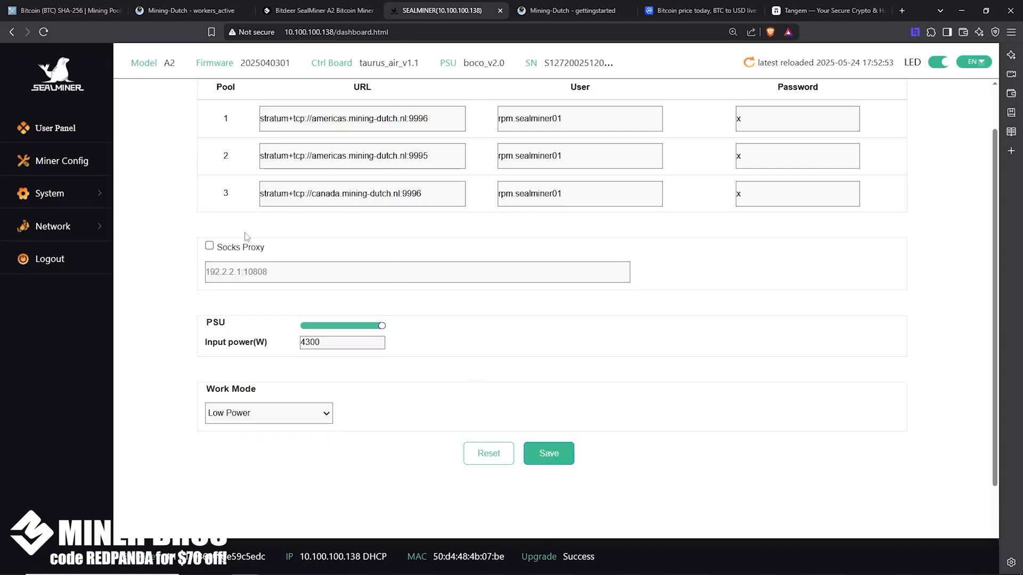
{"action": "mouse_move", "coordinate": [45, 127]}
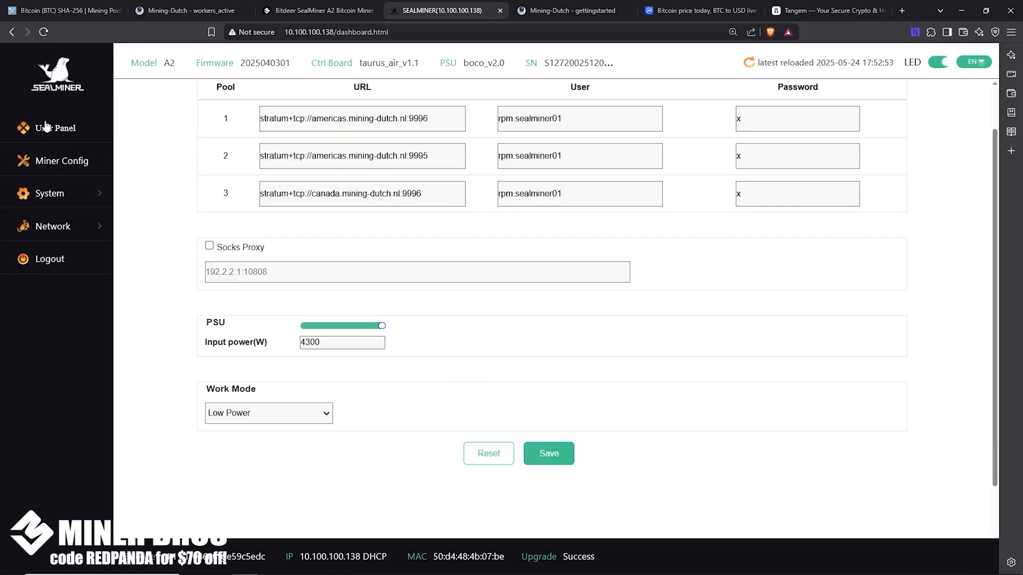
{"action": "mouse_move", "coordinate": [49, 127]}
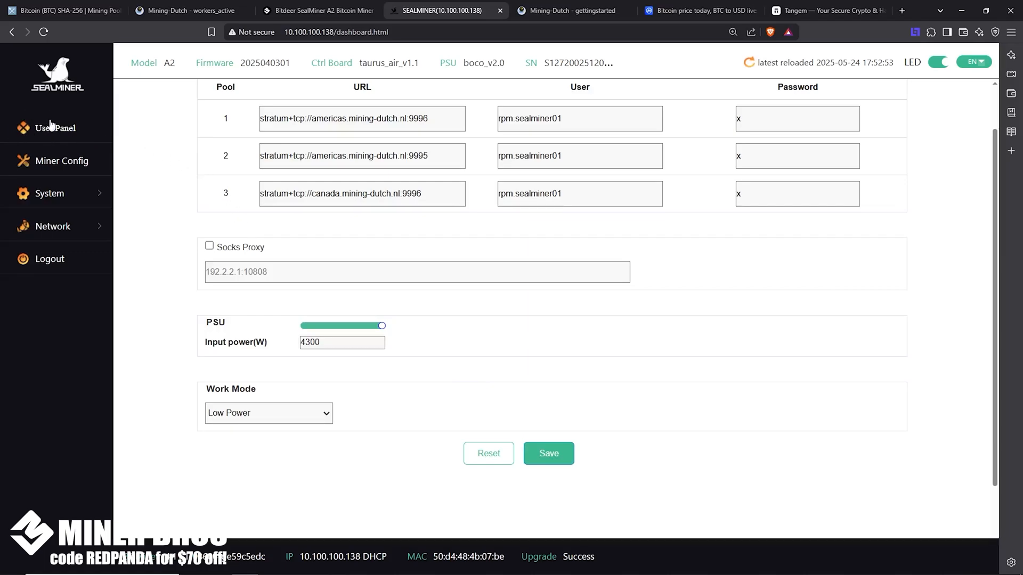
{"action": "left_click", "coordinate": [55, 128]}
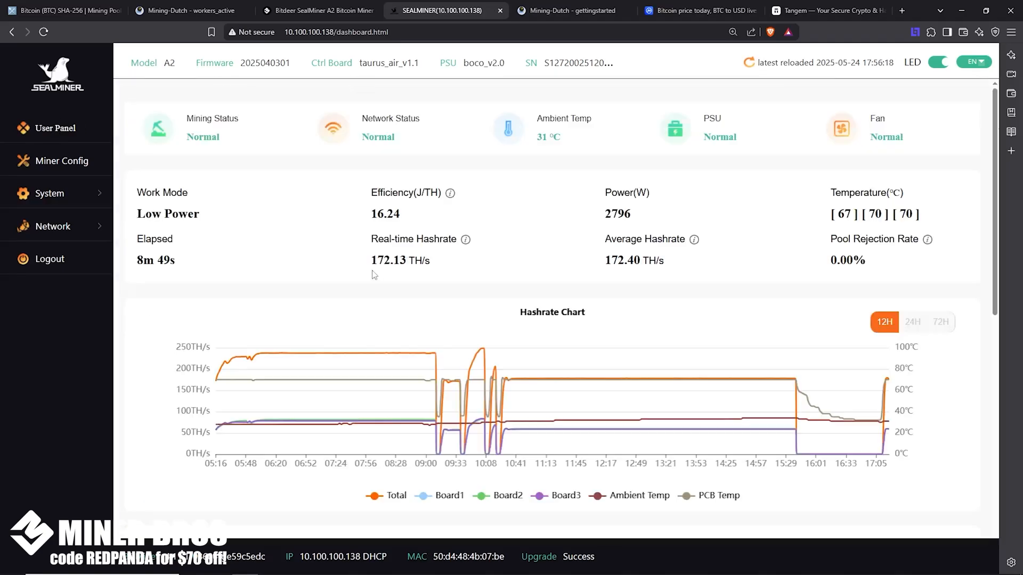
{"action": "scroll", "scroll_direction": "down", "scroll_amount": 3}
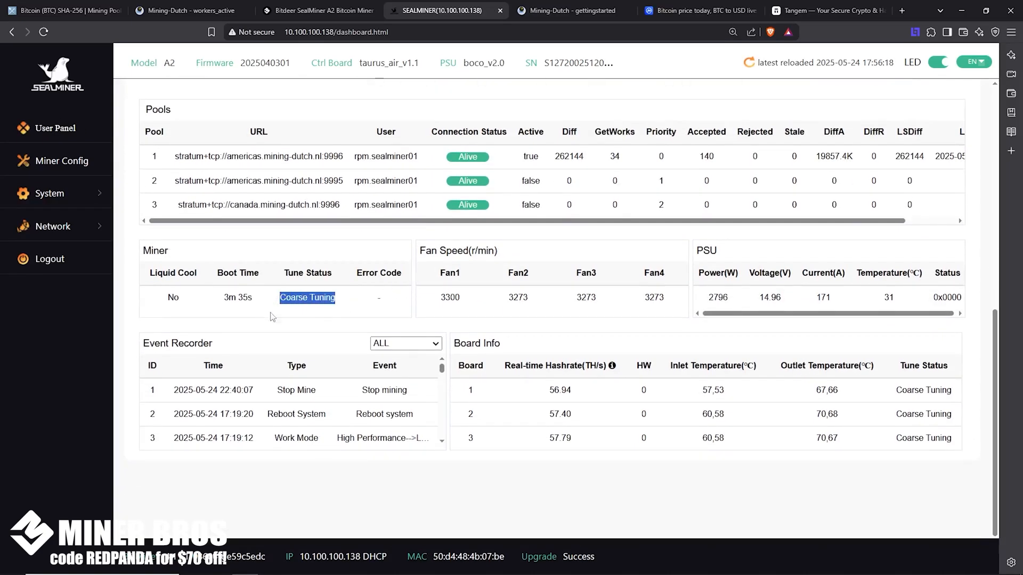
{"action": "scroll", "scroll_direction": "up", "scroll_amount": 3}
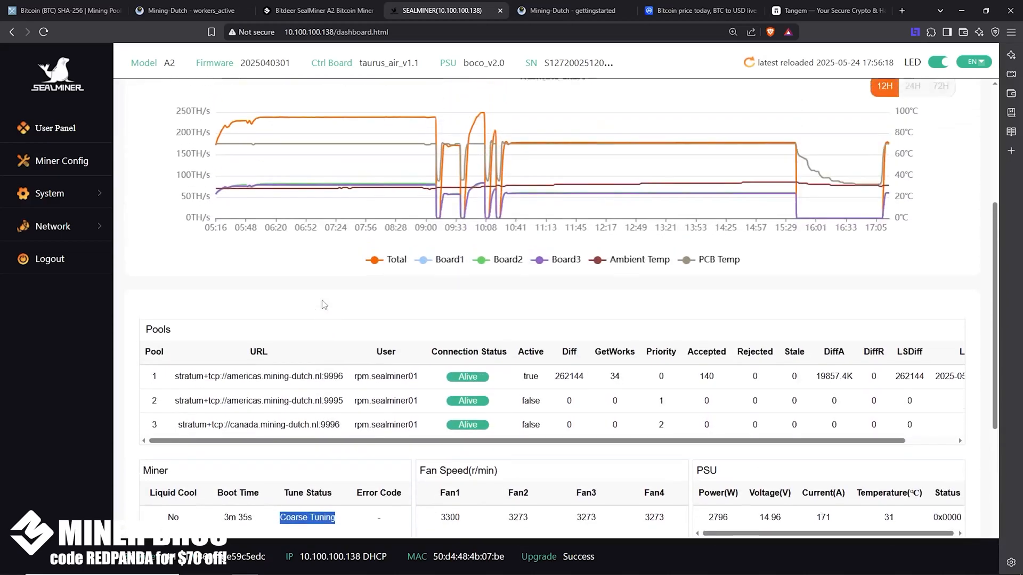
{"action": "scroll", "scroll_direction": "up", "scroll_amount": 3}
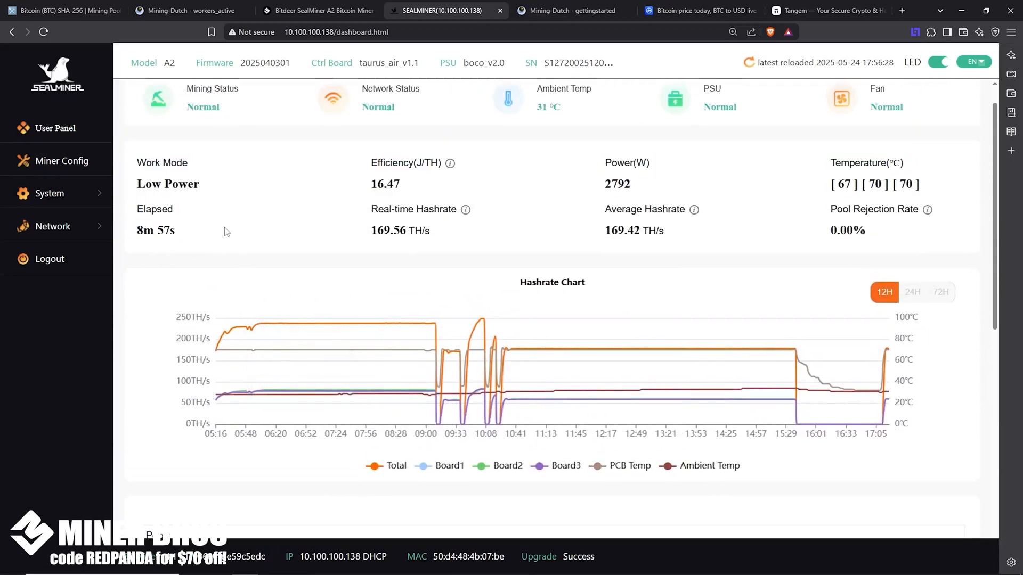
{"action": "mouse_move", "coordinate": [463, 235]}
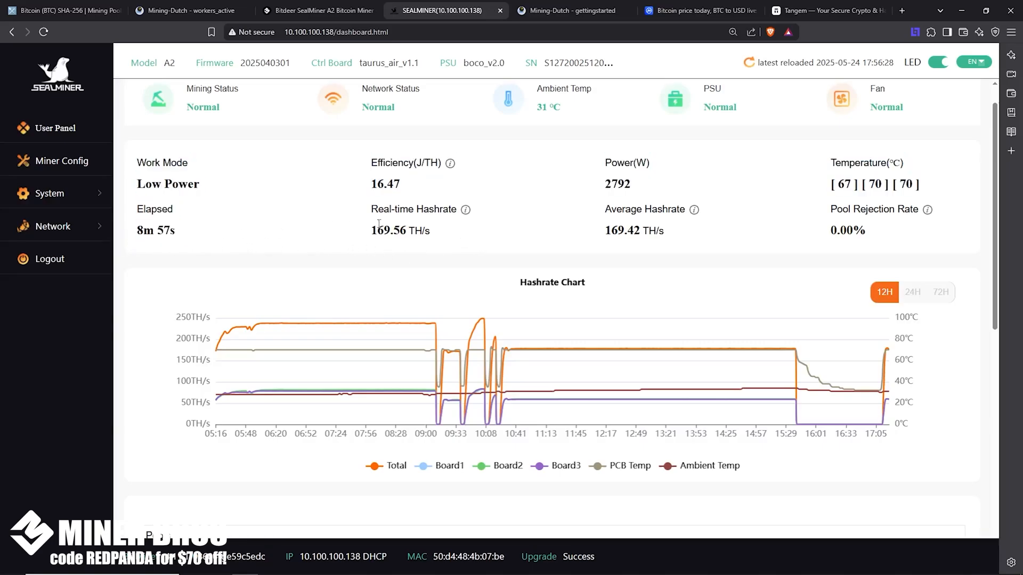
{"action": "mouse_move", "coordinate": [351, 242]}
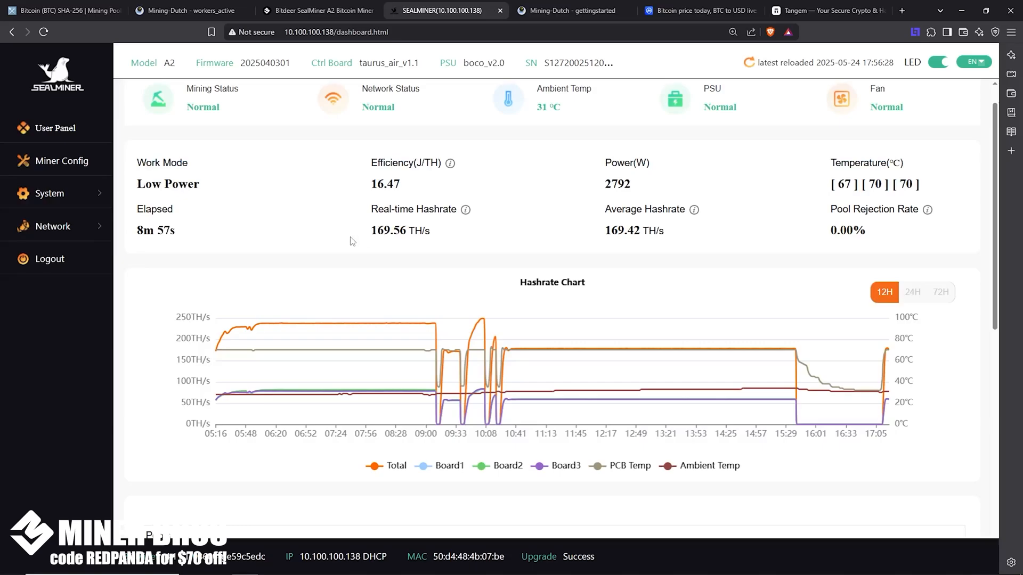
{"action": "double_click", "coordinate": [413, 209]}
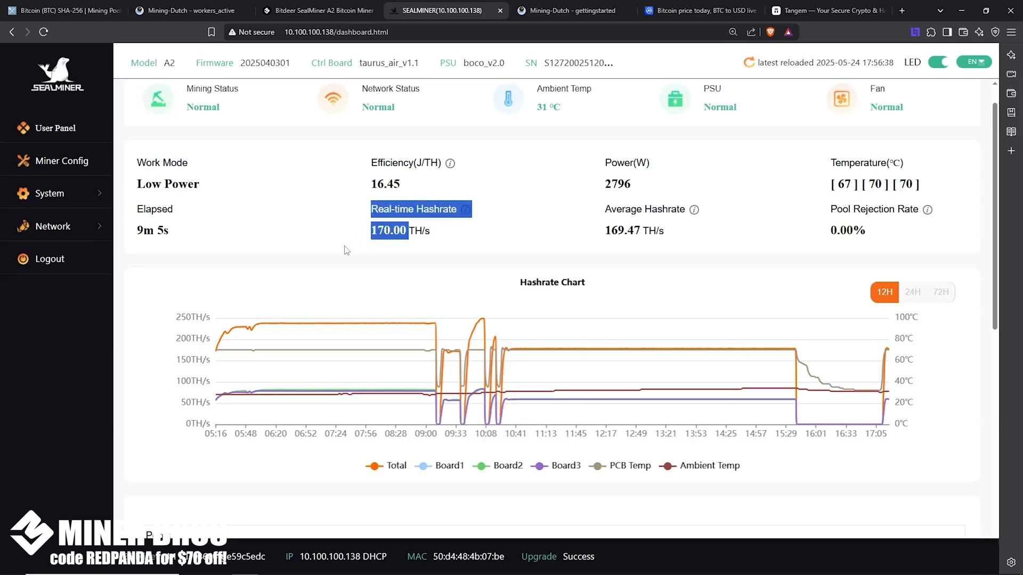
{"action": "left_click", "coordinate": [570, 11]}
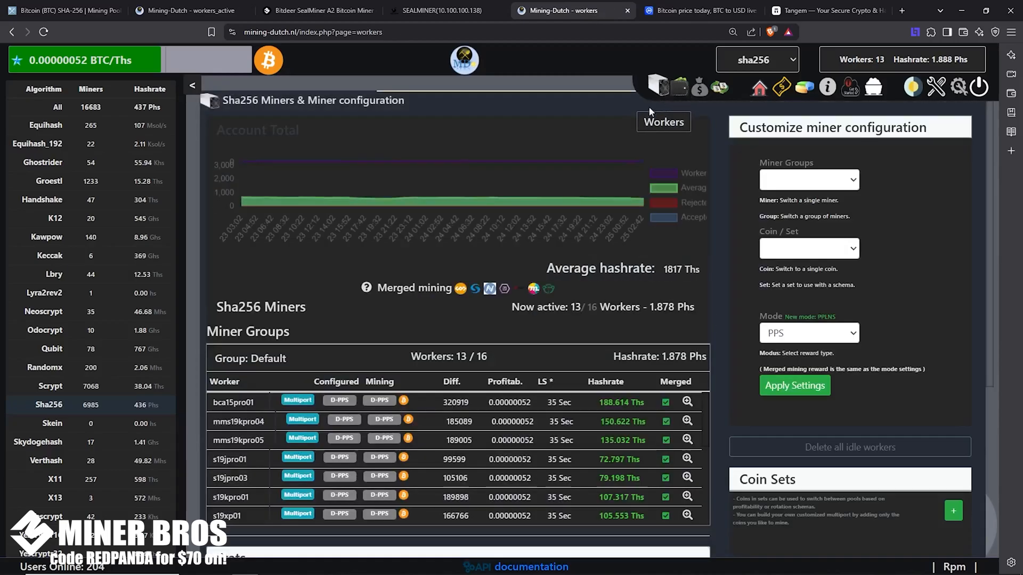
Scroll to worker sealminer01 at about 143.7 Ths, then open sha256 earnings
{"action": "scroll", "scroll_direction": "down", "scroll_amount": 3}
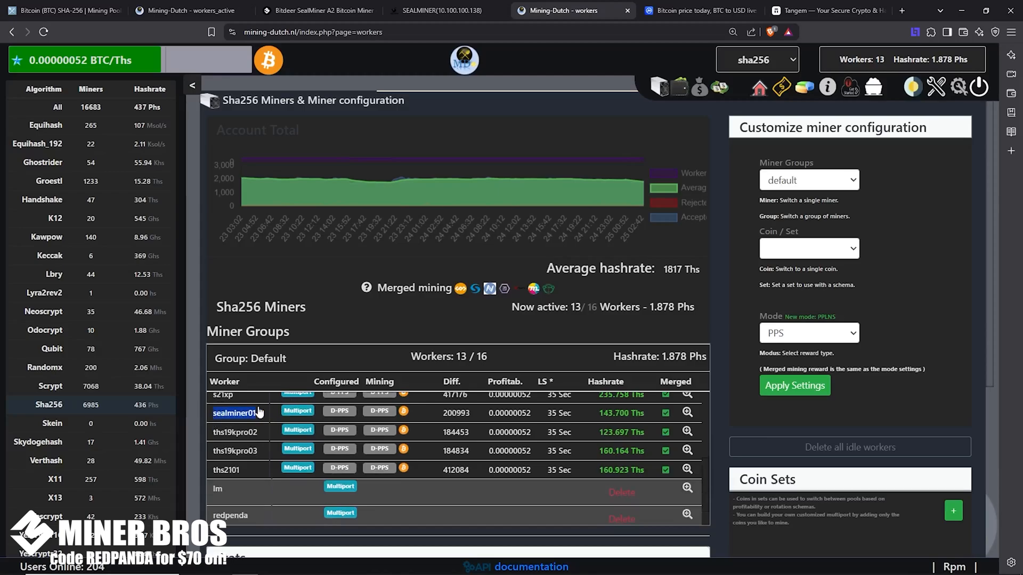
{"action": "mouse_move", "coordinate": [599, 426]}
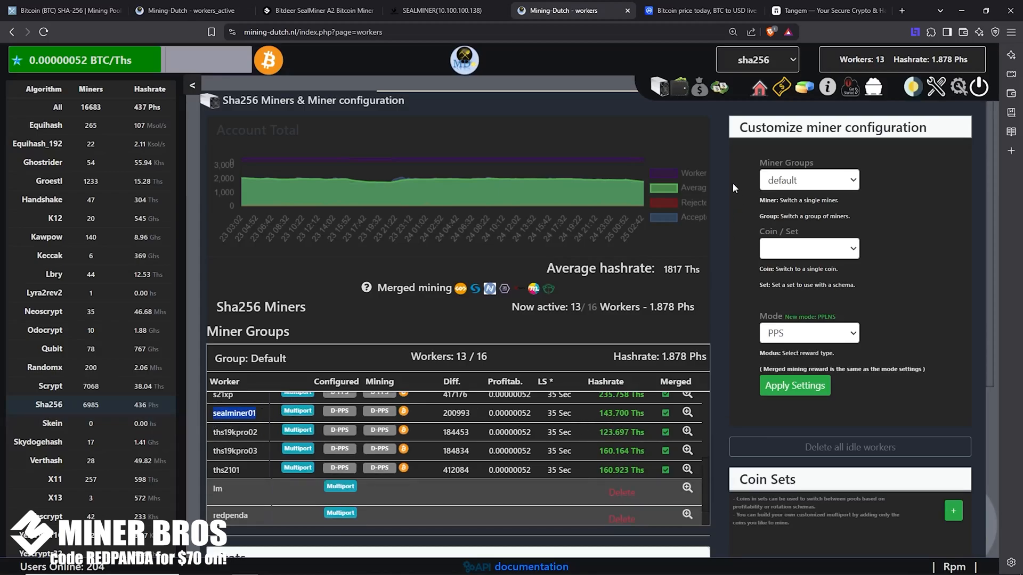
{"action": "mouse_move", "coordinate": [697, 86]}
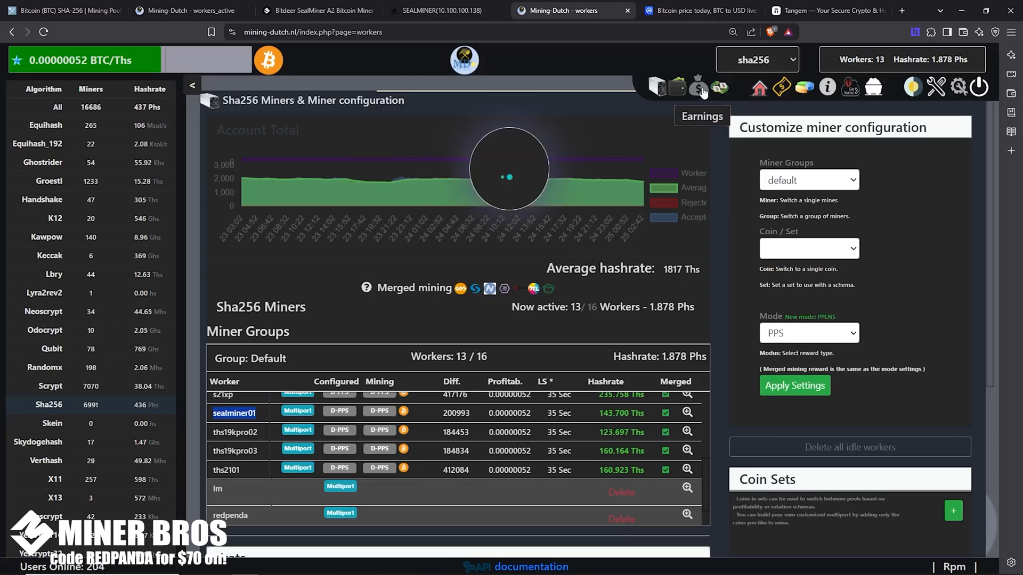
{"action": "left_click", "coordinate": [697, 87]}
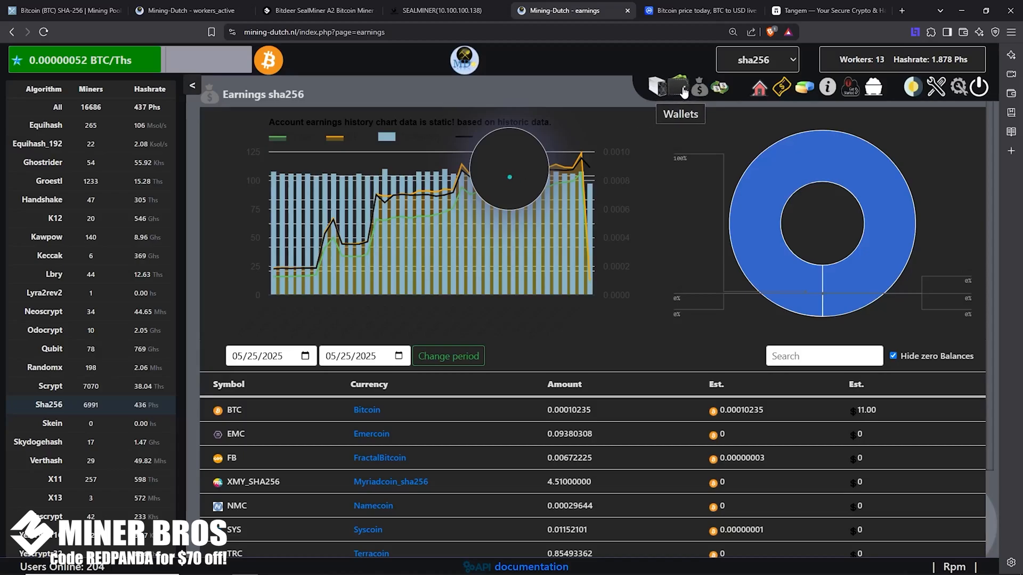
Check the Wallets page BTC row: 0.00394204 BTC confirmed, about 423.62
{"action": "left_click", "coordinate": [679, 87]}
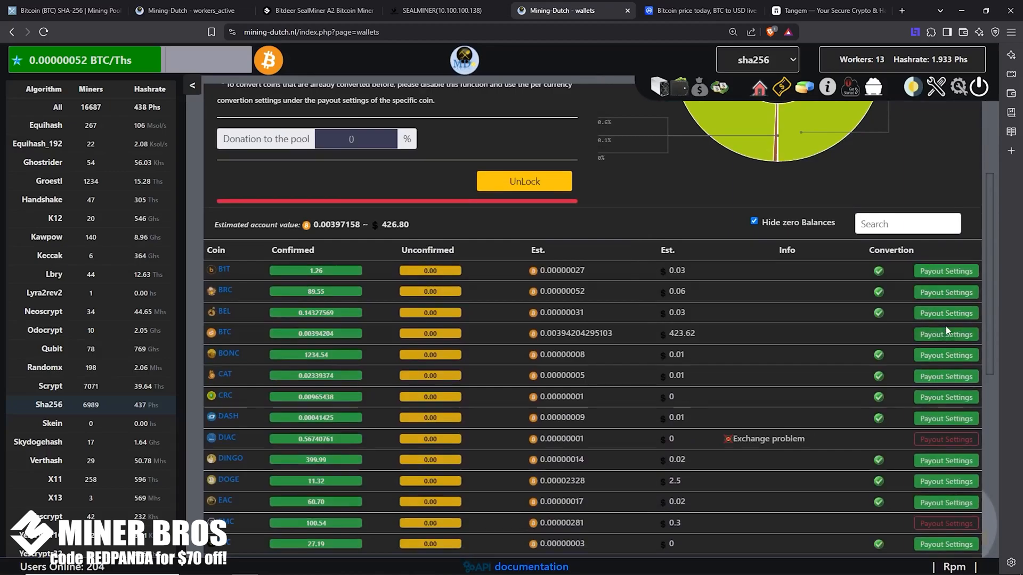
{"action": "mouse_move", "coordinate": [689, 341]}
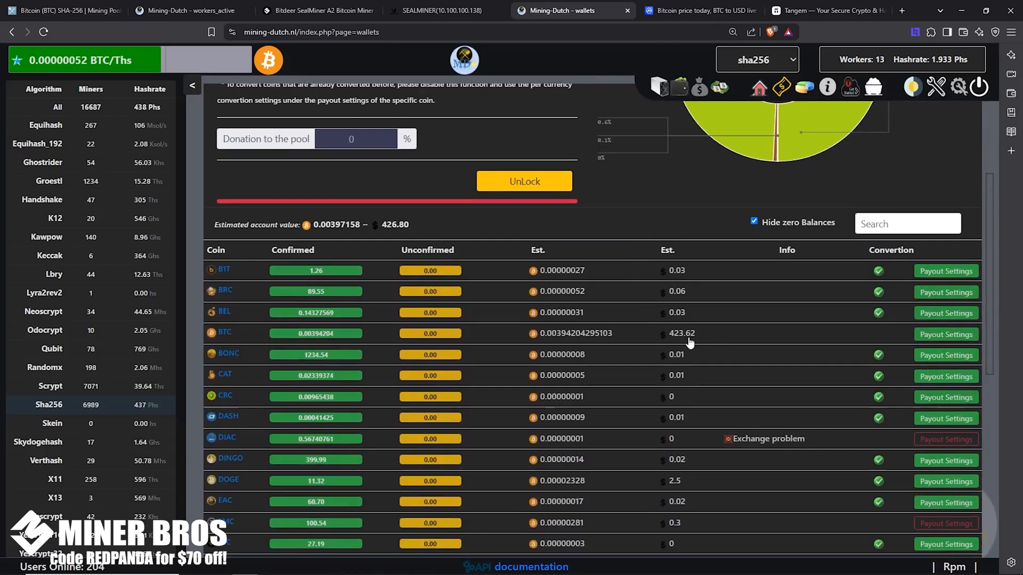
{"action": "mouse_move", "coordinate": [947, 335]}
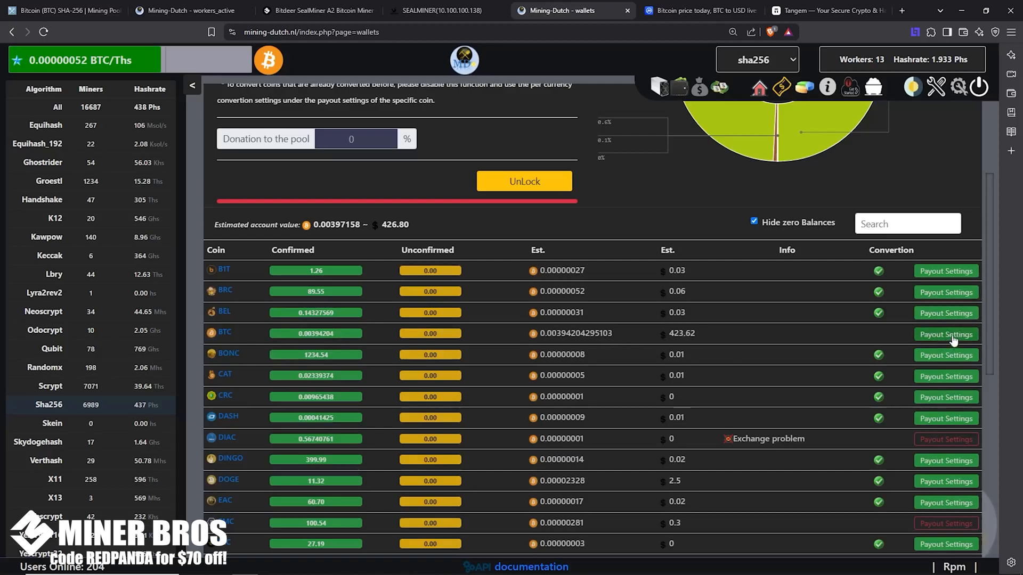
{"action": "mouse_move", "coordinate": [890, 345]}
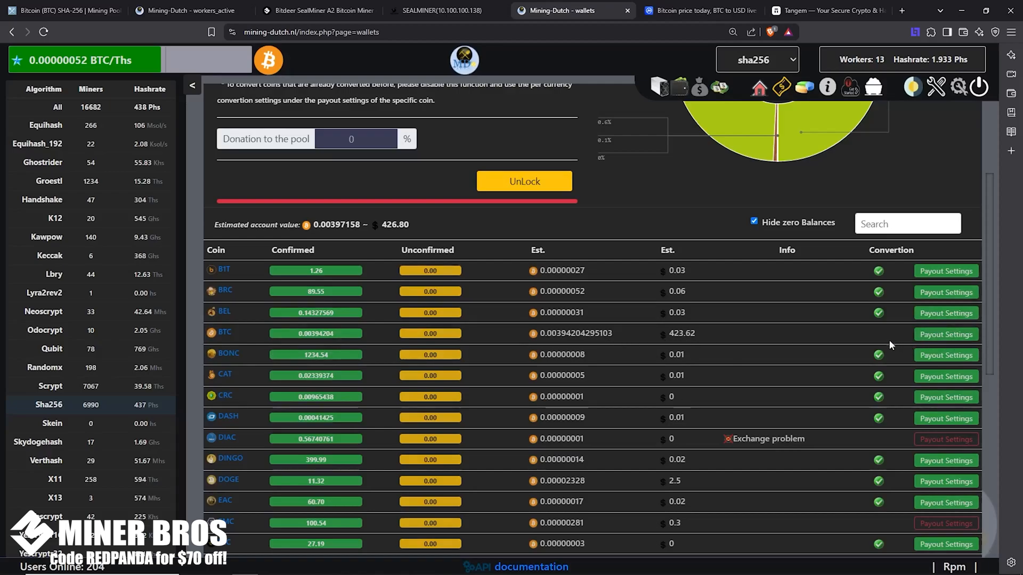
{"action": "left_click", "coordinate": [826, 11]}
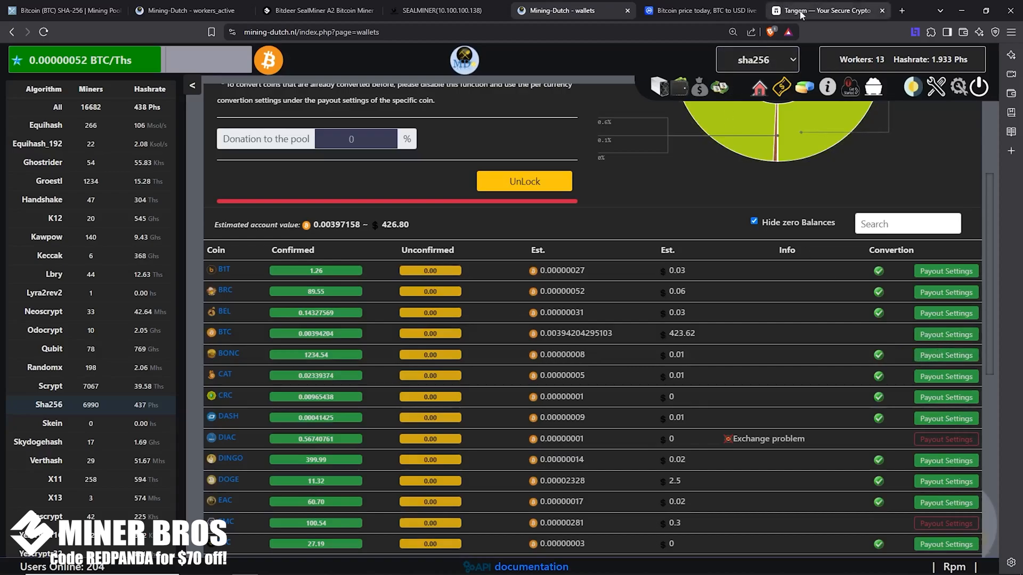
{"action": "left_click", "coordinate": [822, 11]}
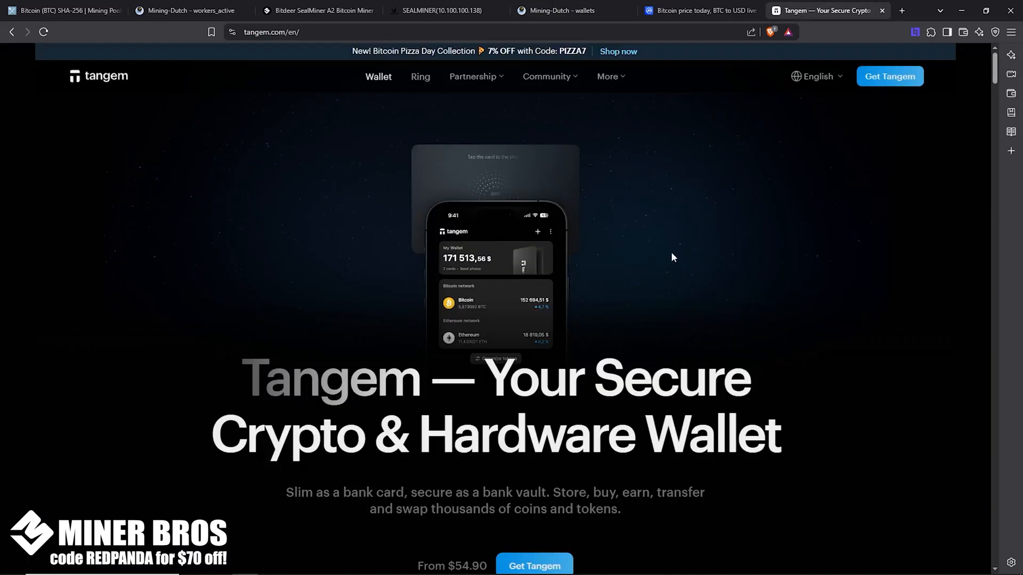
{"action": "scroll", "scroll_direction": "down", "scroll_amount": 3}
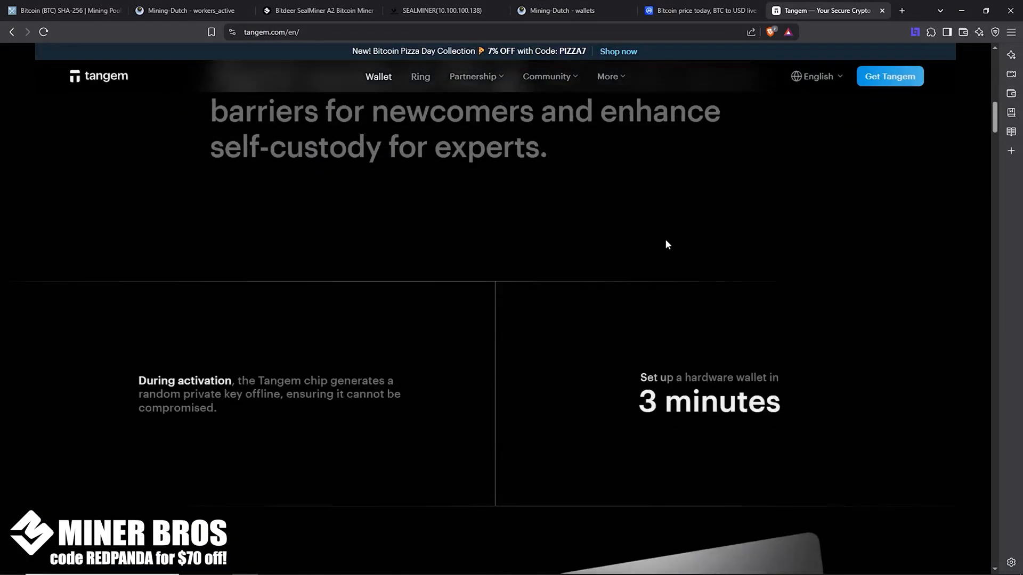
{"action": "scroll", "scroll_direction": "down", "scroll_amount": 3}
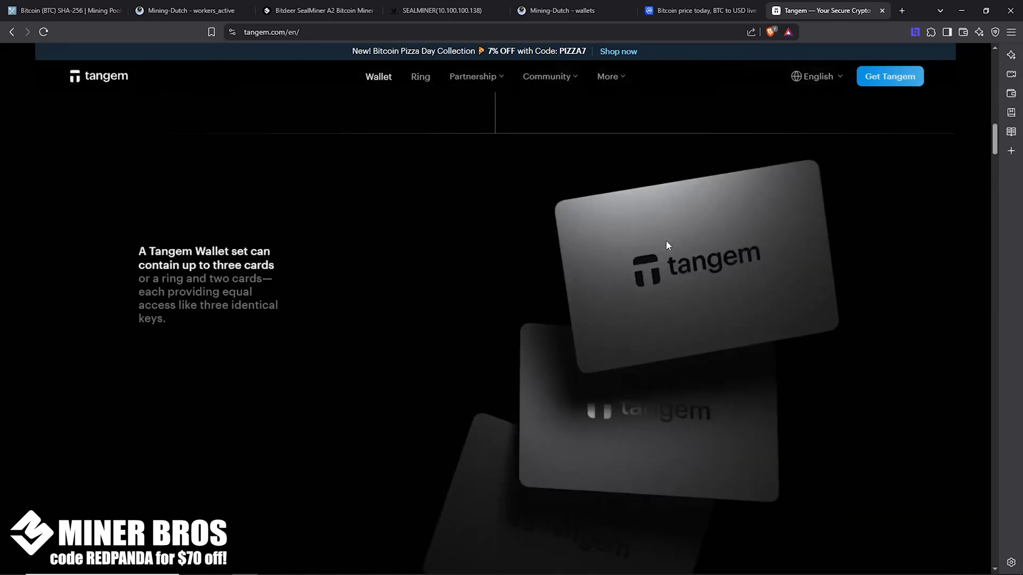
{"action": "scroll", "scroll_direction": "down", "scroll_amount": 3}
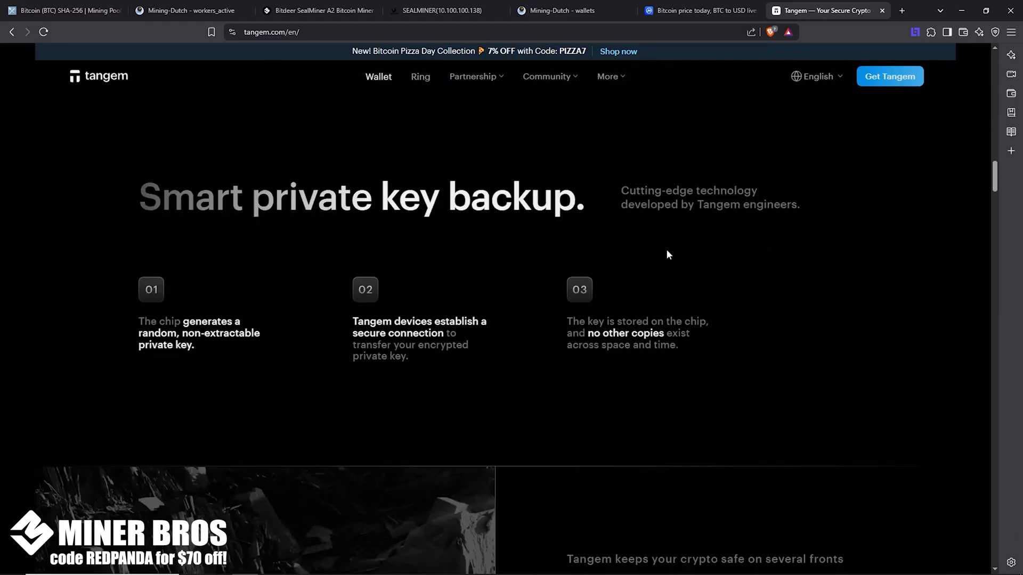
{"action": "scroll", "scroll_direction": "down", "scroll_amount": 3}
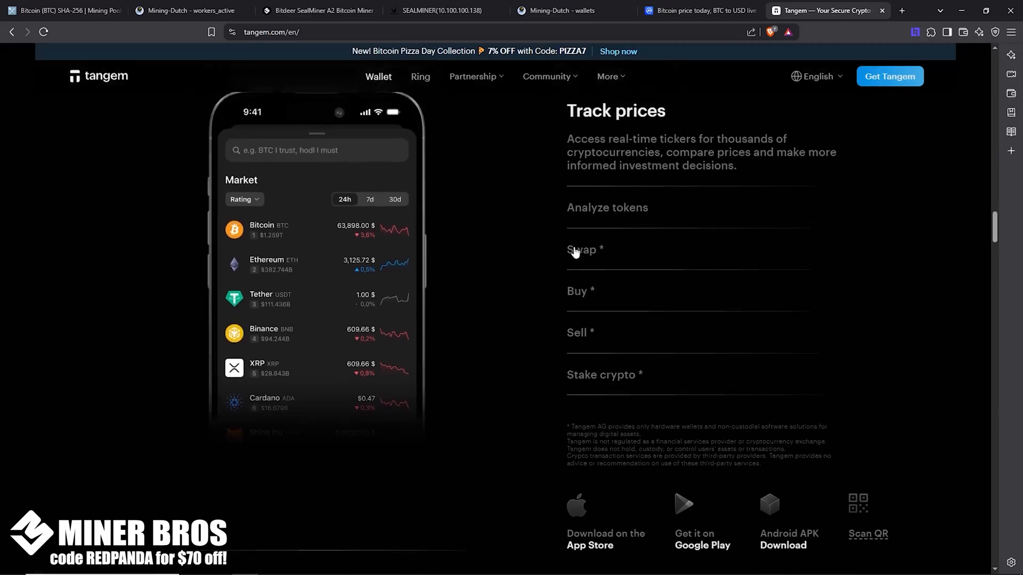
{"action": "scroll", "scroll_direction": "up", "scroll_amount": 3}
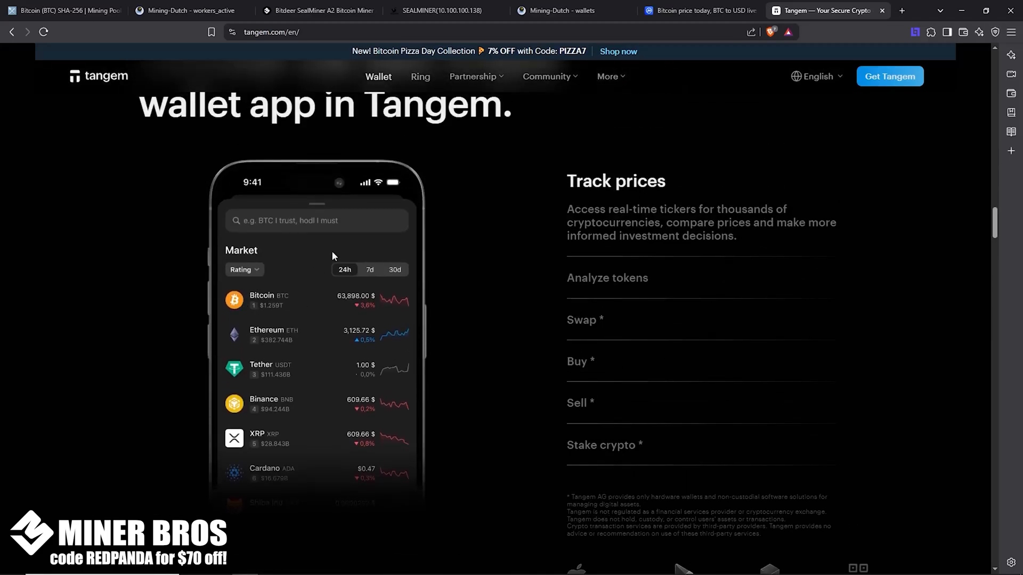
{"action": "left_click", "coordinate": [555, 10]}
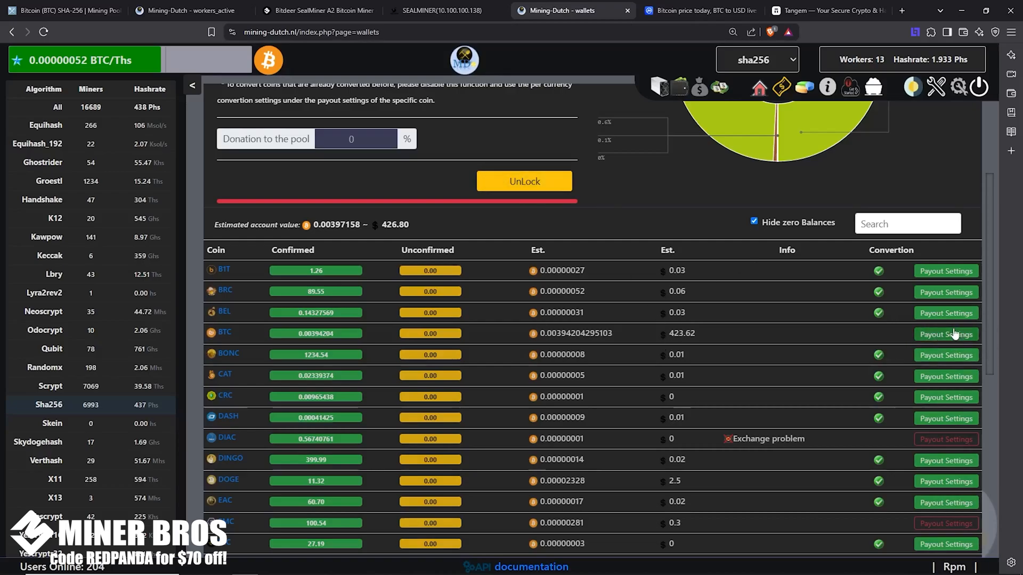
{"action": "mouse_move", "coordinate": [606, 342]}
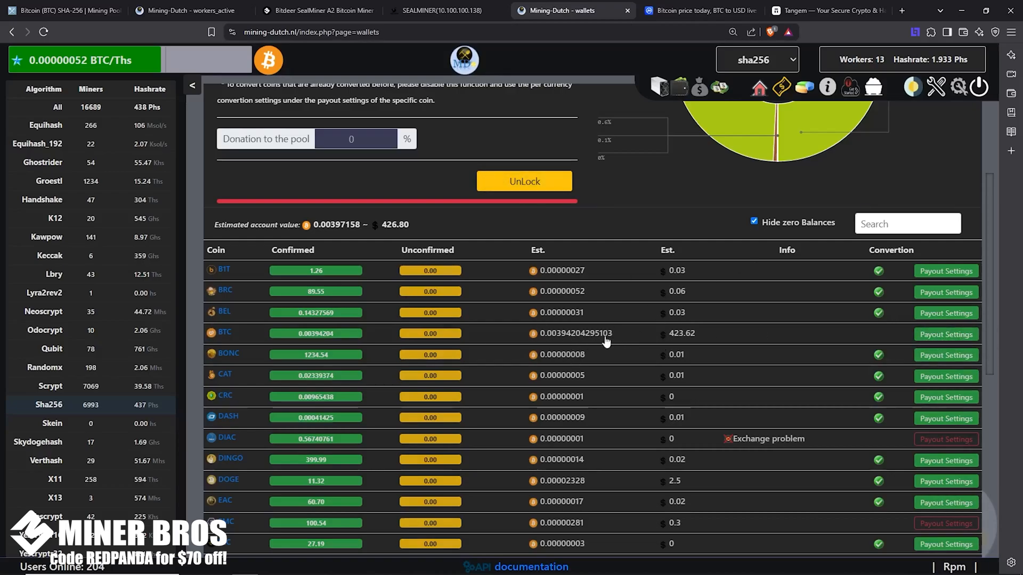
{"action": "mouse_move", "coordinate": [506, 76]}
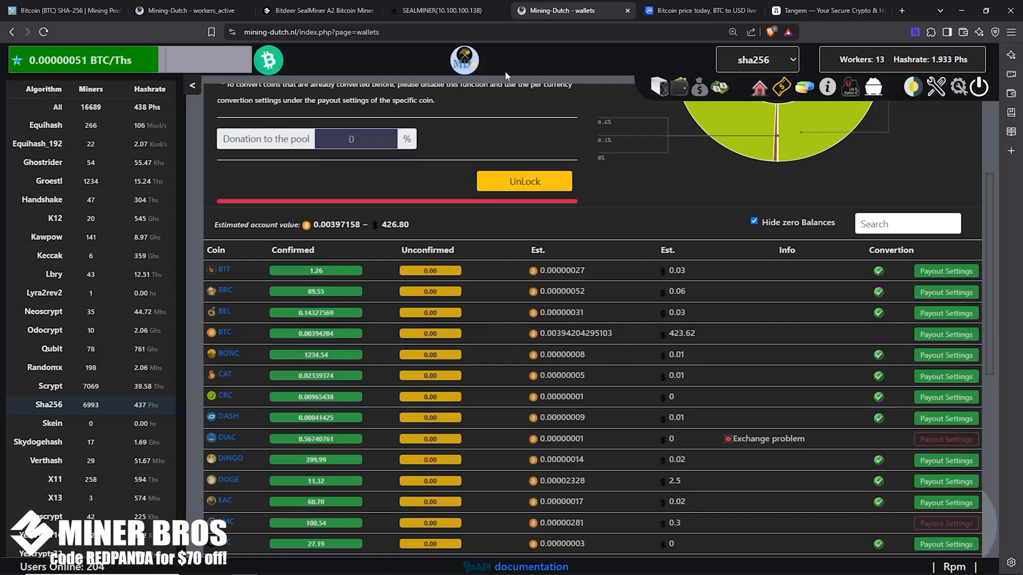
Check the dashboard shows Low Power mode at about 171 TH/s, then add a SealMiner A2 to the cart
{"action": "left_click", "coordinate": [444, 11]}
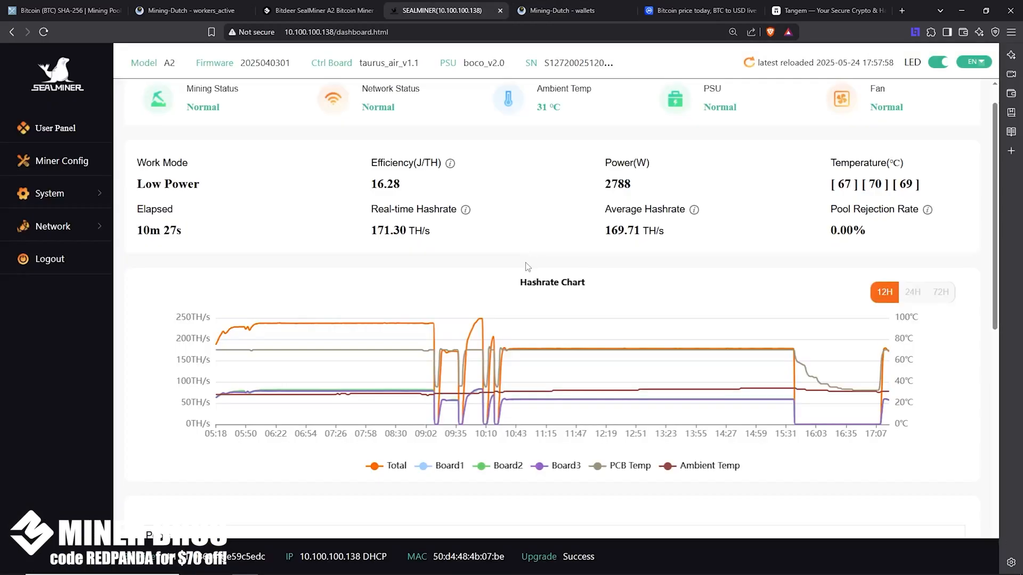
{"action": "scroll", "scroll_direction": "up", "scroll_amount": 3}
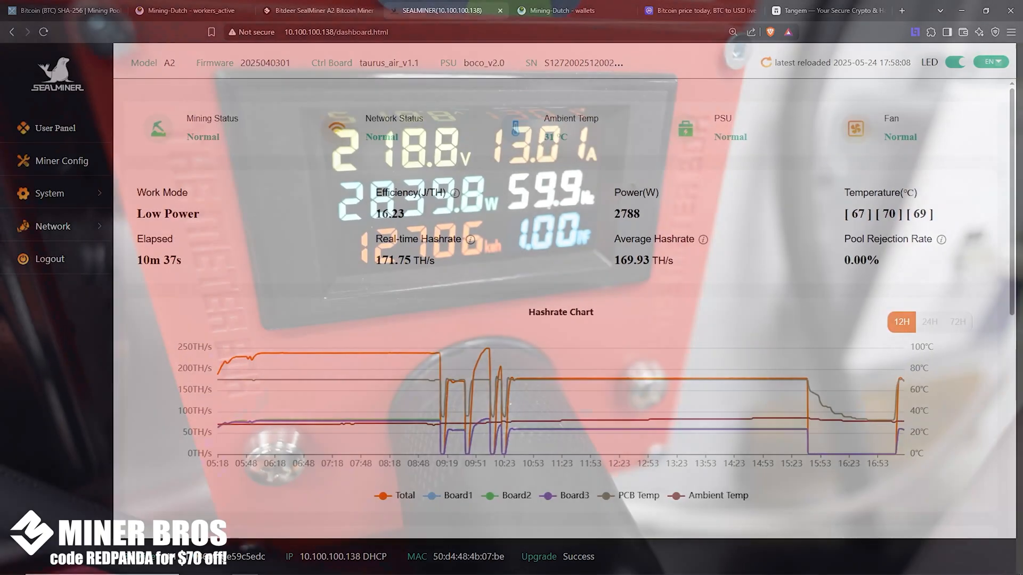
{"action": "left_click", "coordinate": [317, 10]}
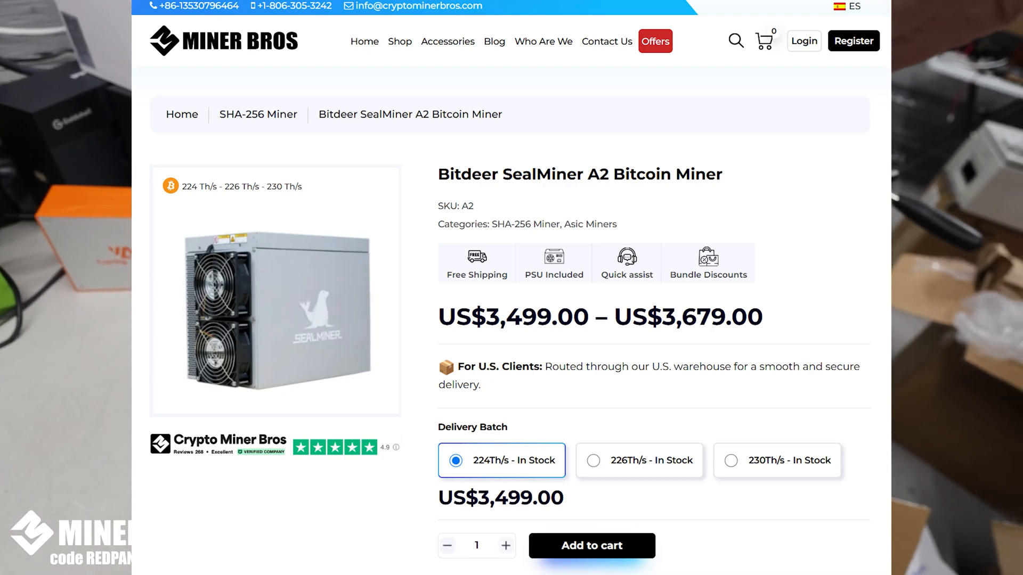
{"action": "left_click", "coordinate": [590, 545]}
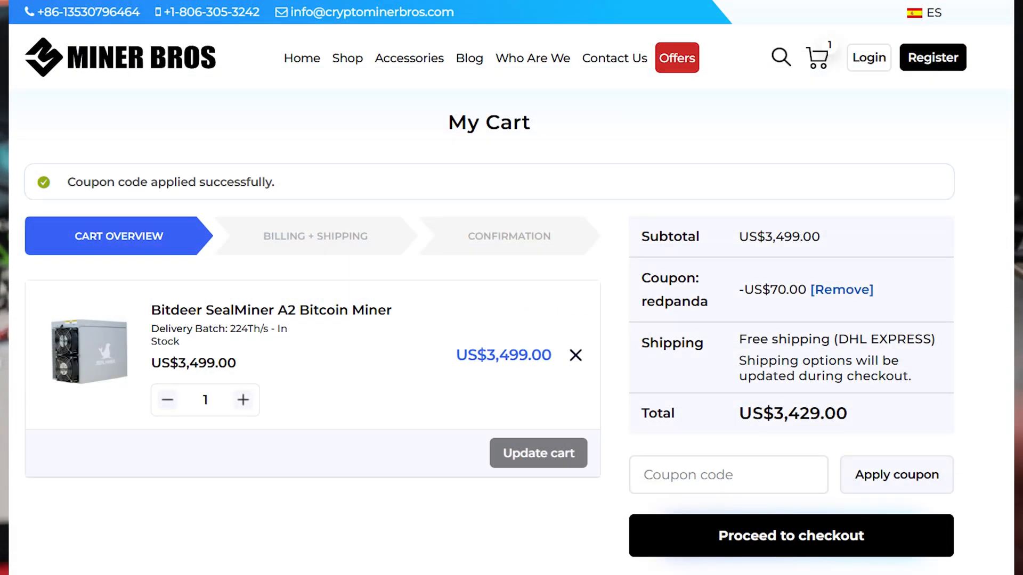